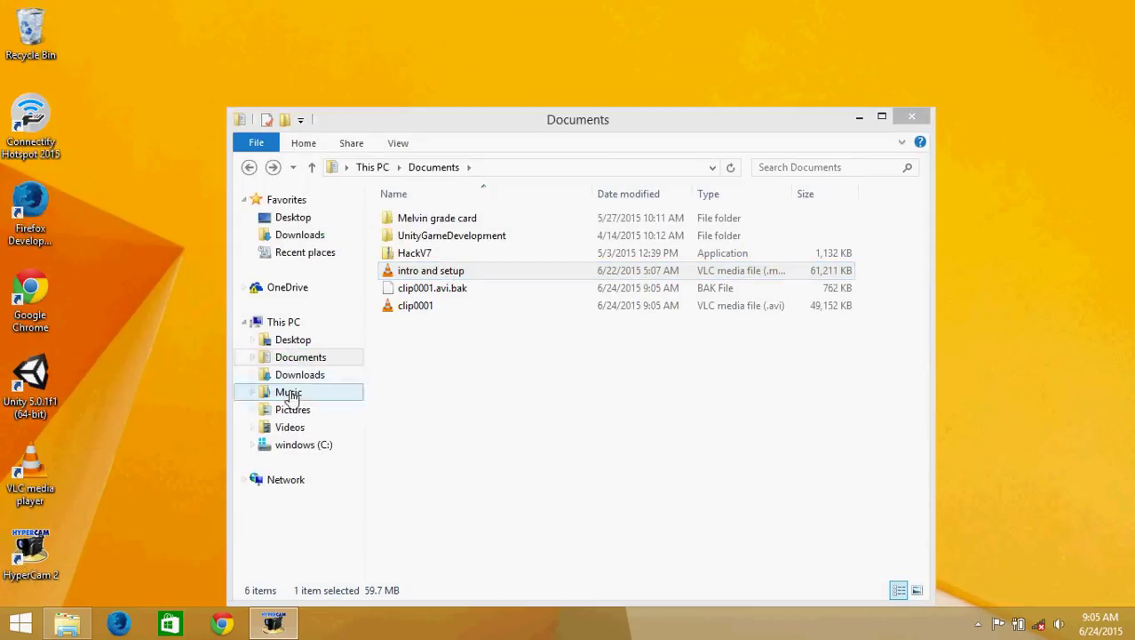
# Launch the go1.4.2.windows-amd64 installer from the go1 4 2 windows-amd64 folder in Downloads
pyautogui.click(298, 234)
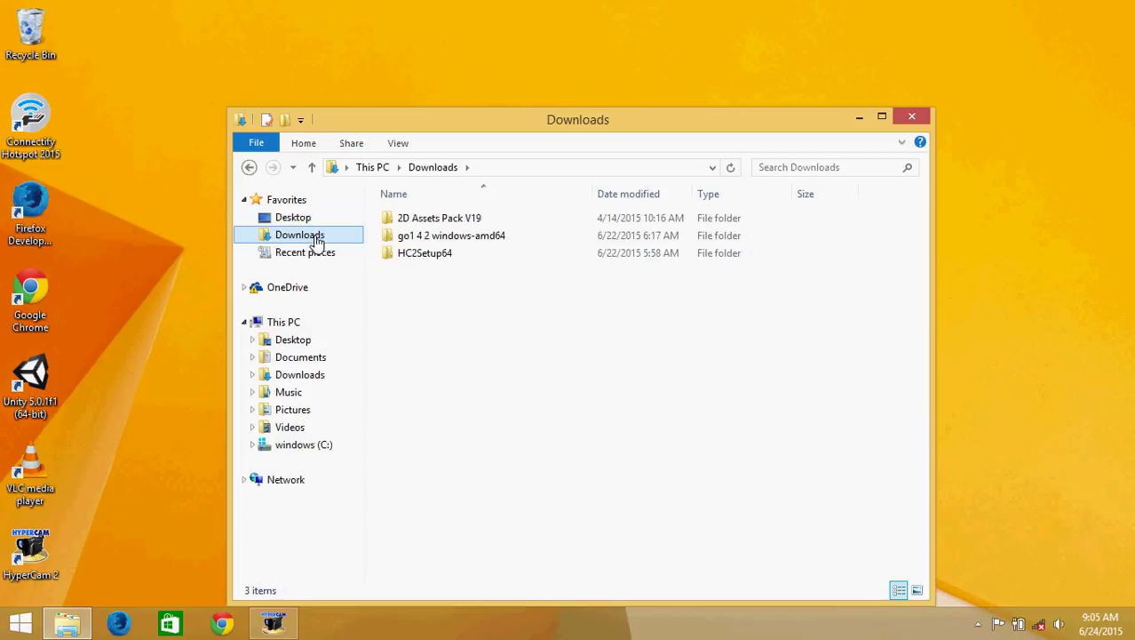
pyautogui.click(451, 234)
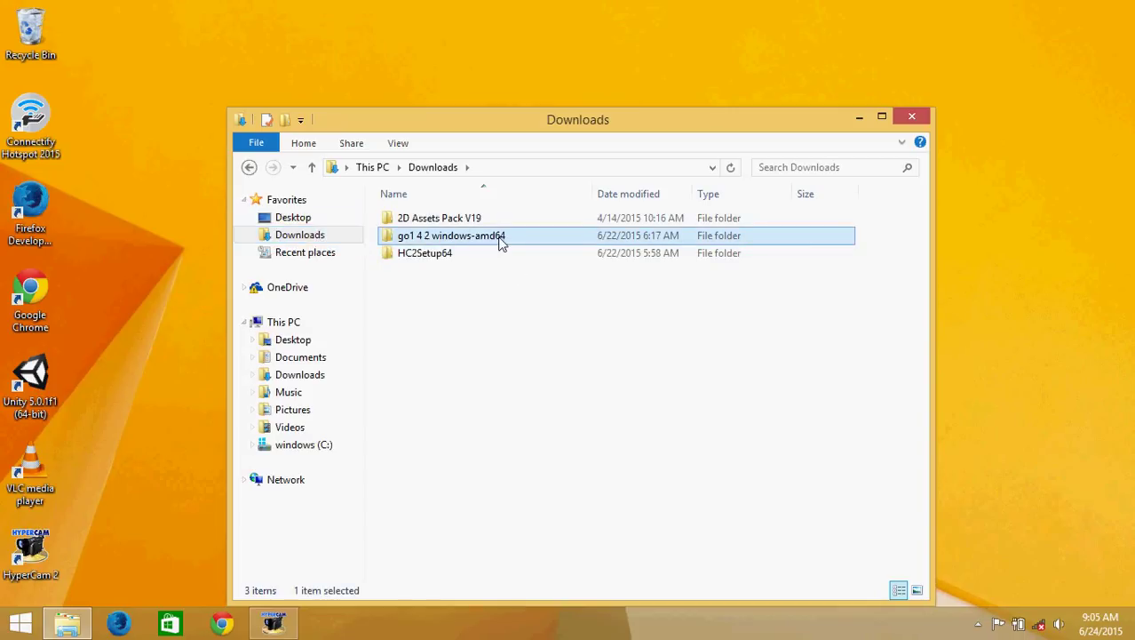
pyautogui.doubleClick(451, 234)
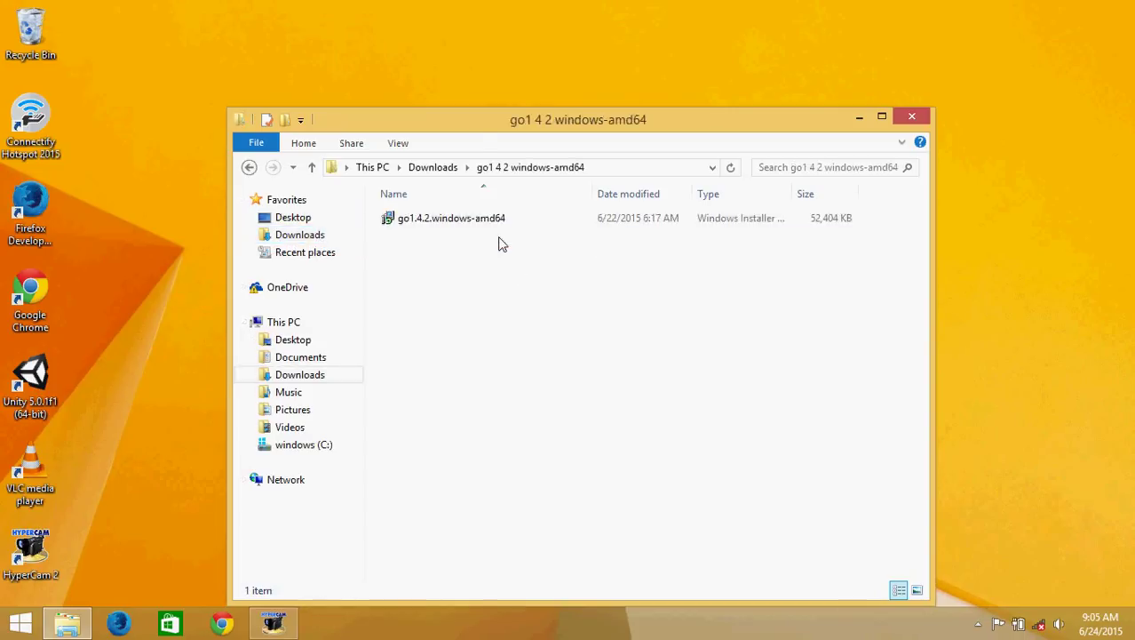
pyautogui.click(452, 217)
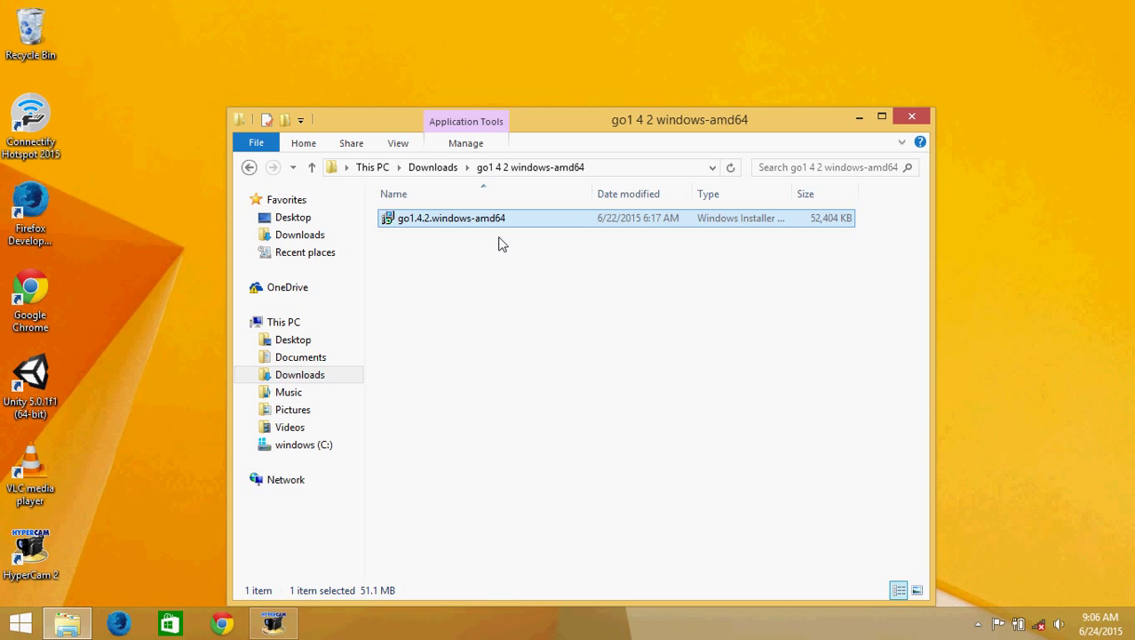
pyautogui.doubleClick(451, 217)
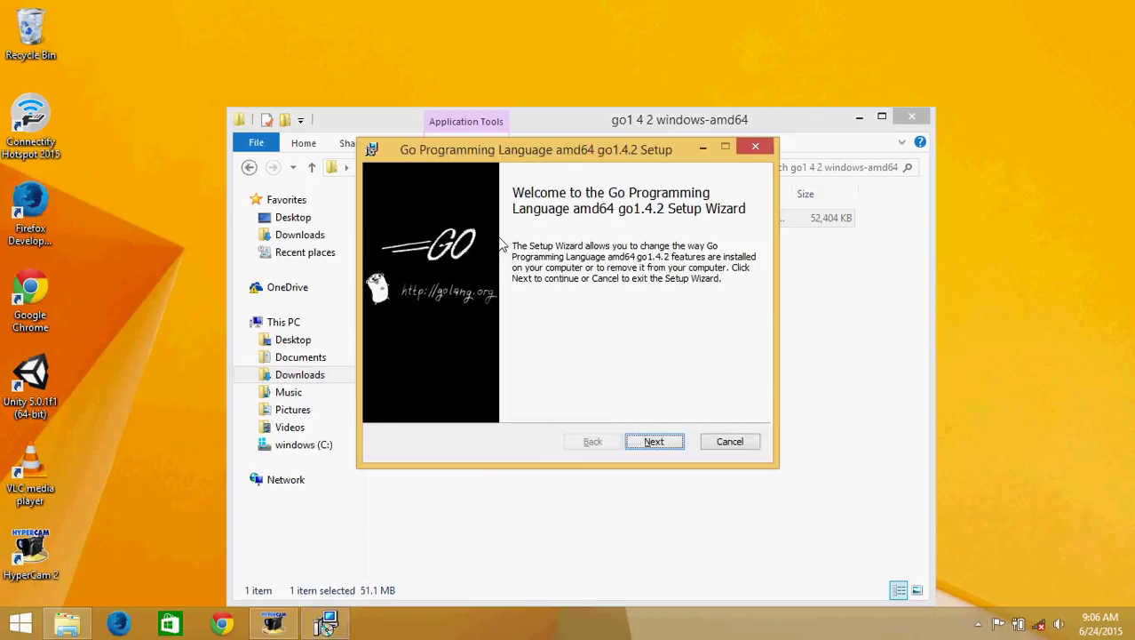
# Cancel the Go setup wizard at the change, repair or remove page and confirm with Yes
pyautogui.click(654, 440)
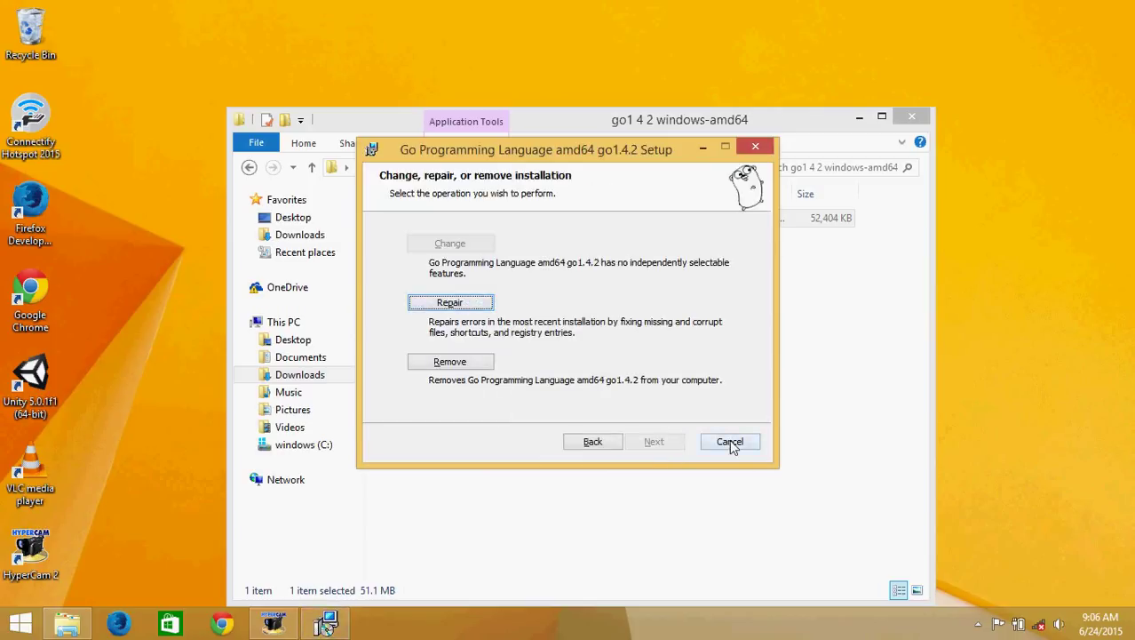
pyautogui.click(728, 440)
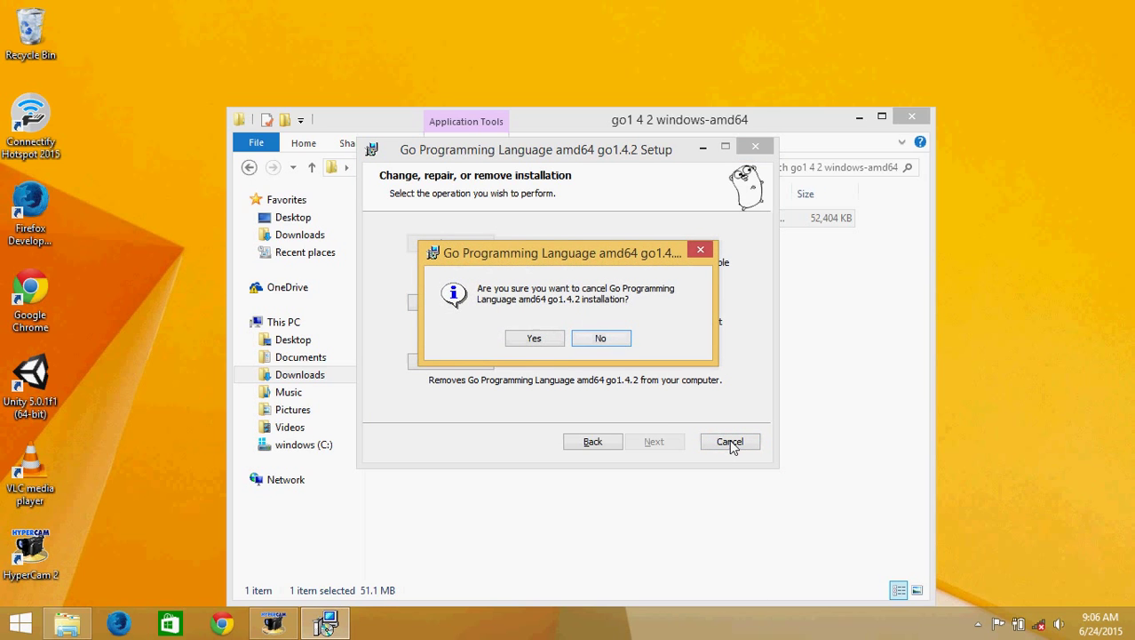
pyautogui.click(533, 338)
pyautogui.write('cmd')
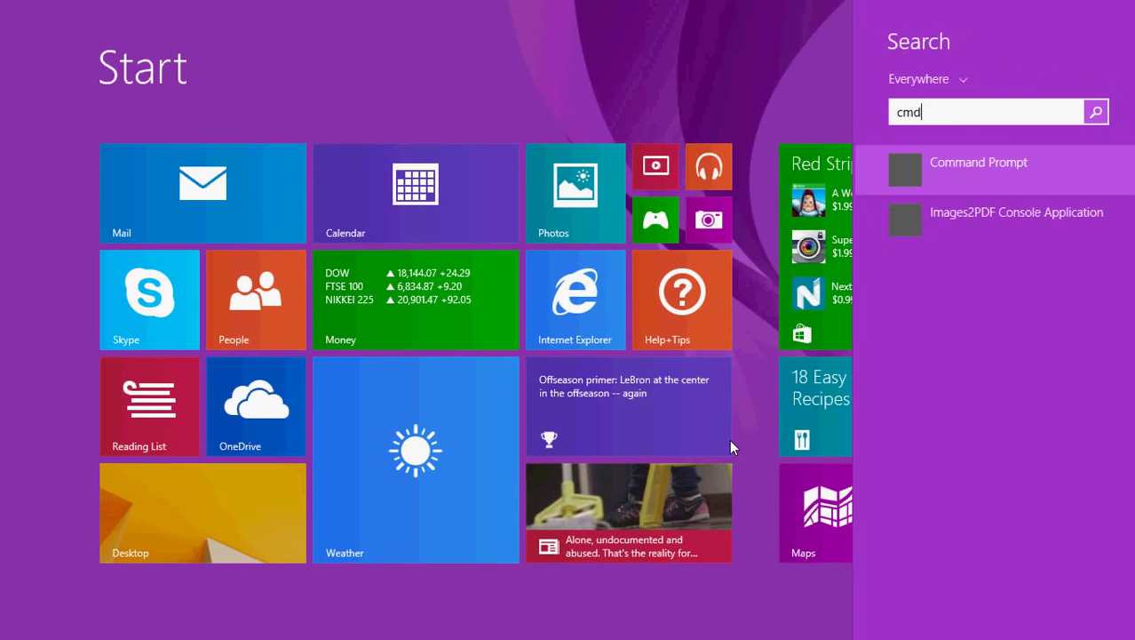
# Run go version in Command Prompt, reporting go1.4.2 windows/amd64
pyautogui.click(977, 162)
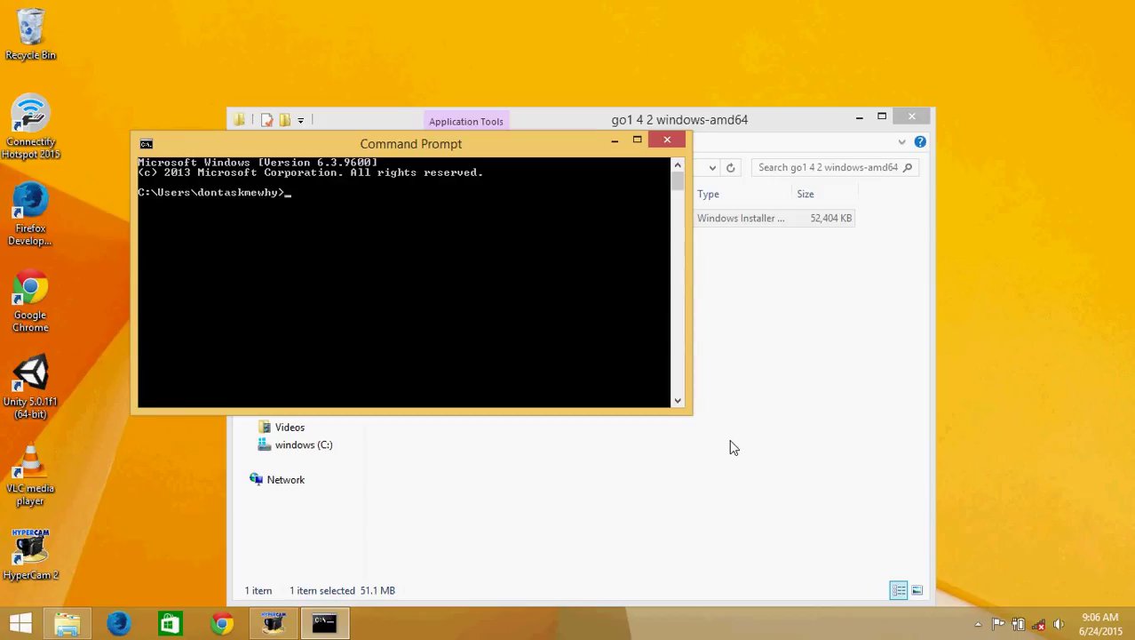
pyautogui.write('go version')
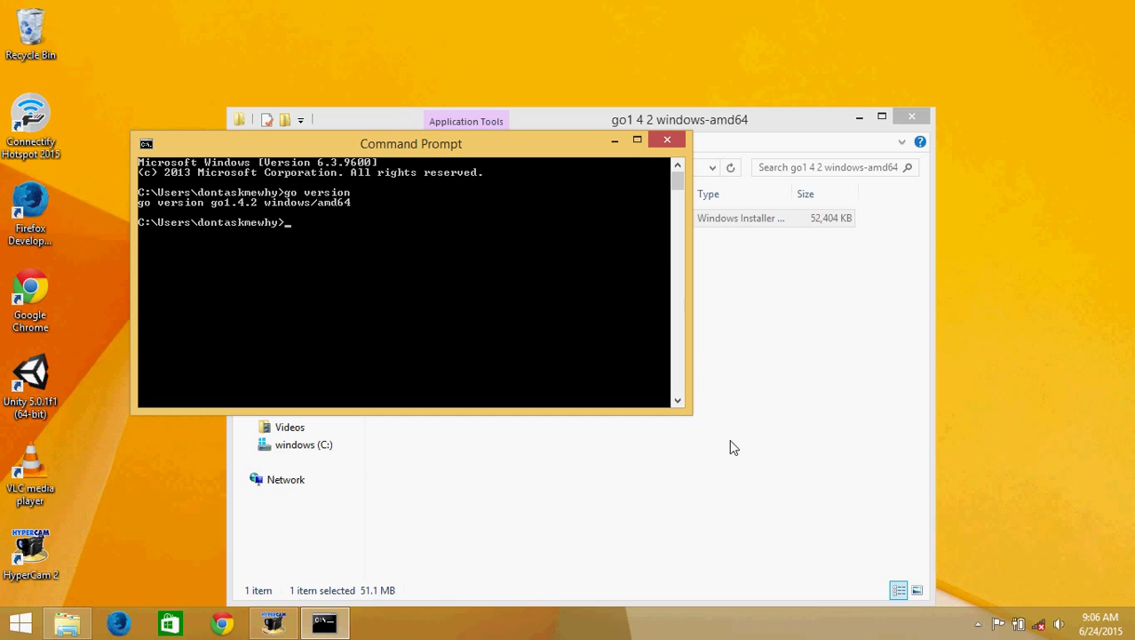
pyautogui.moveTo(224, 583)
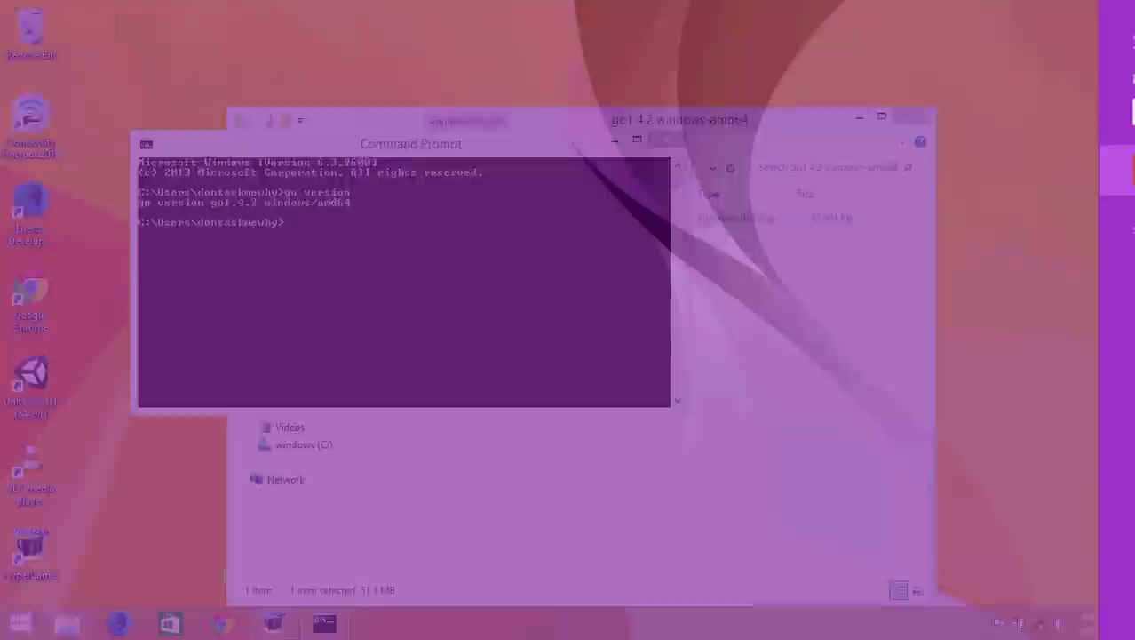
# Write a Sublime Text note sketching the workspace: Go with --src-->, --pkg--> and --bin--> beneath it
pyautogui.click(375, 622)
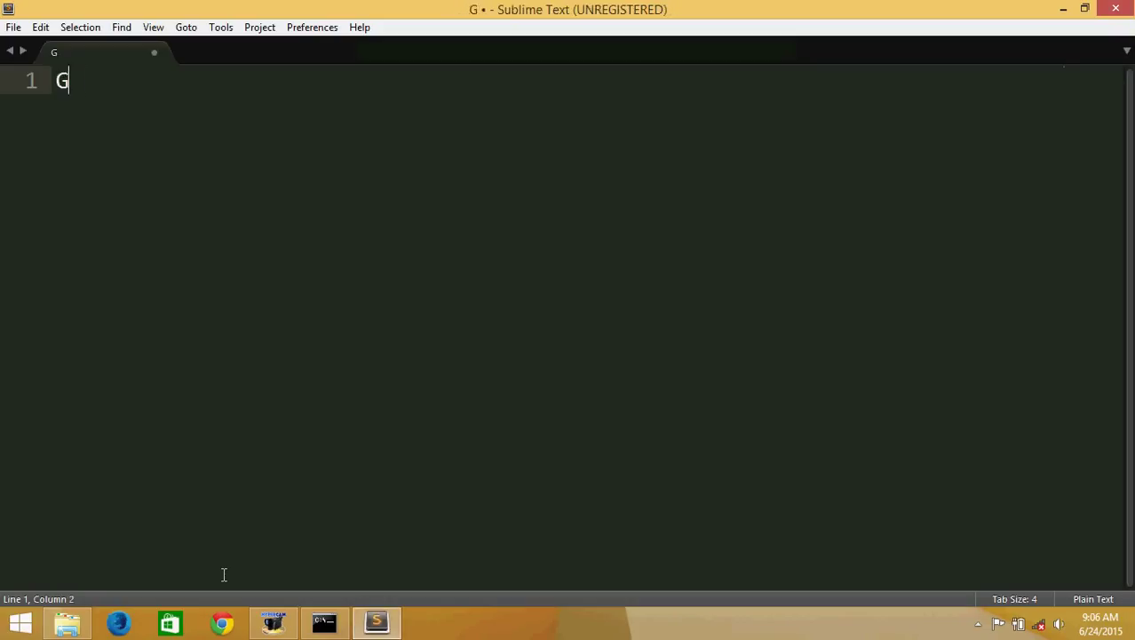
pyautogui.write('o')
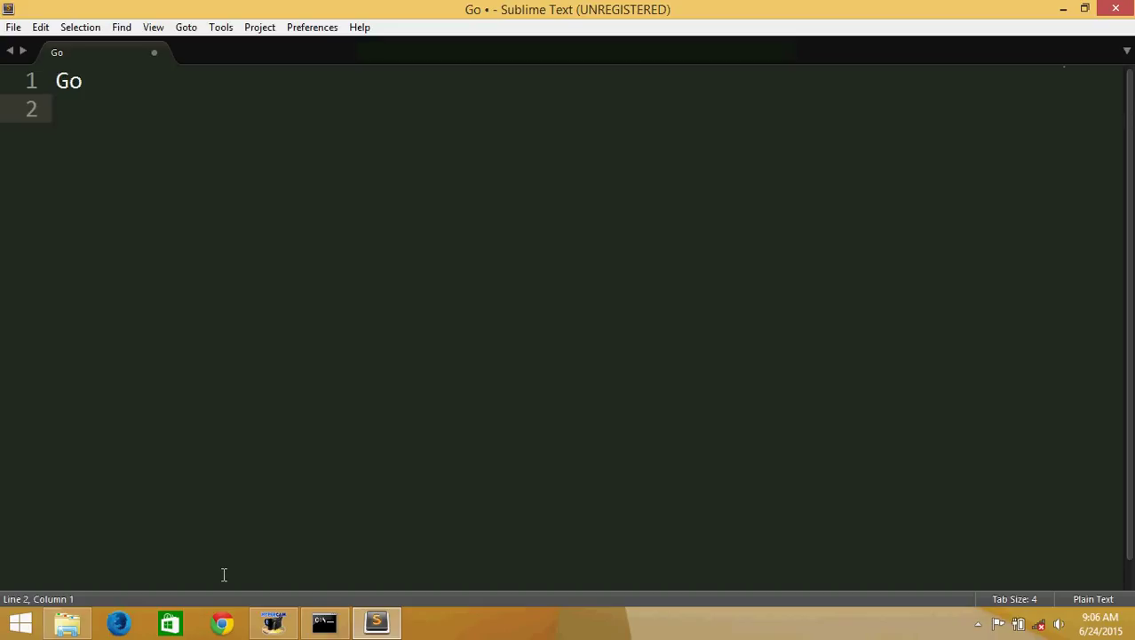
pyautogui.write('--')
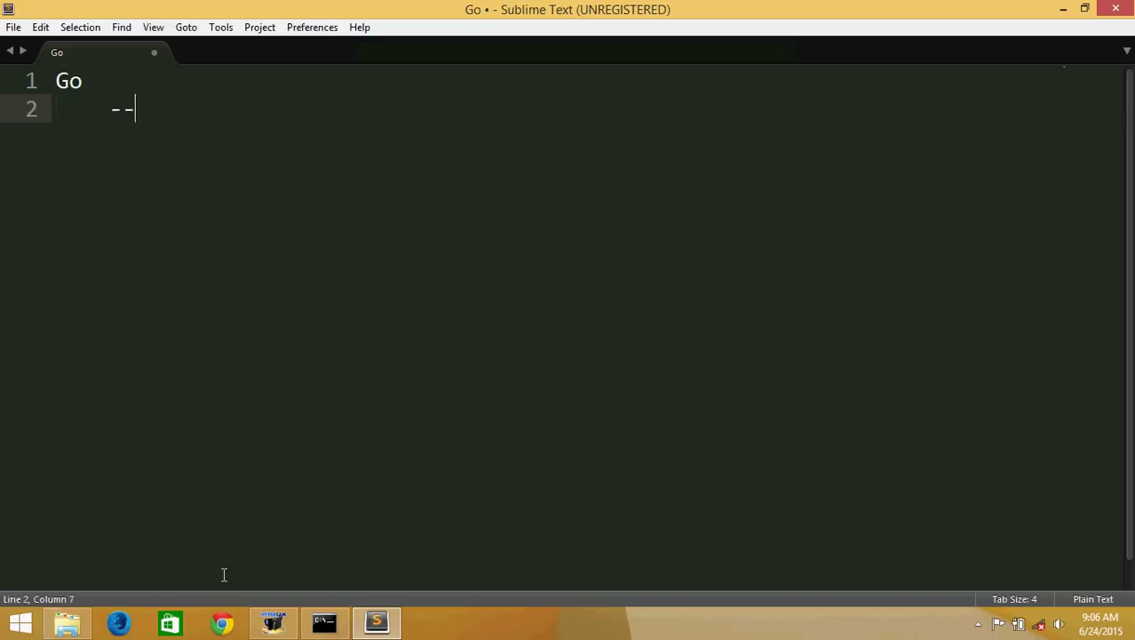
pyautogui.write('sn')
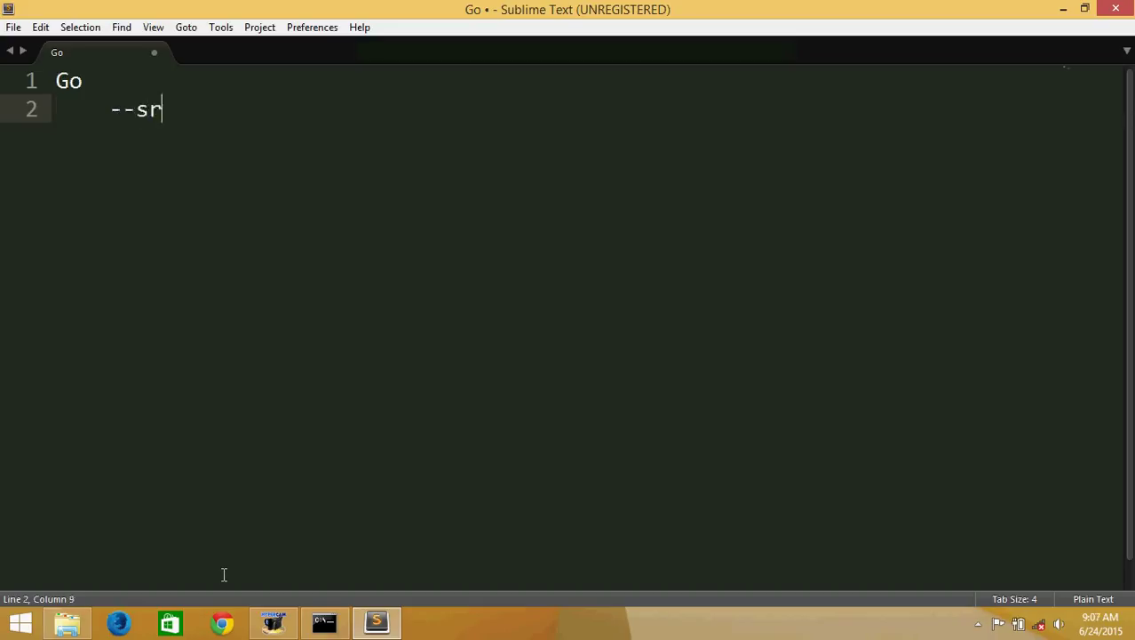
pyautogui.press('Enter')
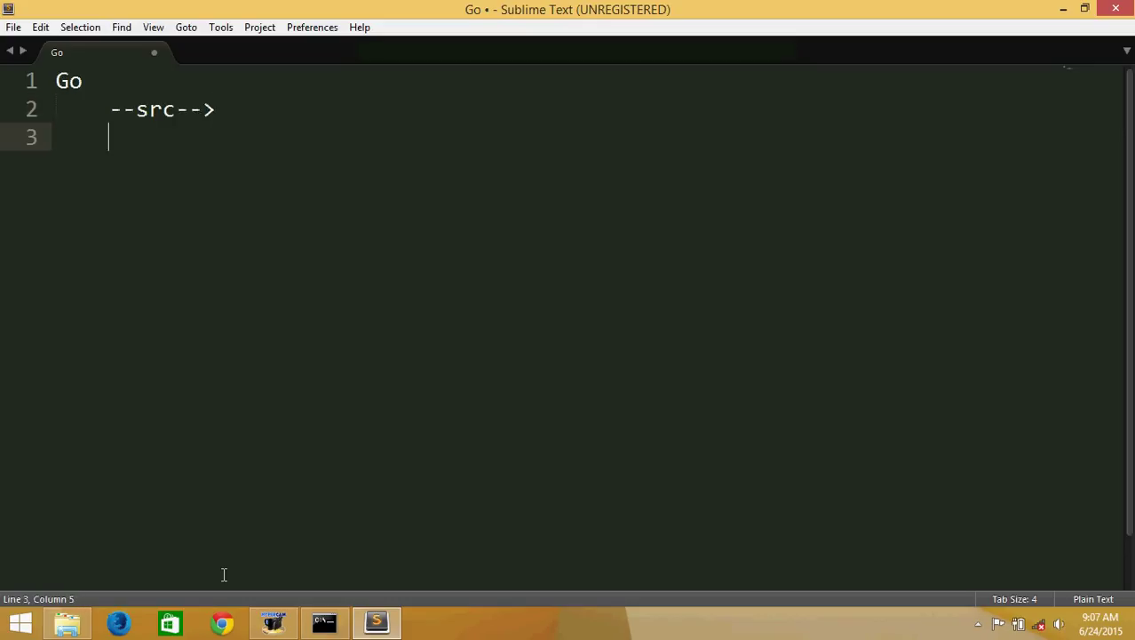
pyautogui.write('--')
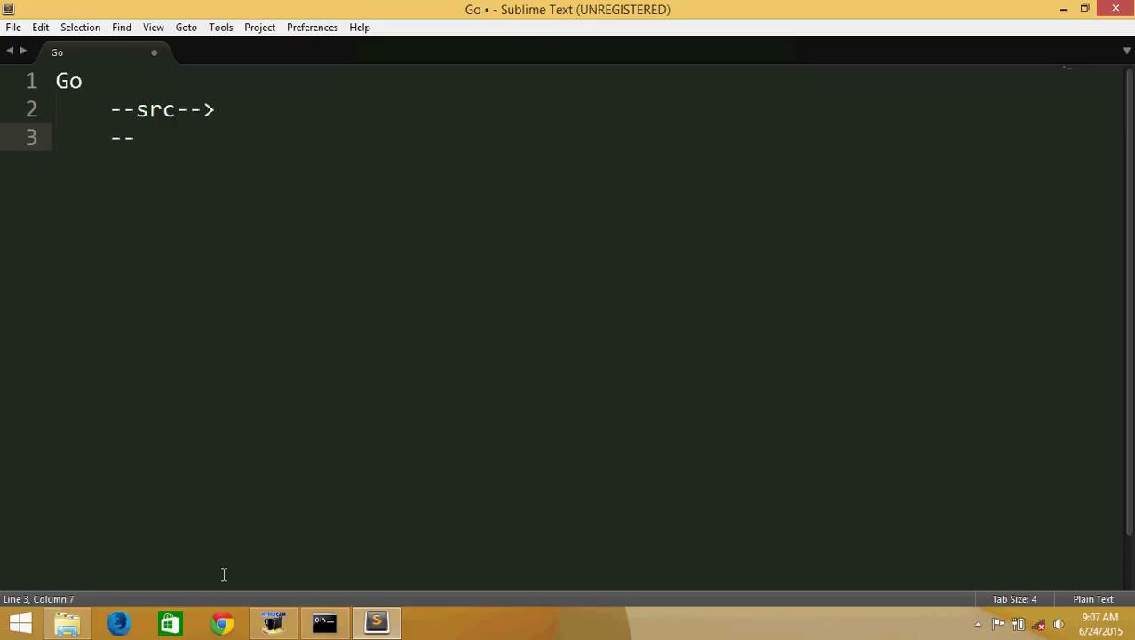
pyautogui.write('pkg-->')
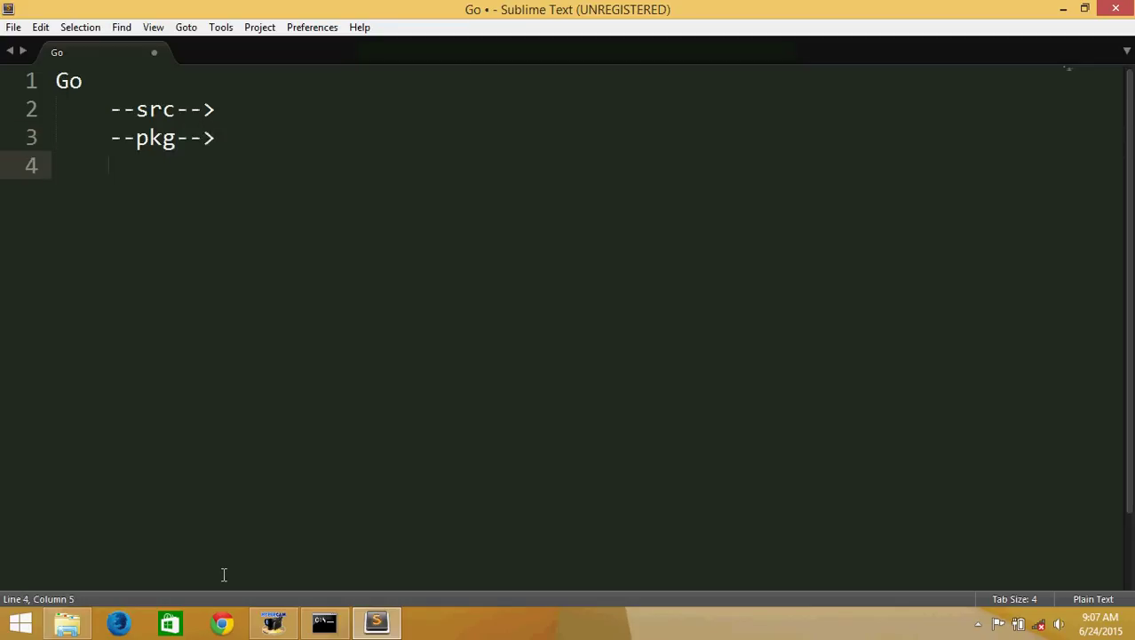
pyautogui.write('--')
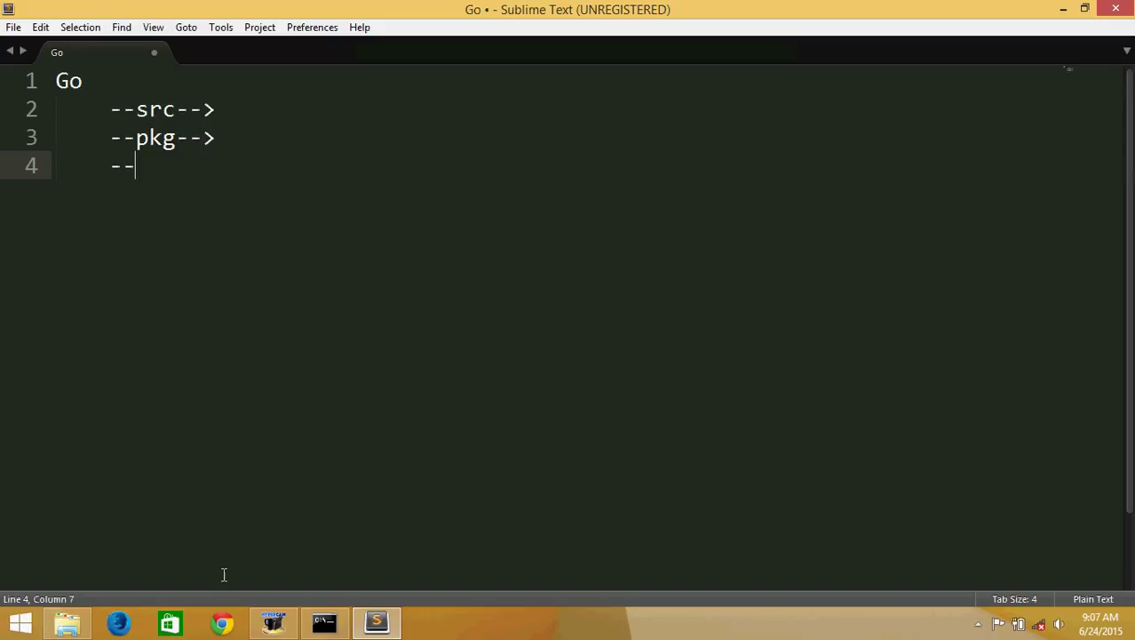
pyautogui.write('bin--')
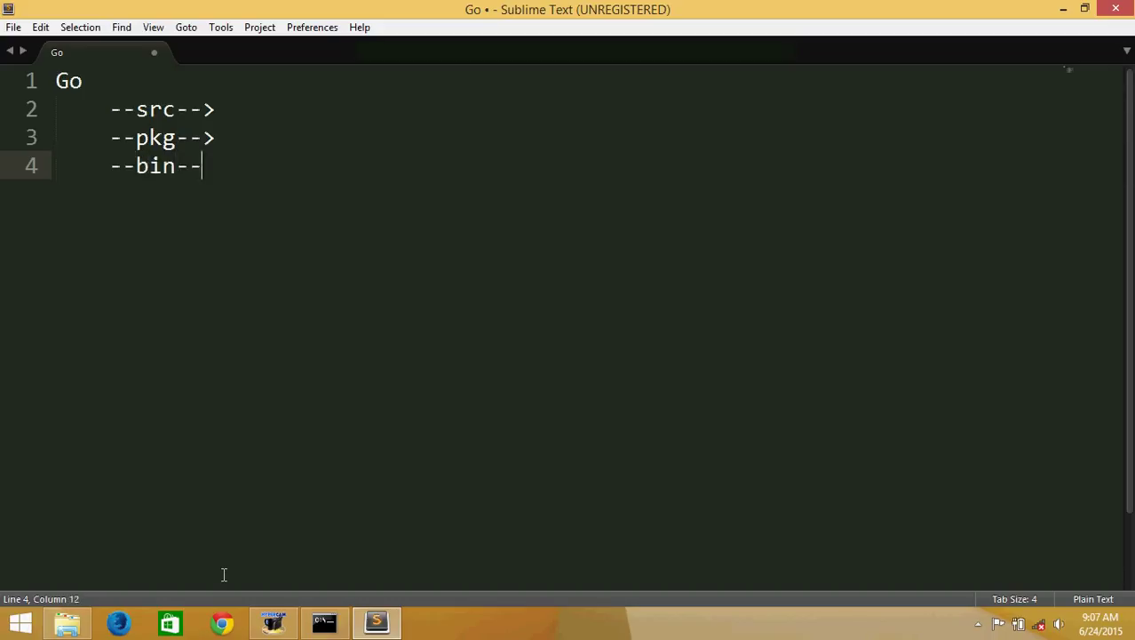
pyautogui.write('>')
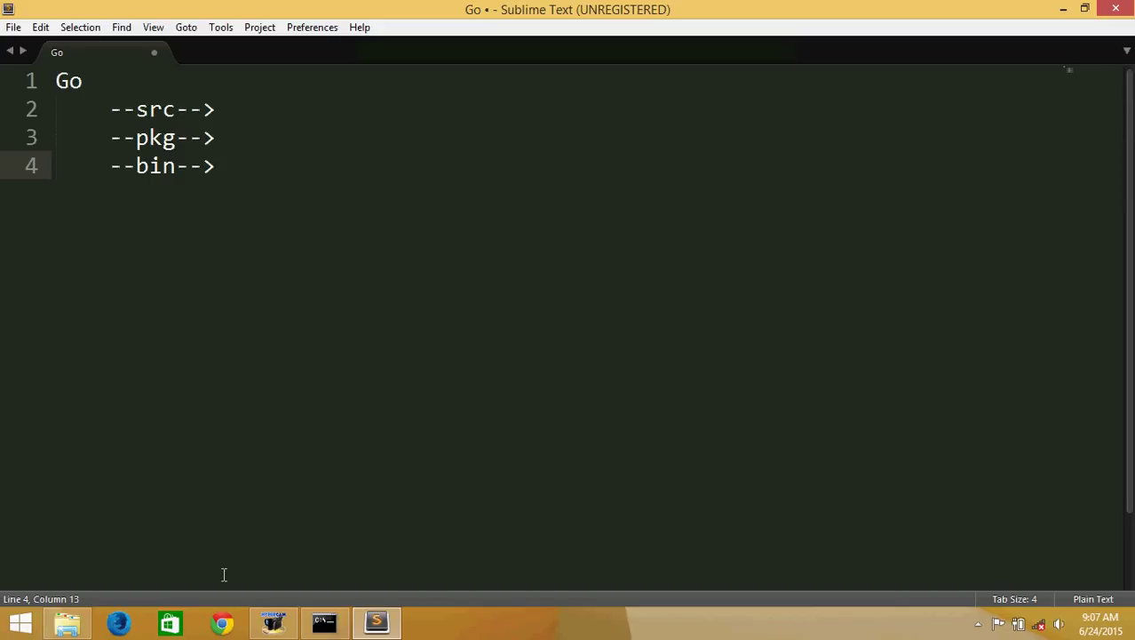
pyautogui.click(215, 167)
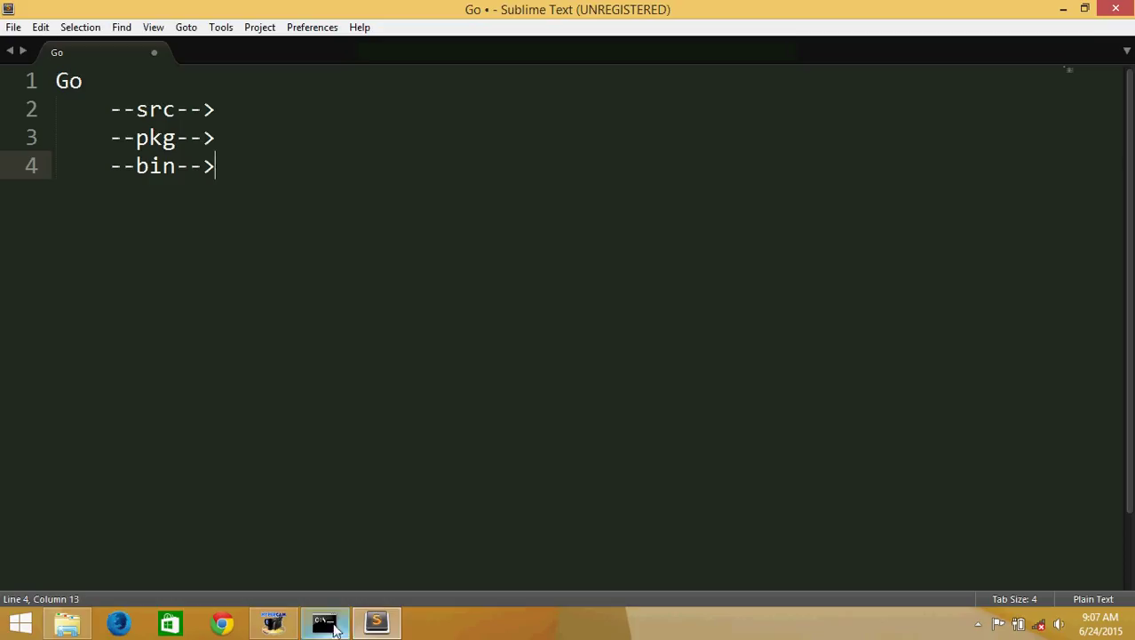
# Create a new folder named Go inside Documents in File Explorer
pyautogui.click(325, 622)
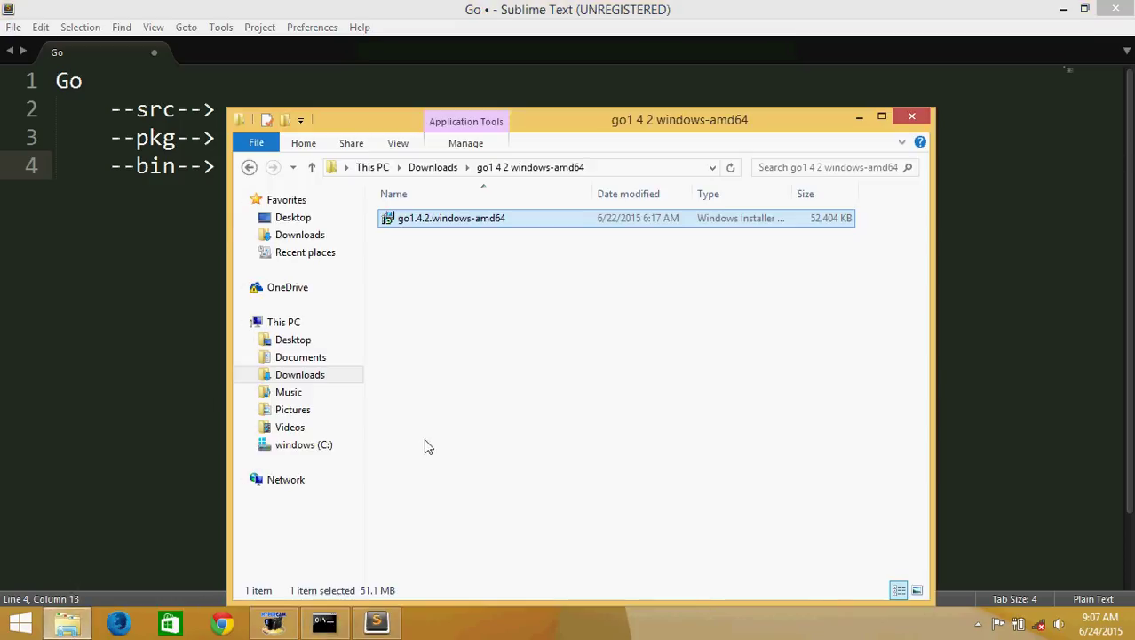
pyautogui.click(301, 356)
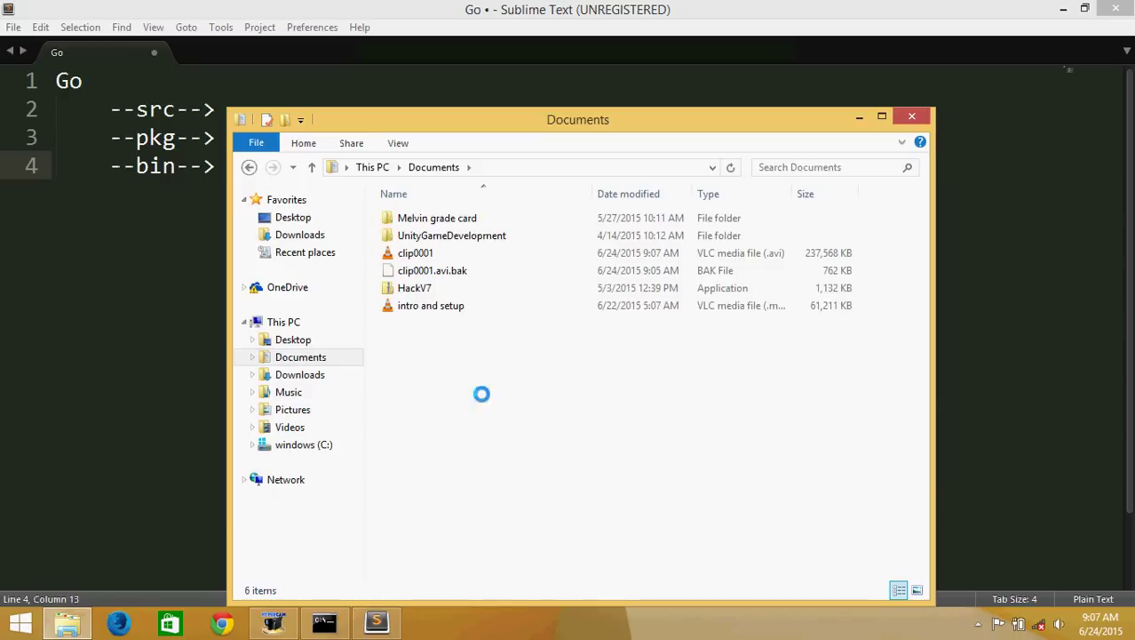
pyautogui.moveTo(518, 384)
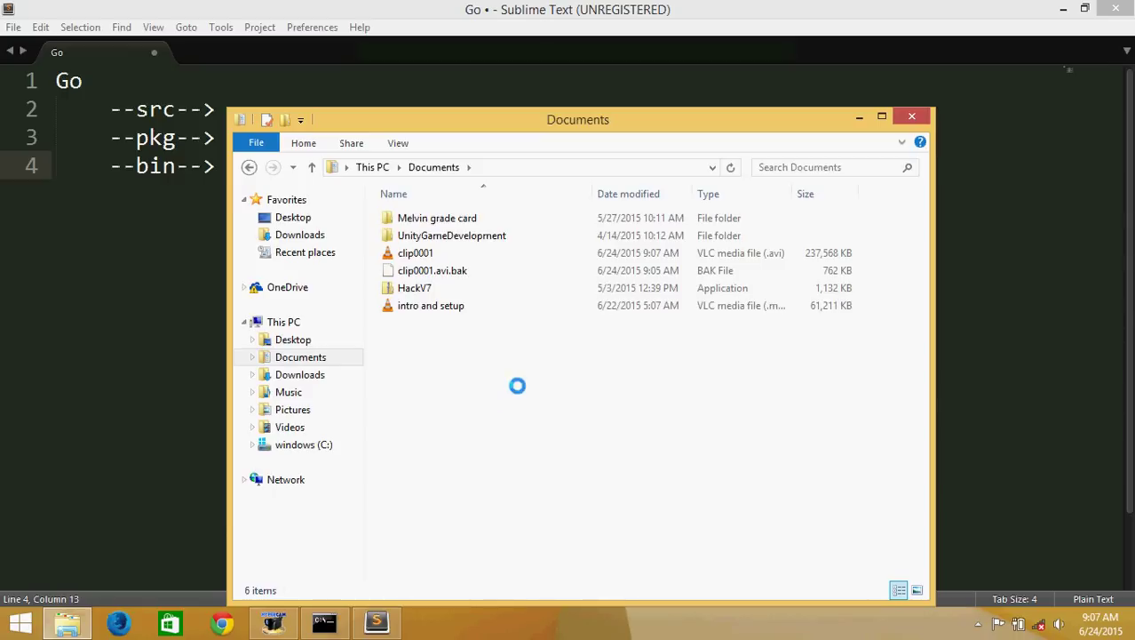
pyautogui.rightClick(518, 385)
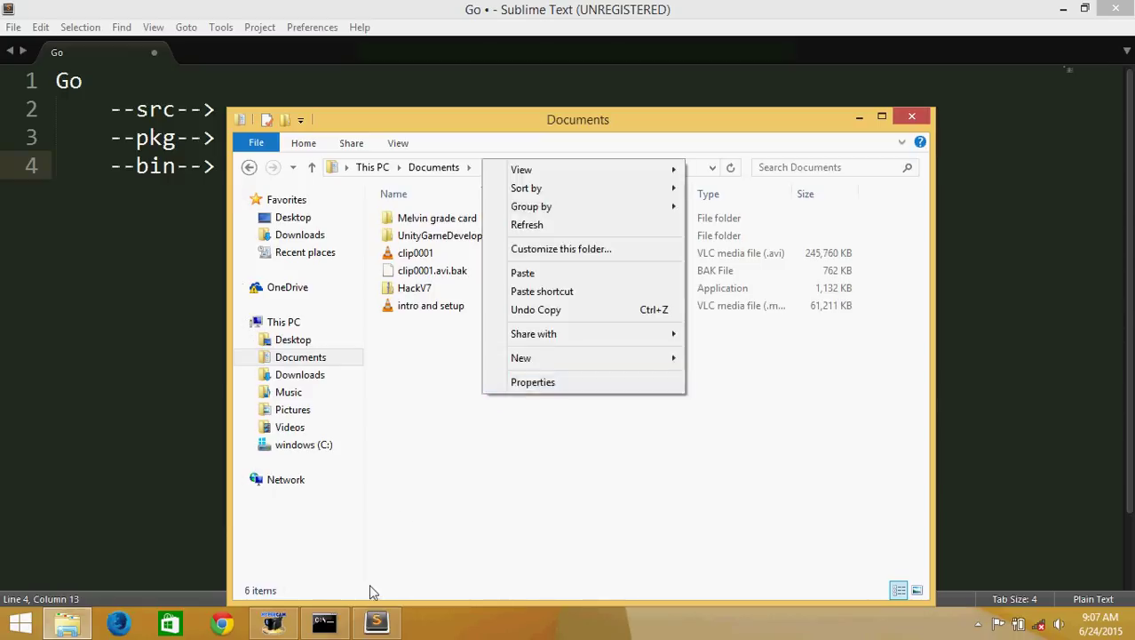
pyautogui.moveTo(602, 346)
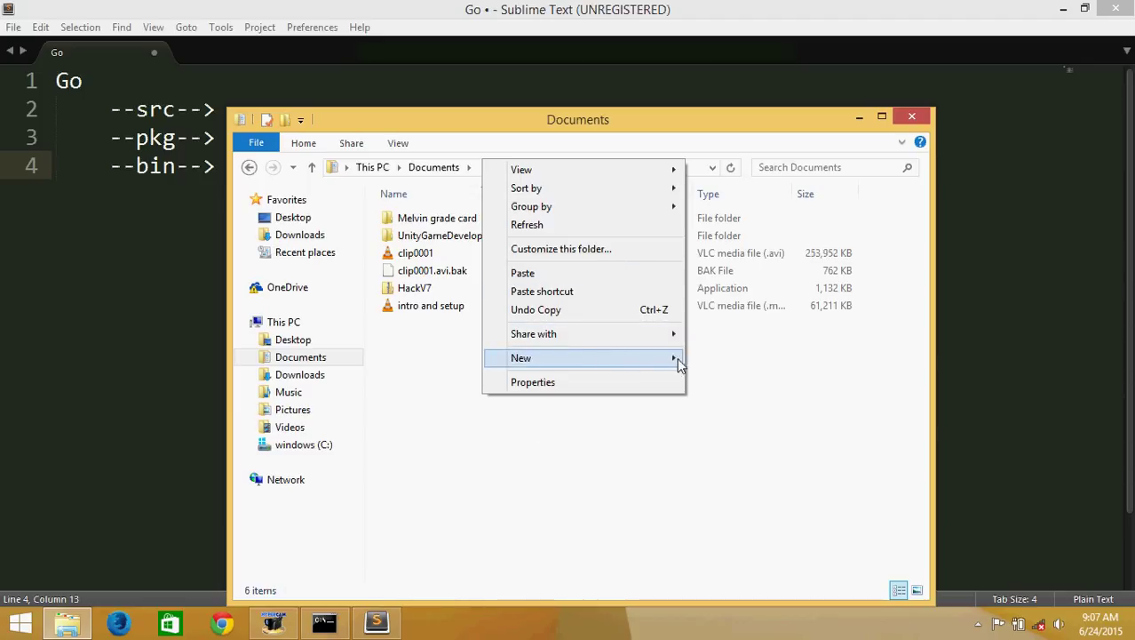
pyautogui.click(522, 357)
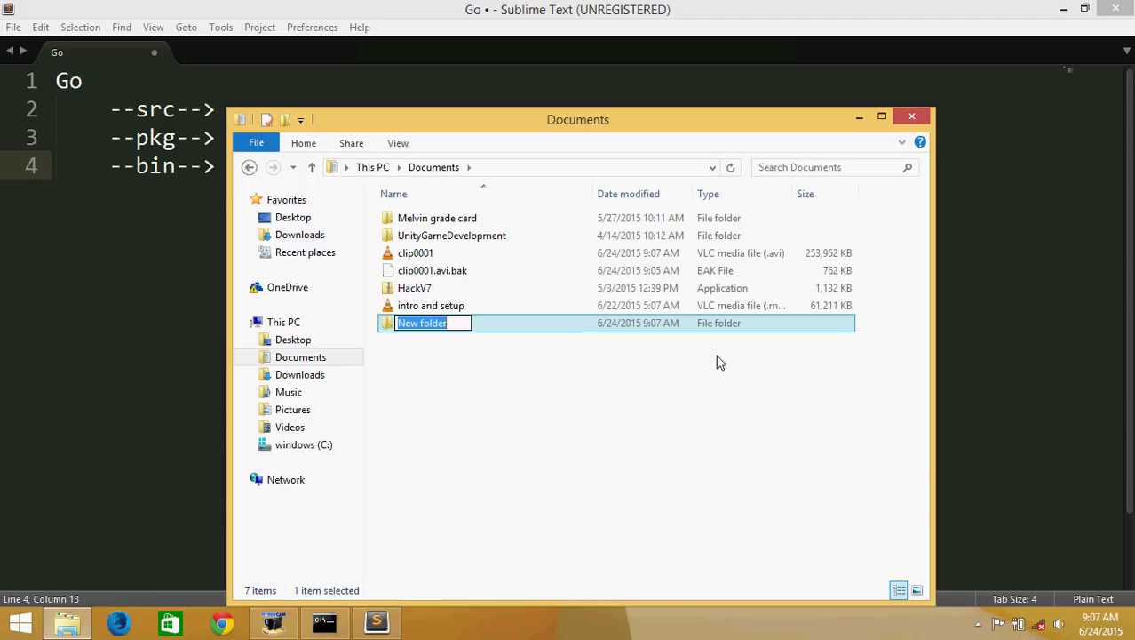
pyautogui.write('Go')
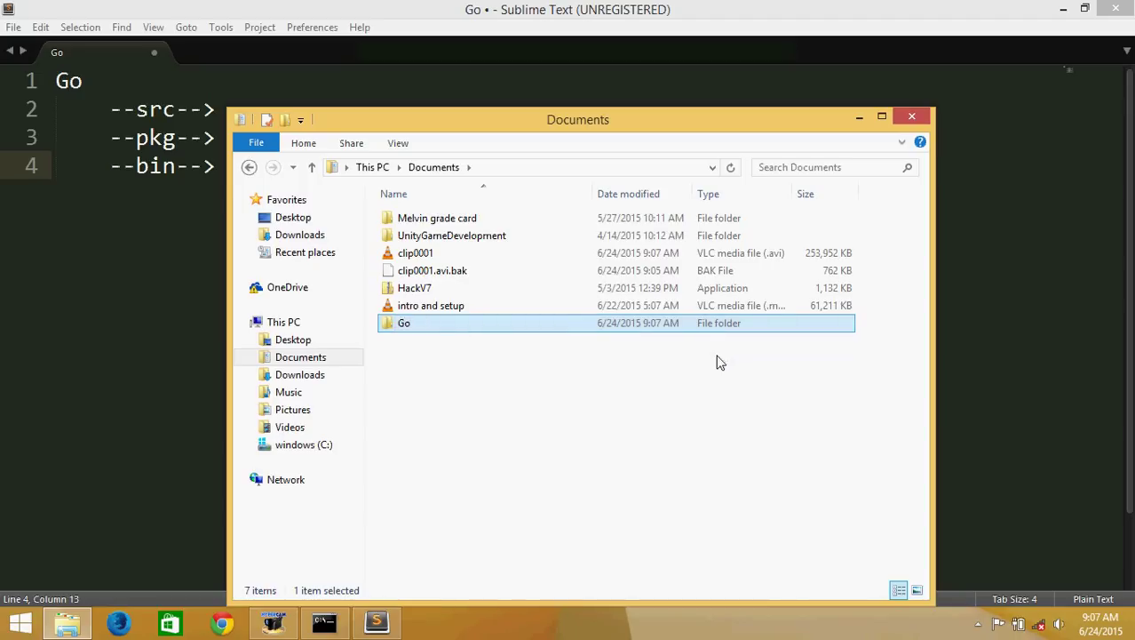
pyautogui.click(323, 622)
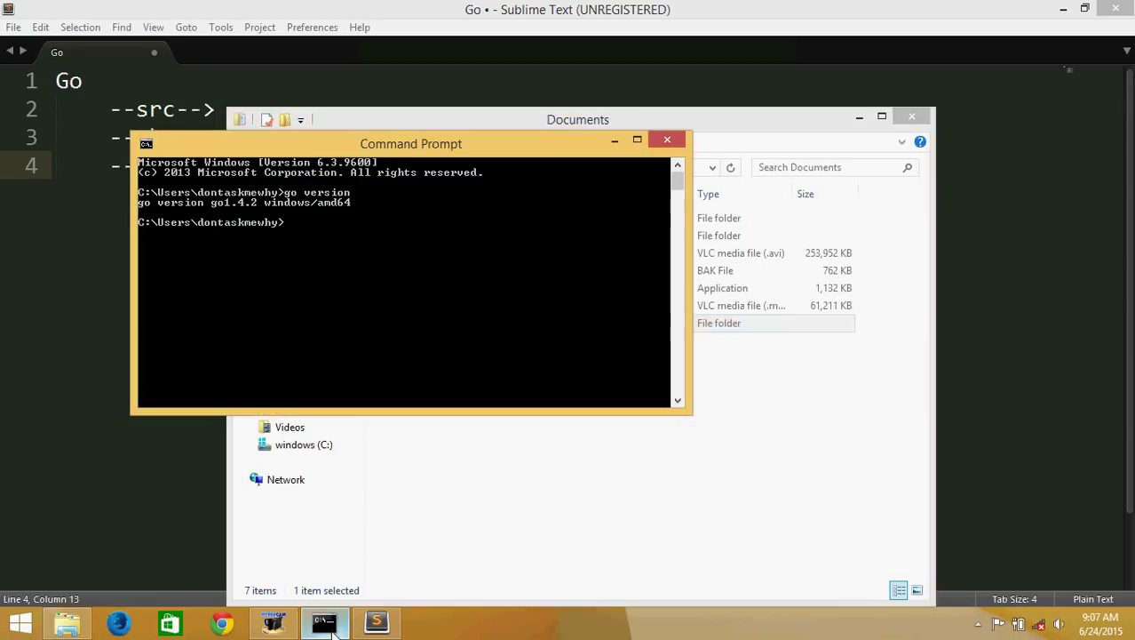
# Change the Command Prompt directory into Documents\Go
pyautogui.write('cd')
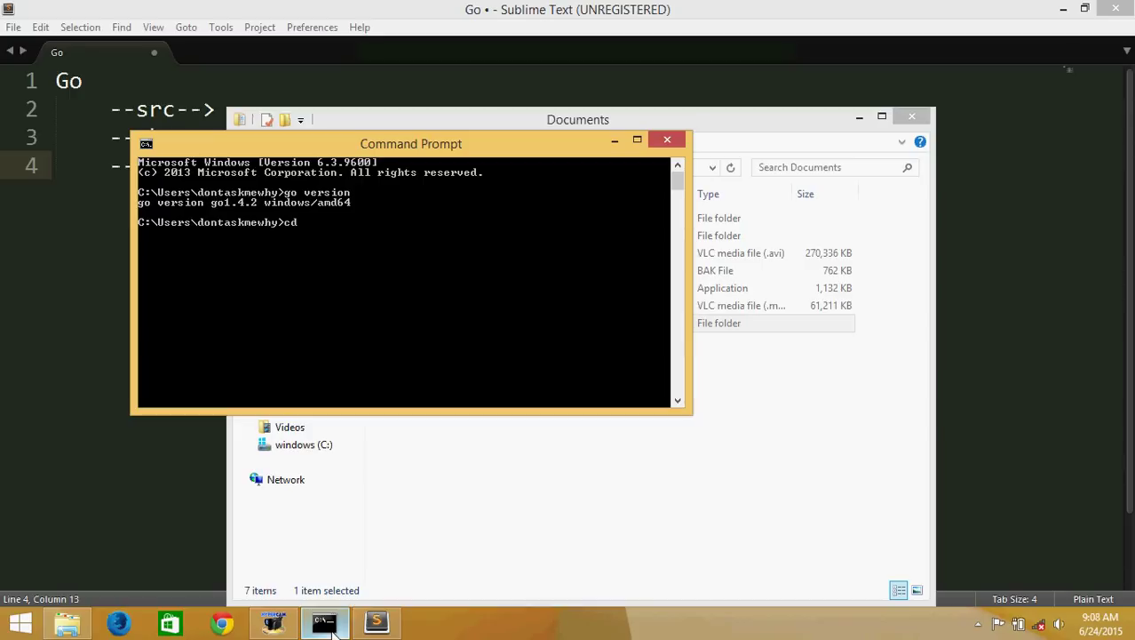
pyautogui.write('Documents')
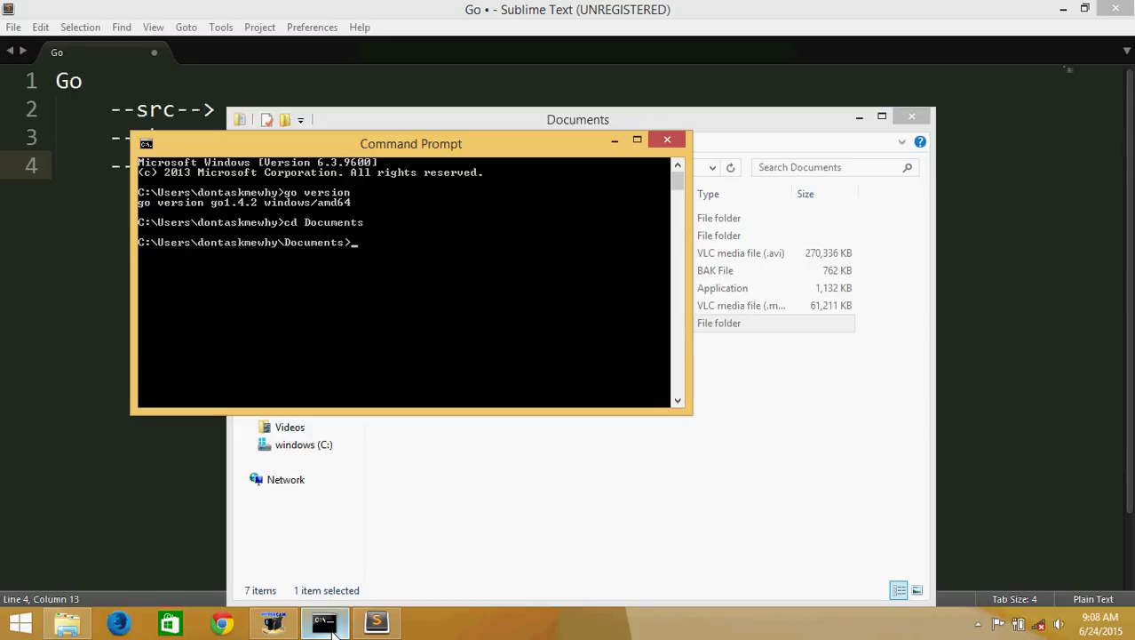
pyautogui.write('cd Go')
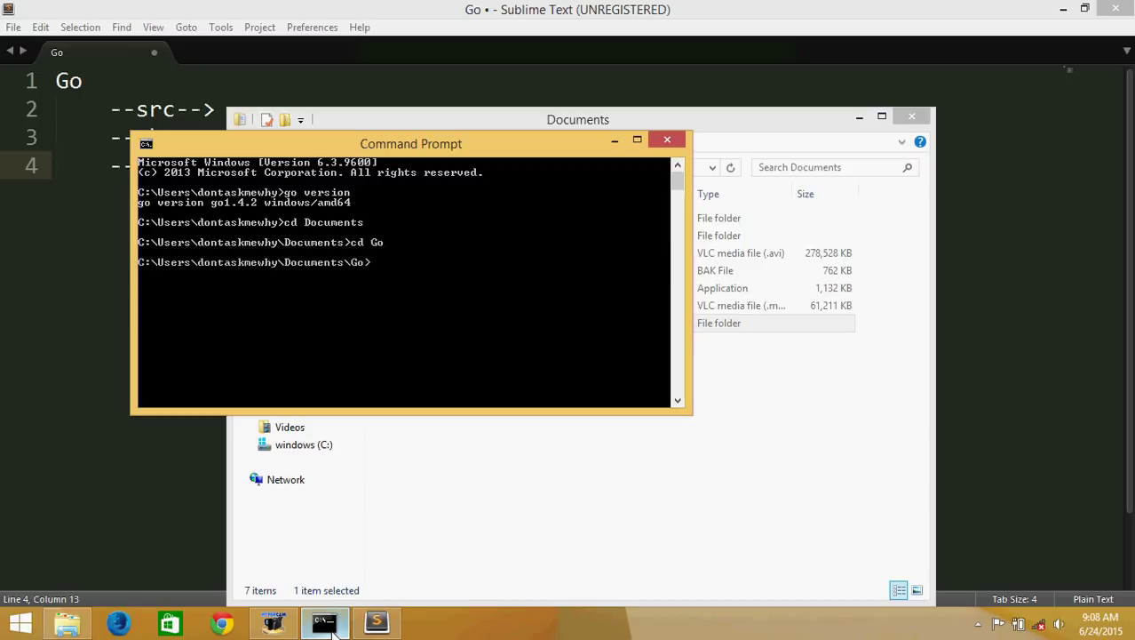
# Make src, bin and pkg subfolders inside Go with mkdir
pyautogui.write('mkdir')
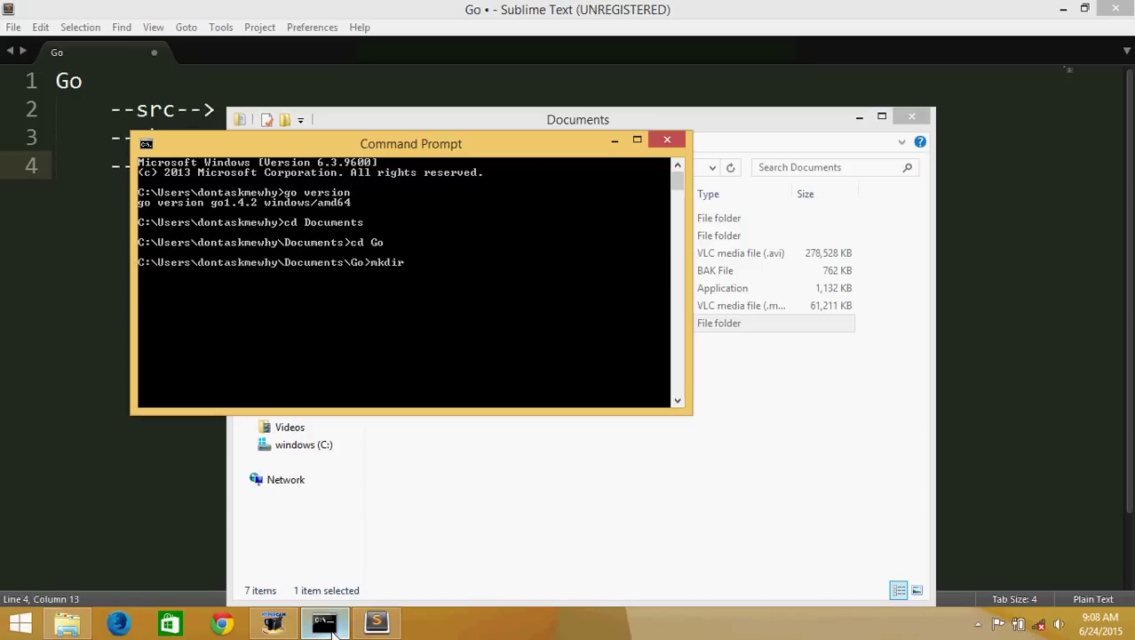
pyautogui.write('src')
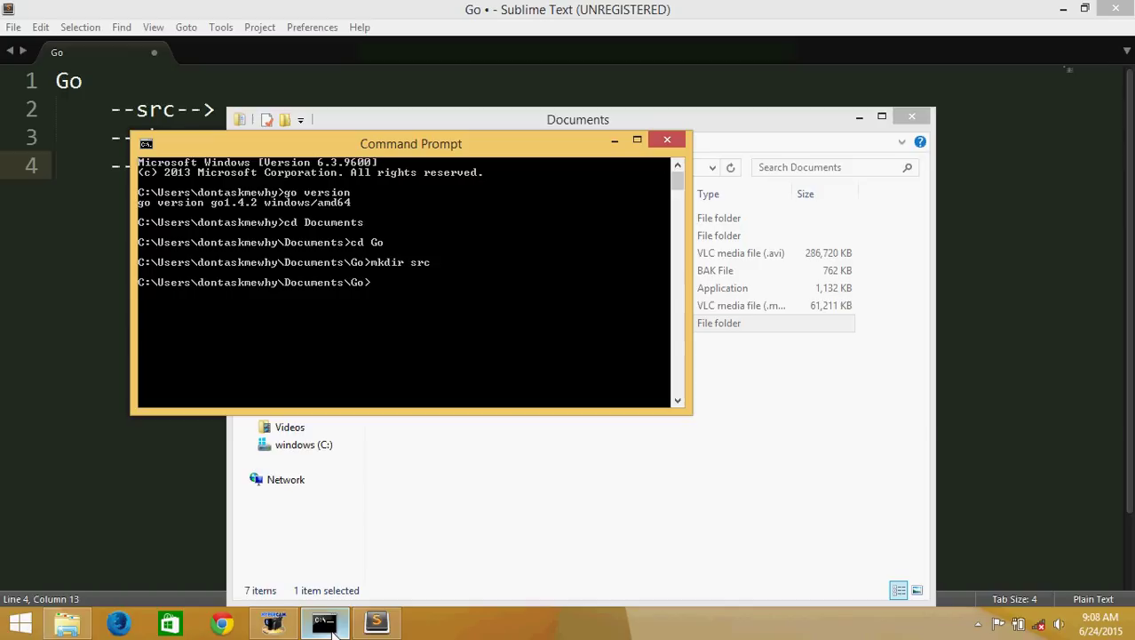
pyautogui.write('mkdir')
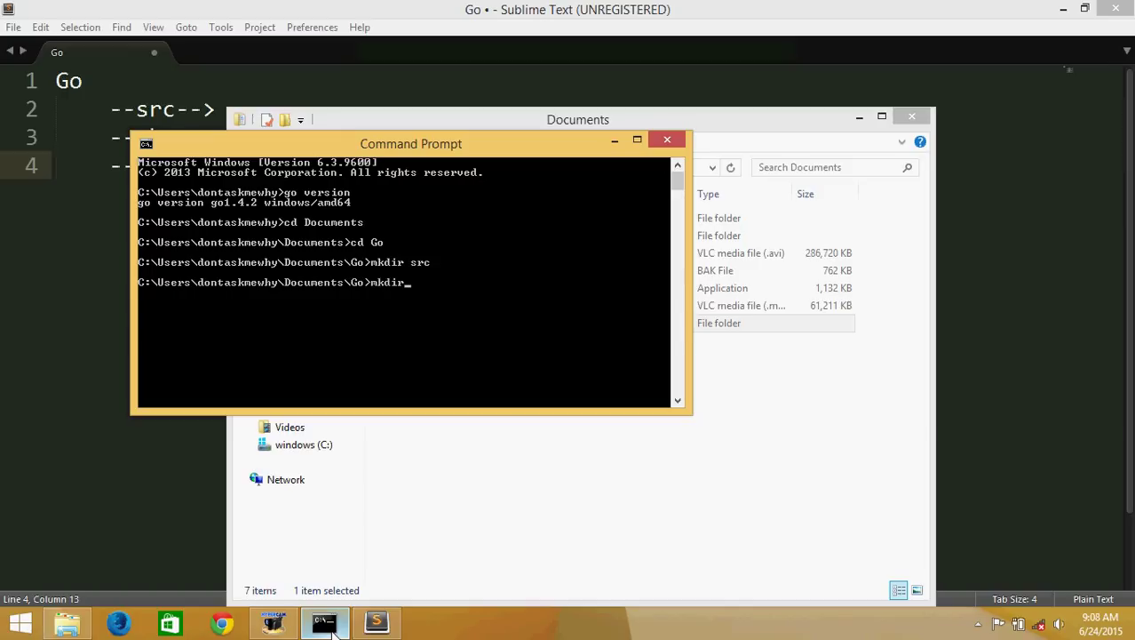
pyautogui.write('bin')
pyautogui.write('mdkir pkg')
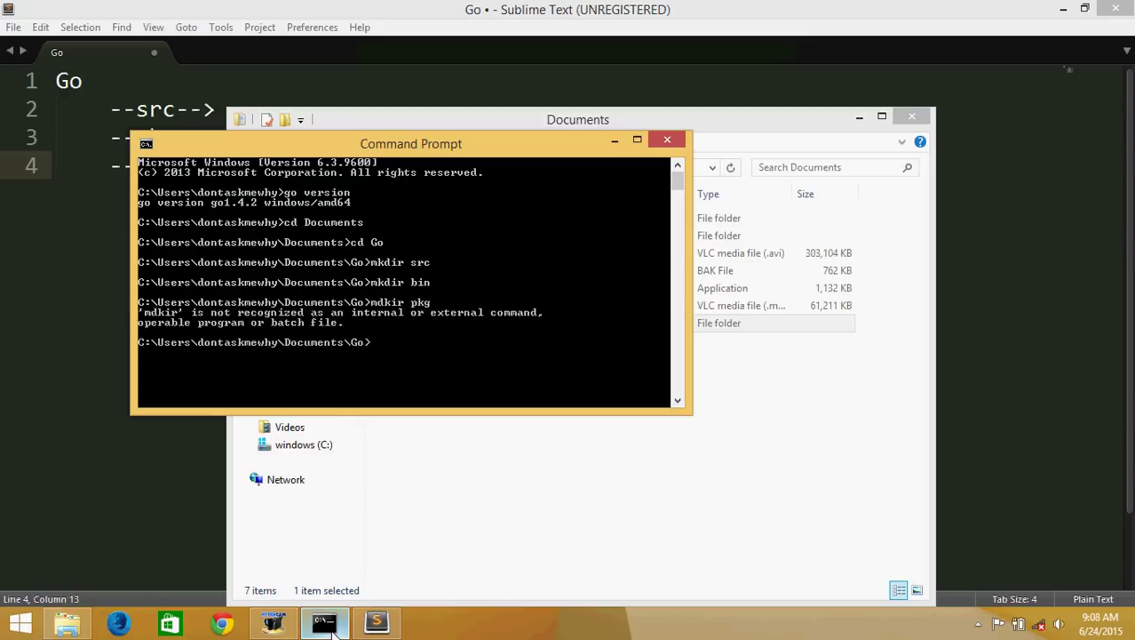
pyautogui.write('mkdir pkg')
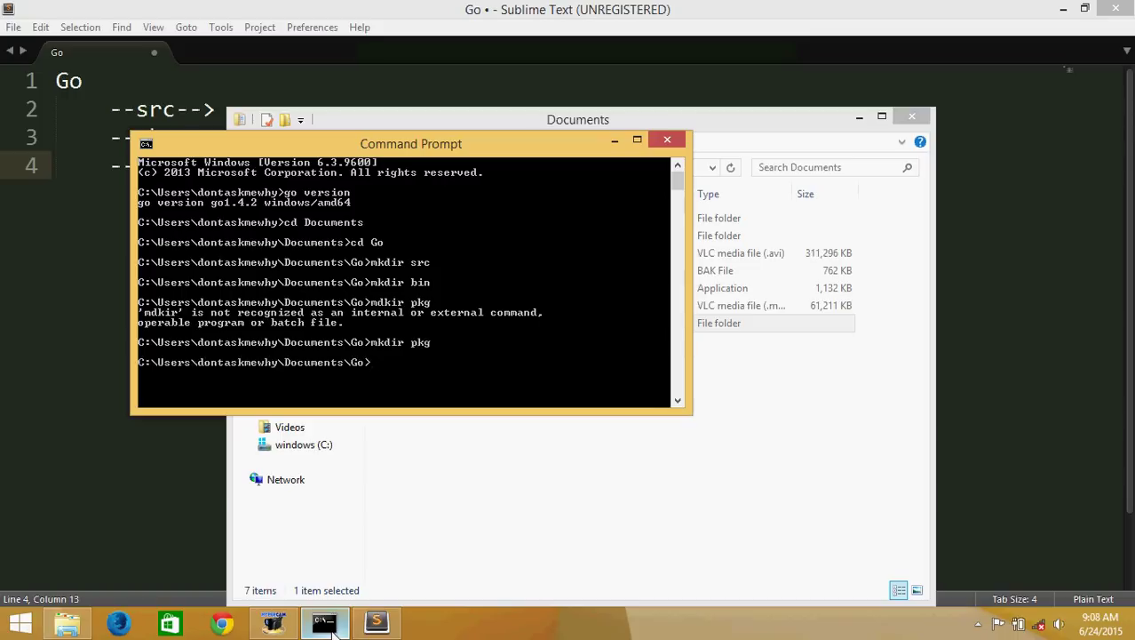
pyautogui.click(377, 622)
pyautogui.write('hello')
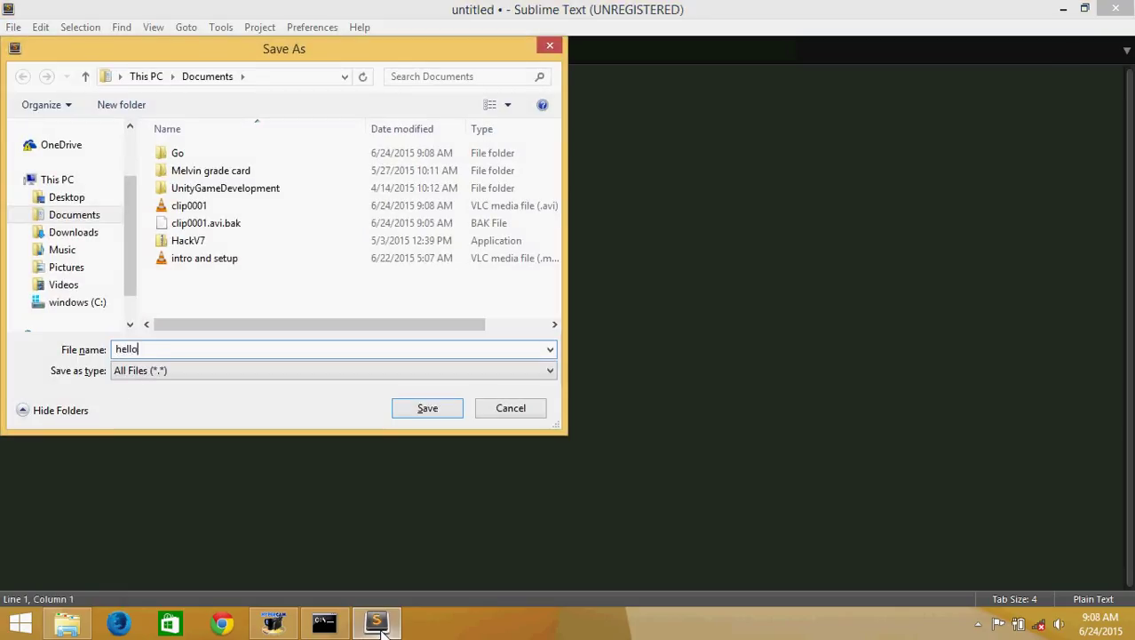
# Save the file as hello.go in Documents and write package main with an import of "fmt"
pyautogui.click(426, 407)
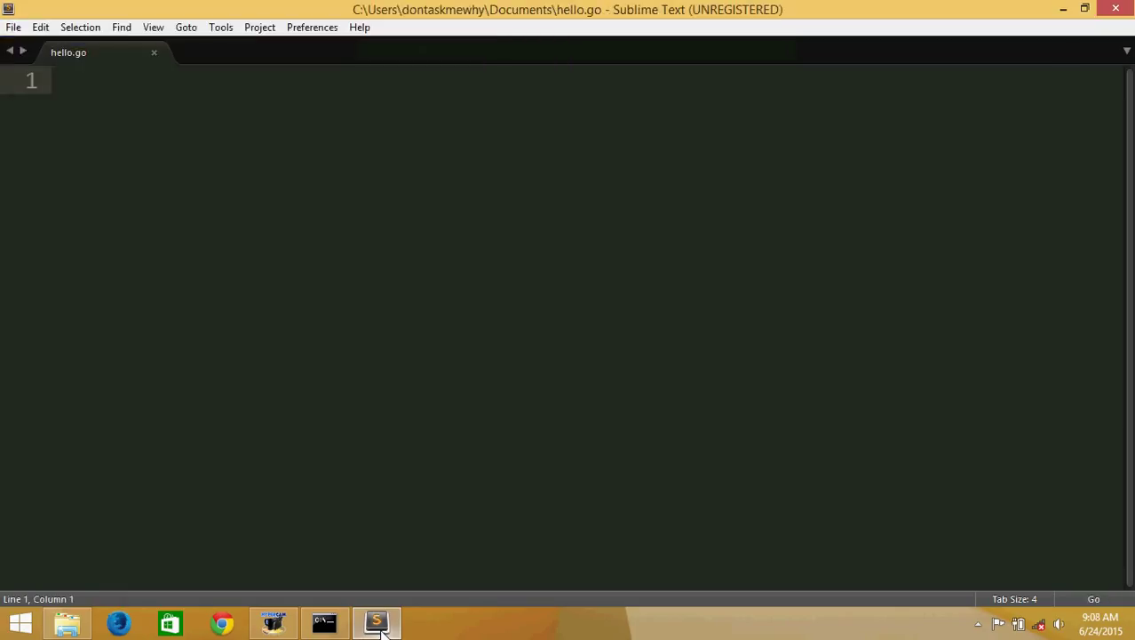
pyautogui.write('pac')
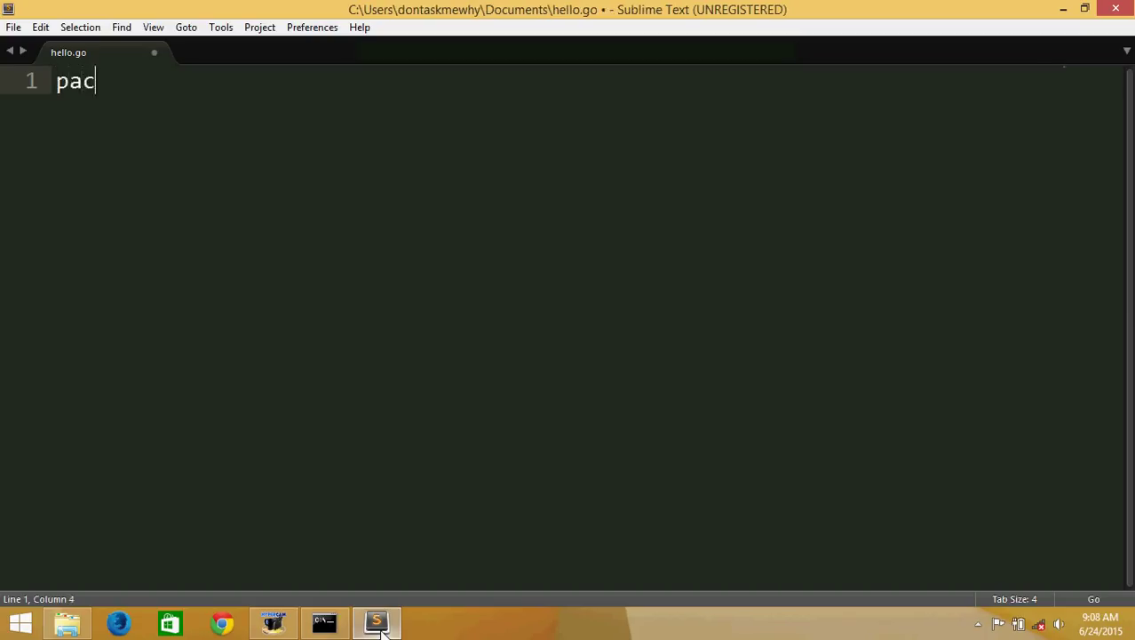
pyautogui.write('kage main')
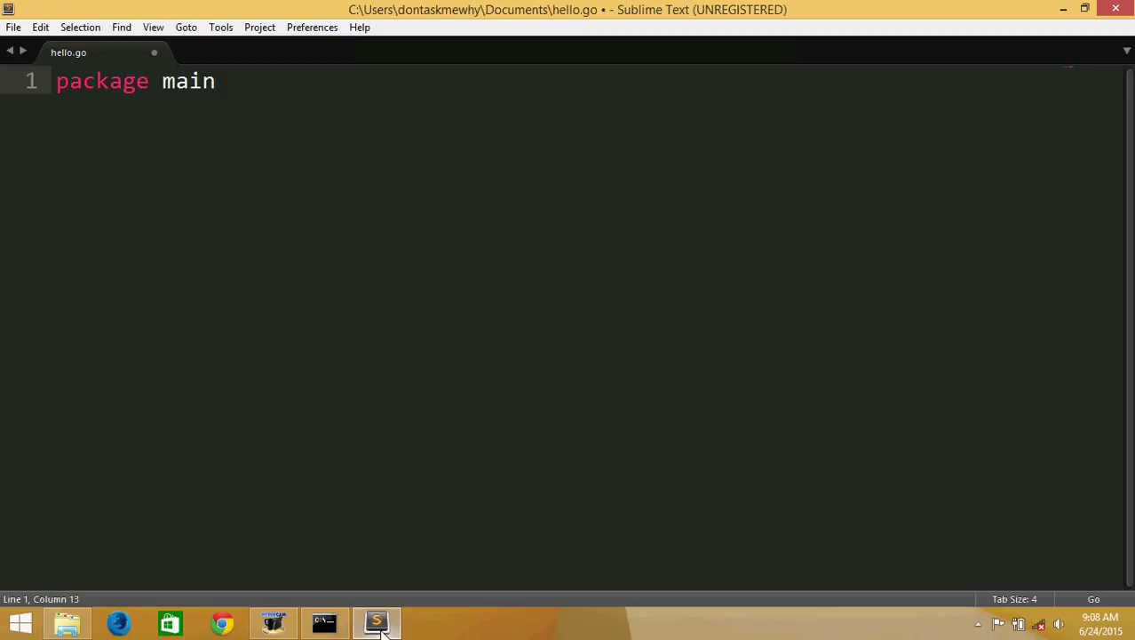
pyautogui.press('Enter')
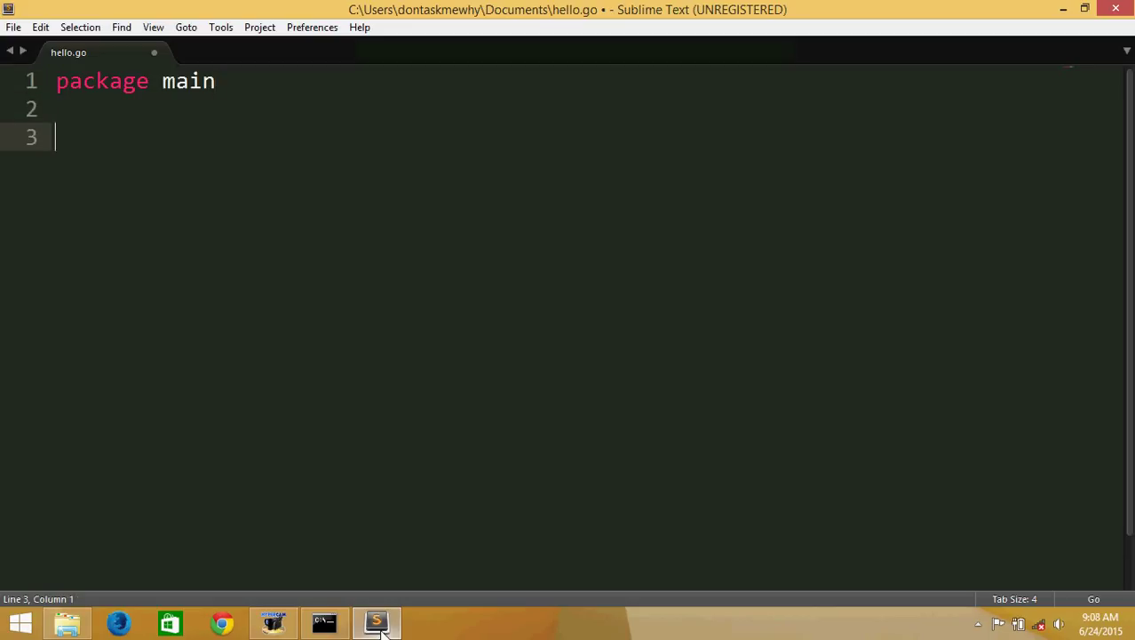
pyautogui.write('import')
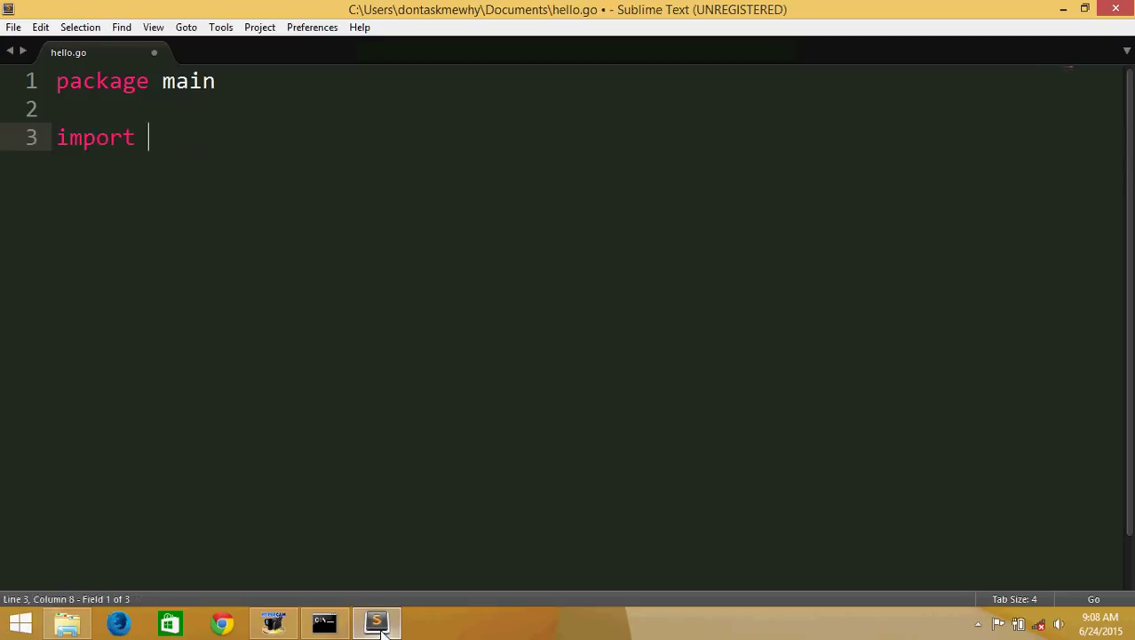
pyautogui.write('(')
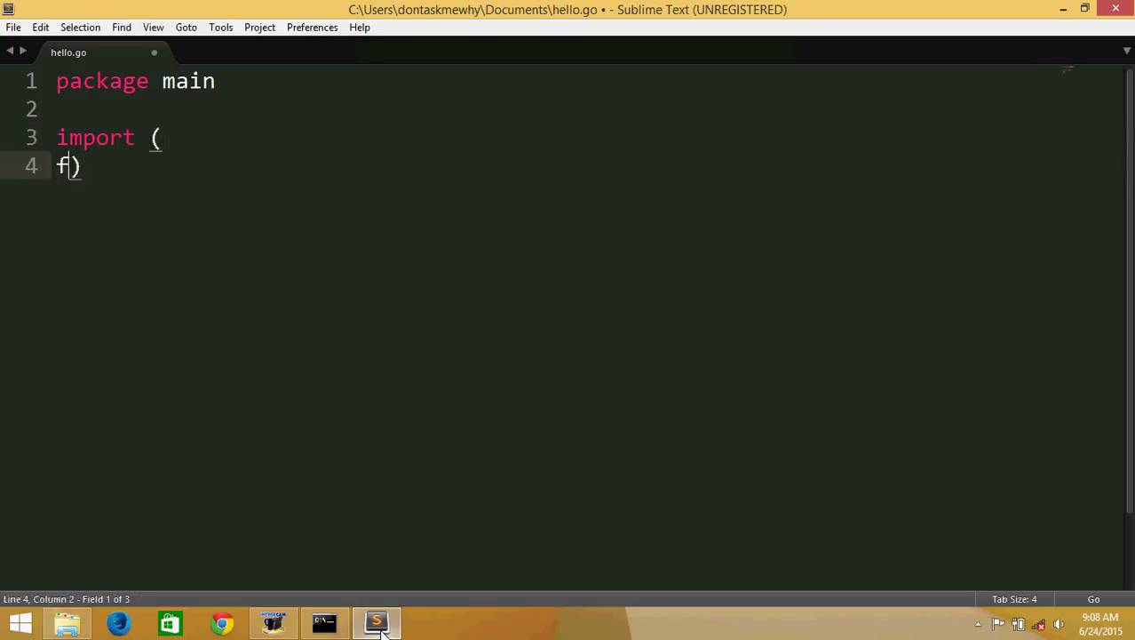
pyautogui.write('"')
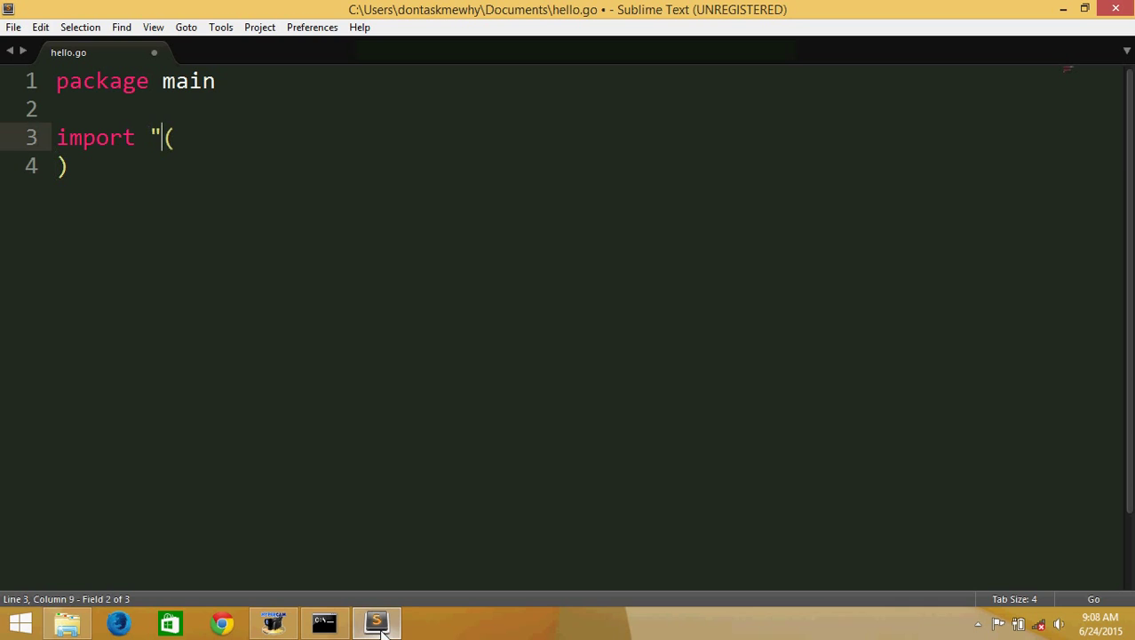
pyautogui.write('fmt')
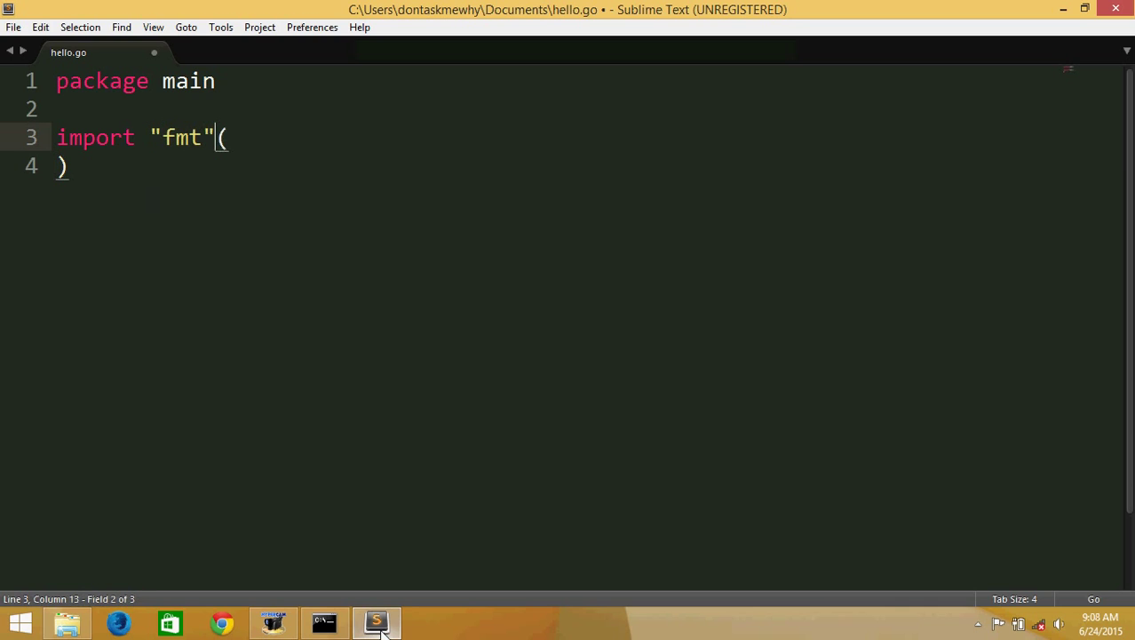
pyautogui.press('backspace')
pyautogui.write('"')
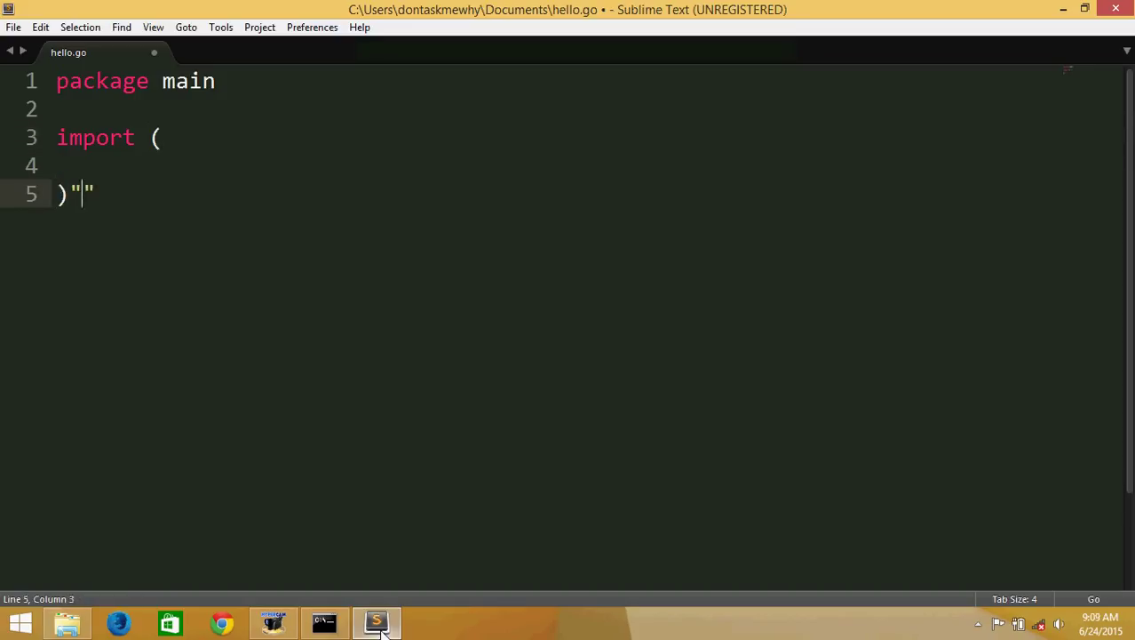
pyautogui.write('fm')
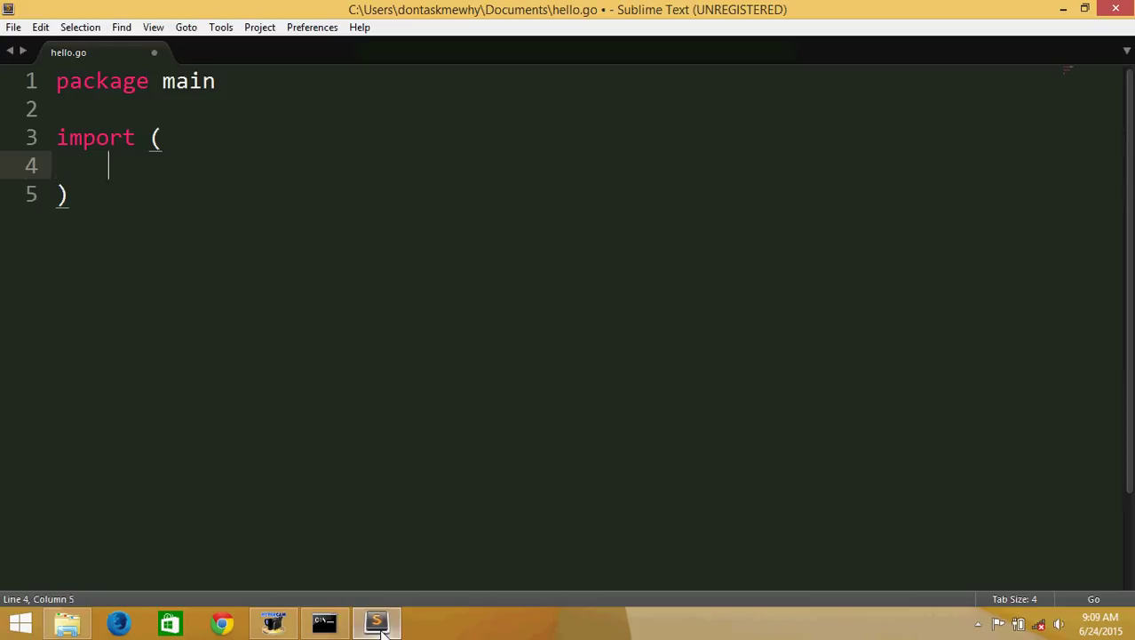
pyautogui.write('"fmt"')
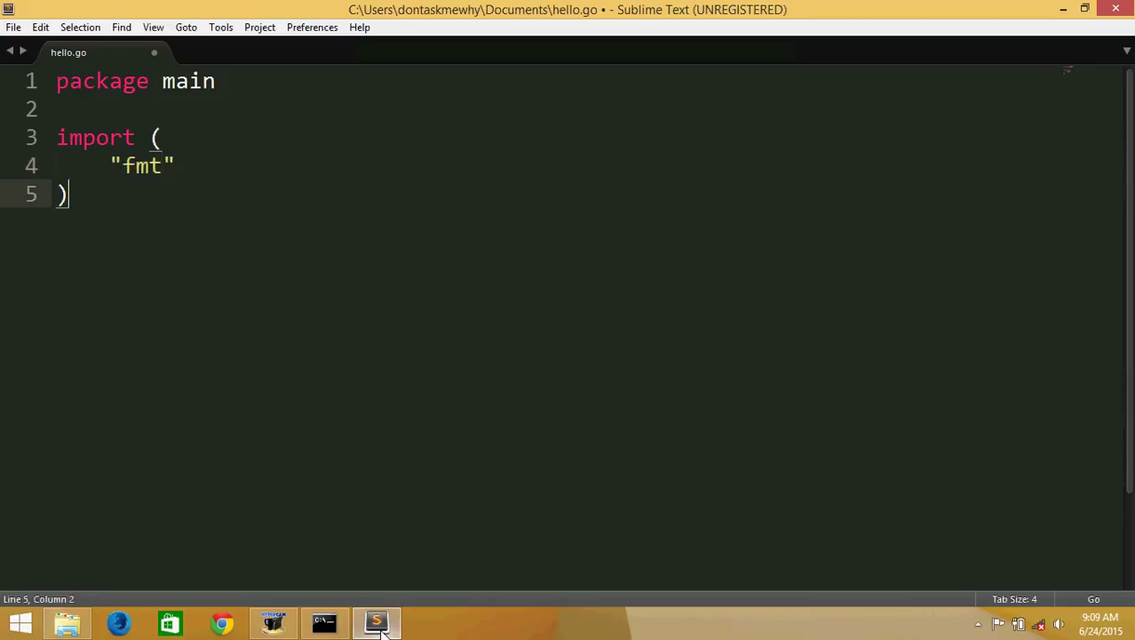
# Add a main function calling fmt.Println("Hello Windows")
pyautogui.write('func main(){')
pyautogui.write('fmt')
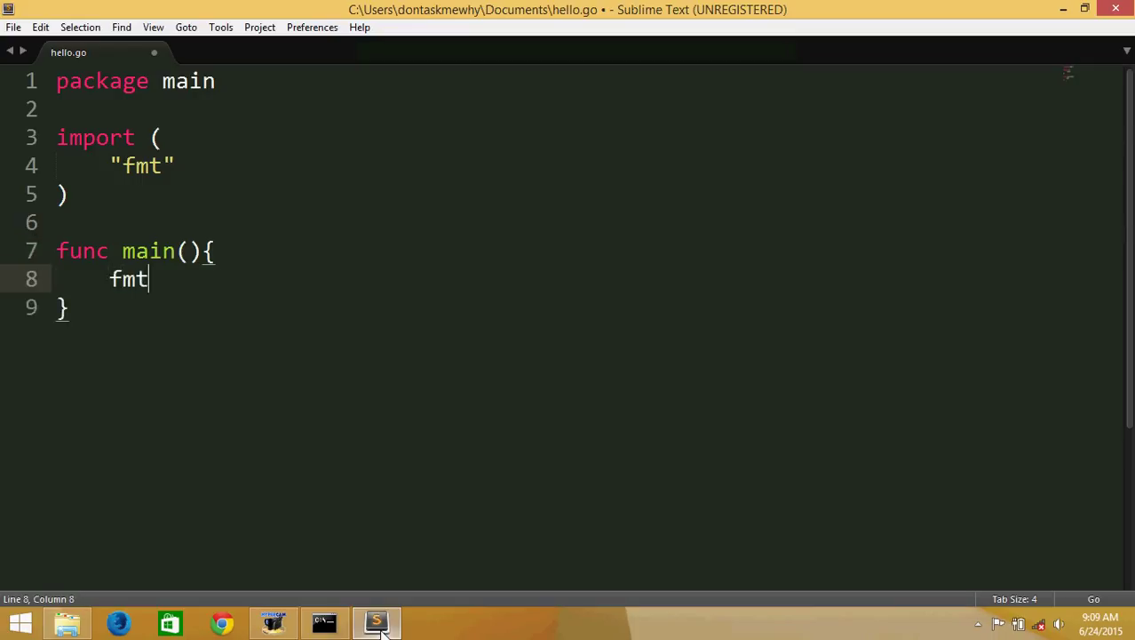
pyautogui.write('.Println("')
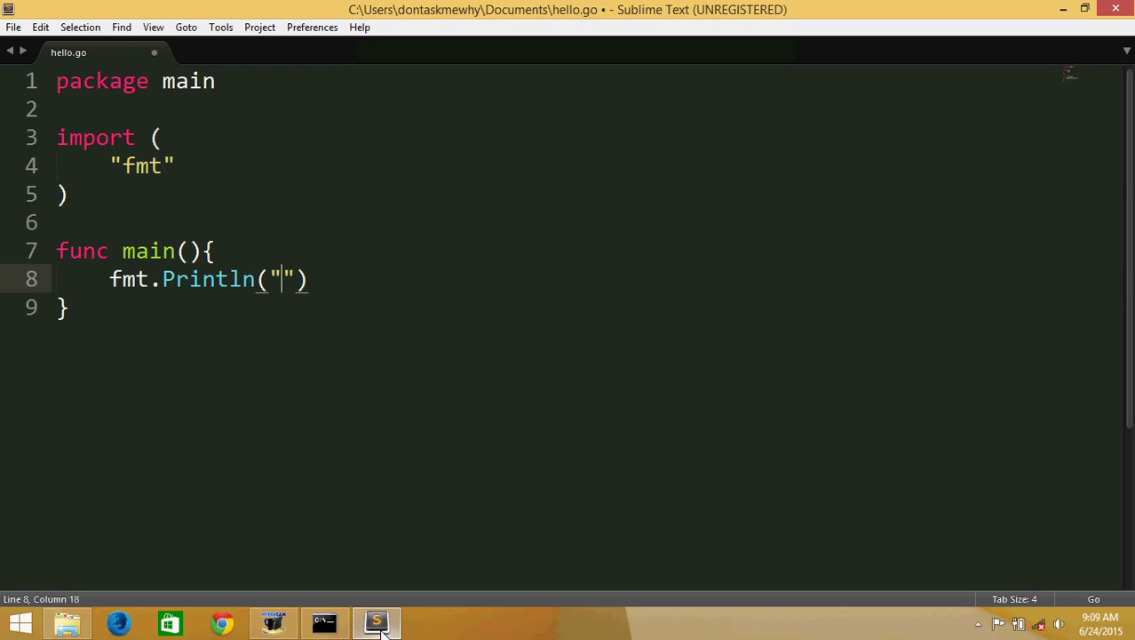
pyautogui.write('Hello Wi')
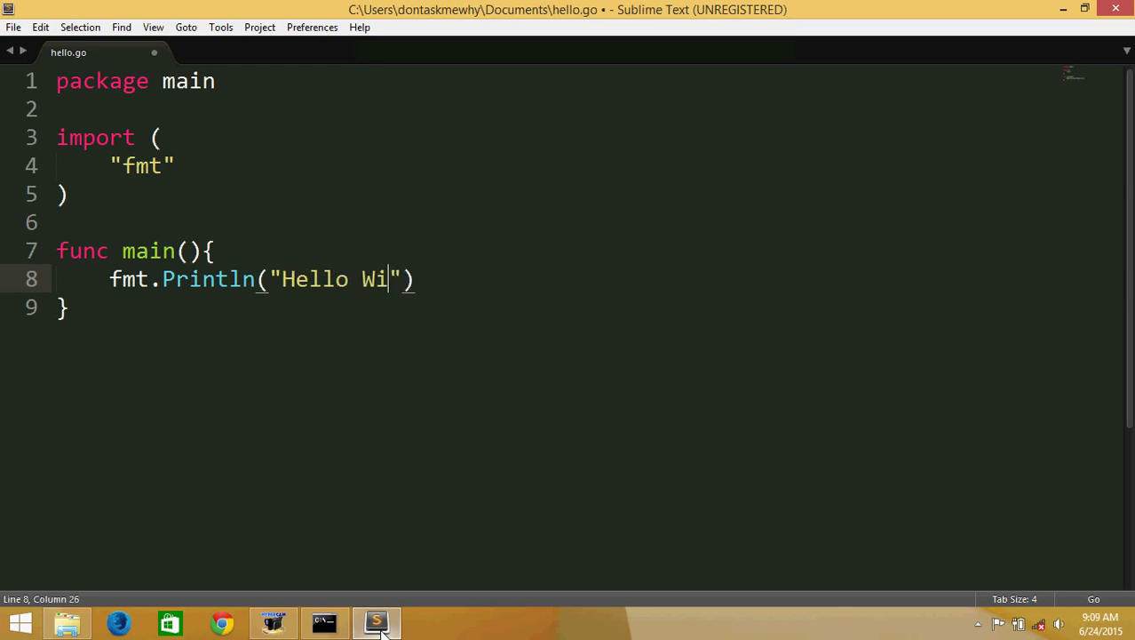
pyautogui.write('ndows')
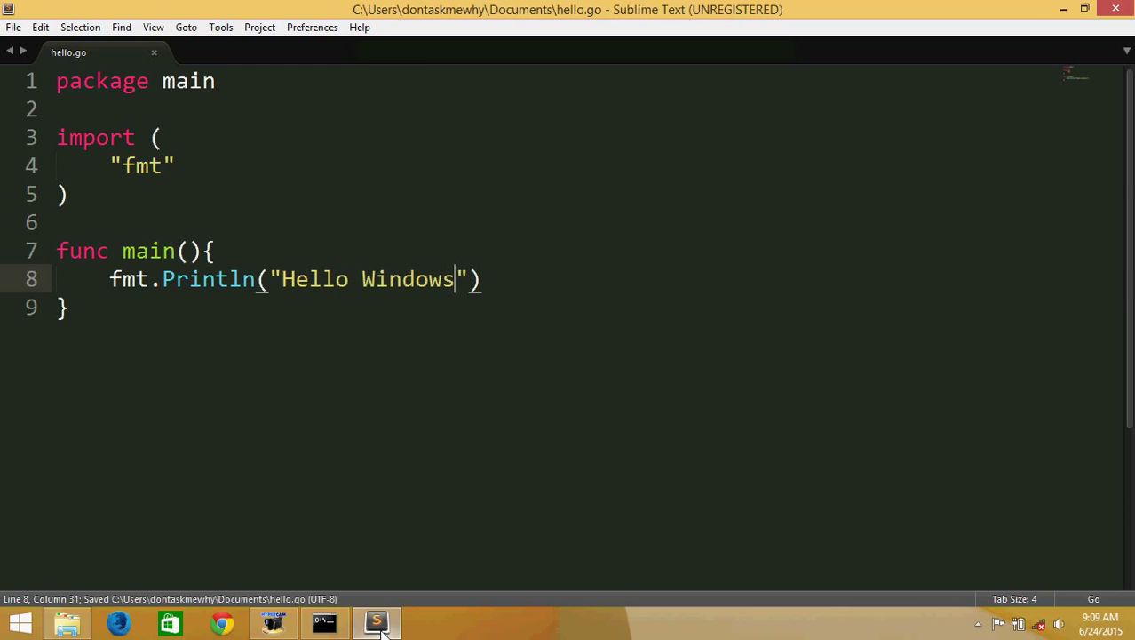
# Run go run hello.go from Documents, printing Hello Windows
pyautogui.click(324, 622)
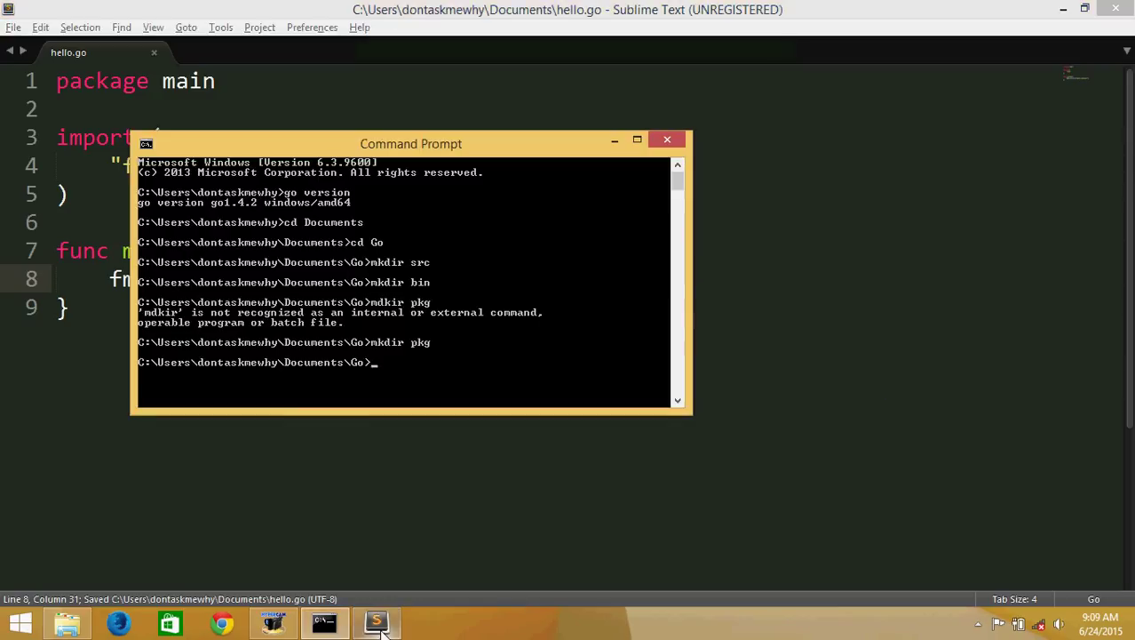
pyautogui.write('cd ..')
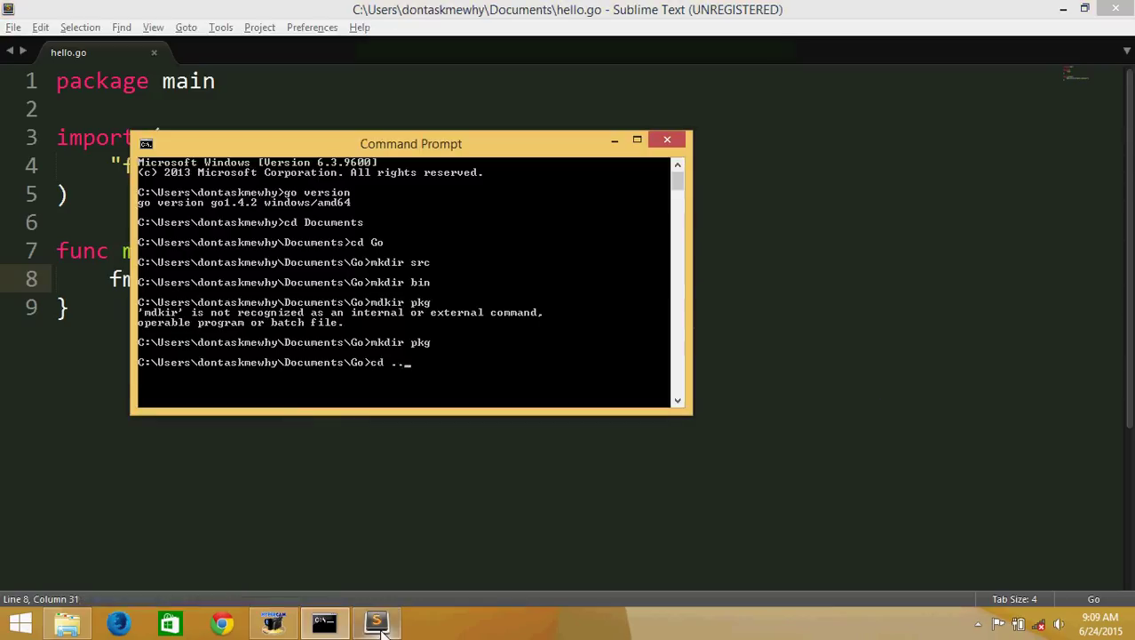
pyautogui.write('go run')
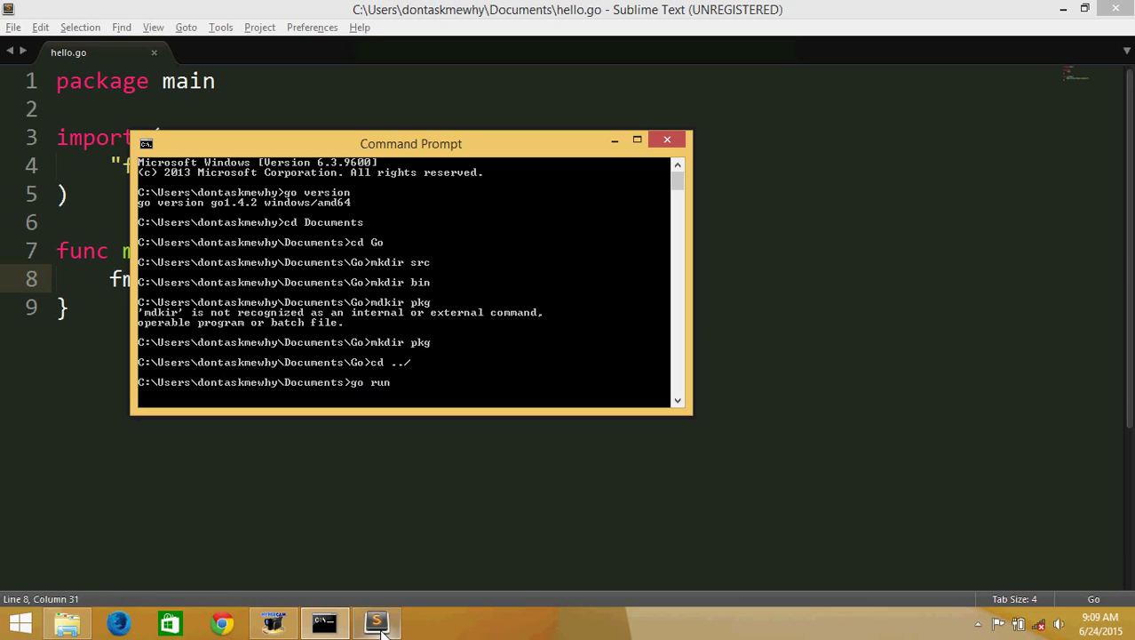
pyautogui.write('hello.go')
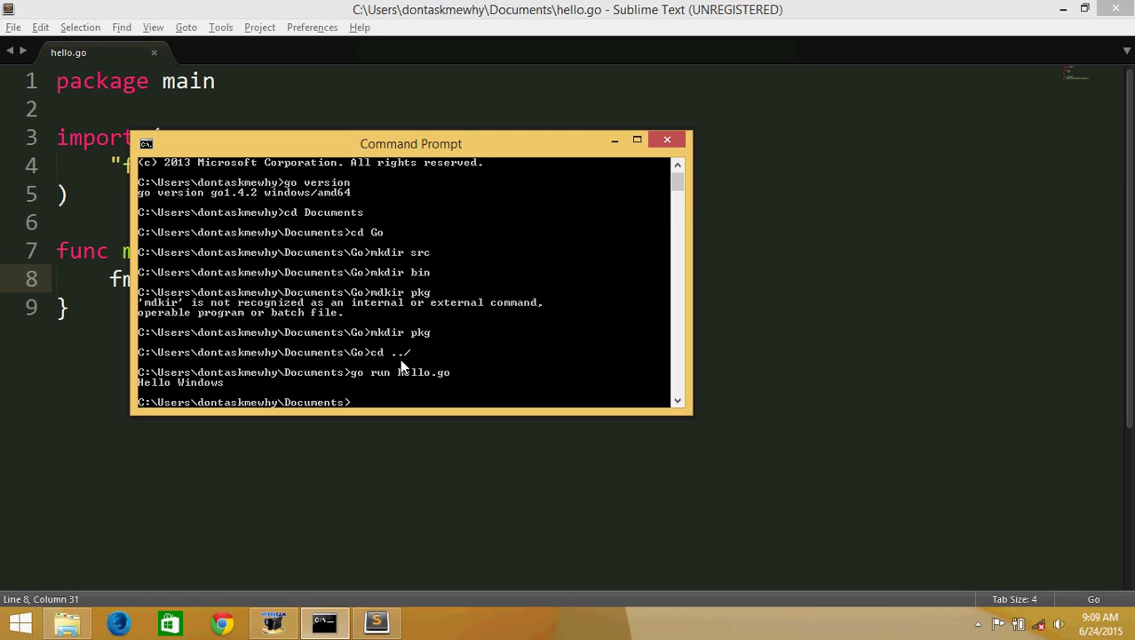
# Move into Go\src, make a github.com folder and change into it
pyautogui.write('cd')
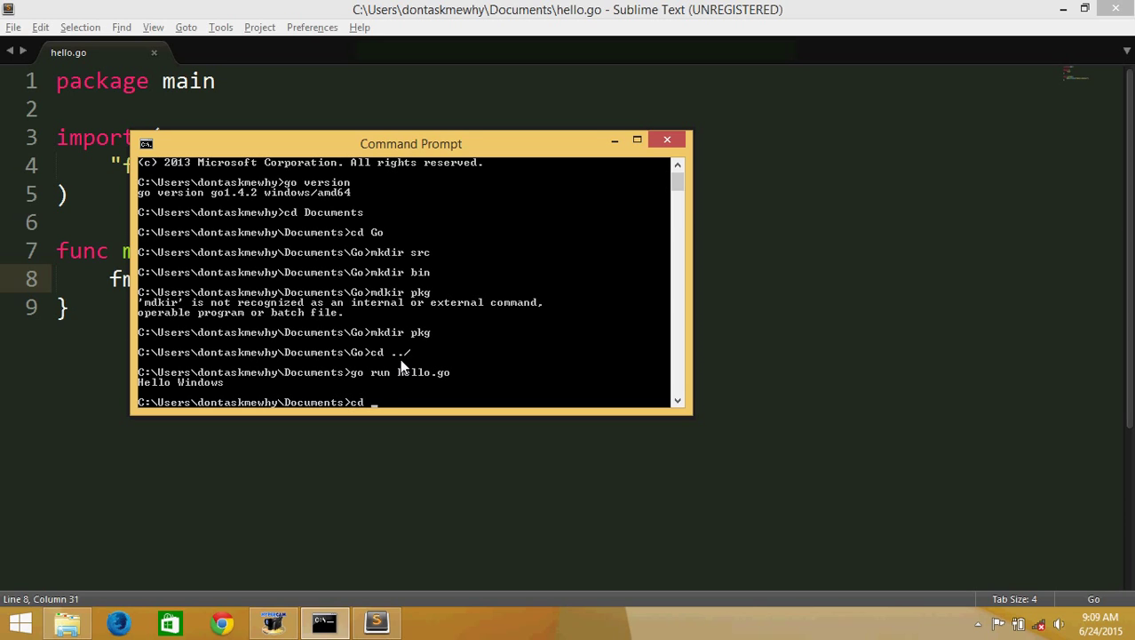
pyautogui.write('Go')
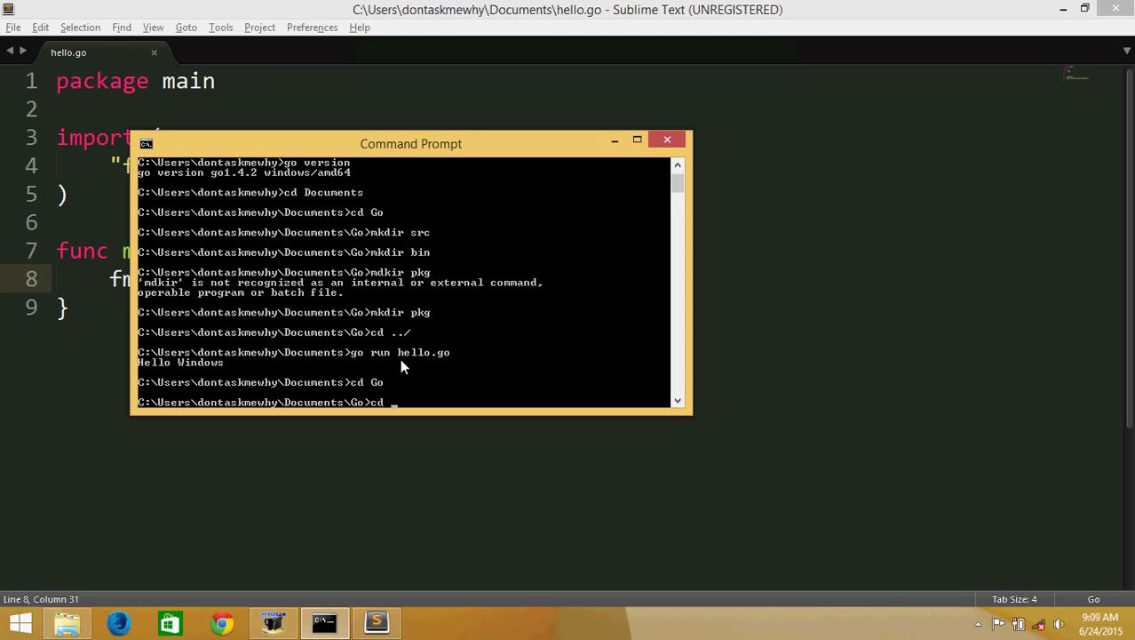
pyautogui.write('cd src')
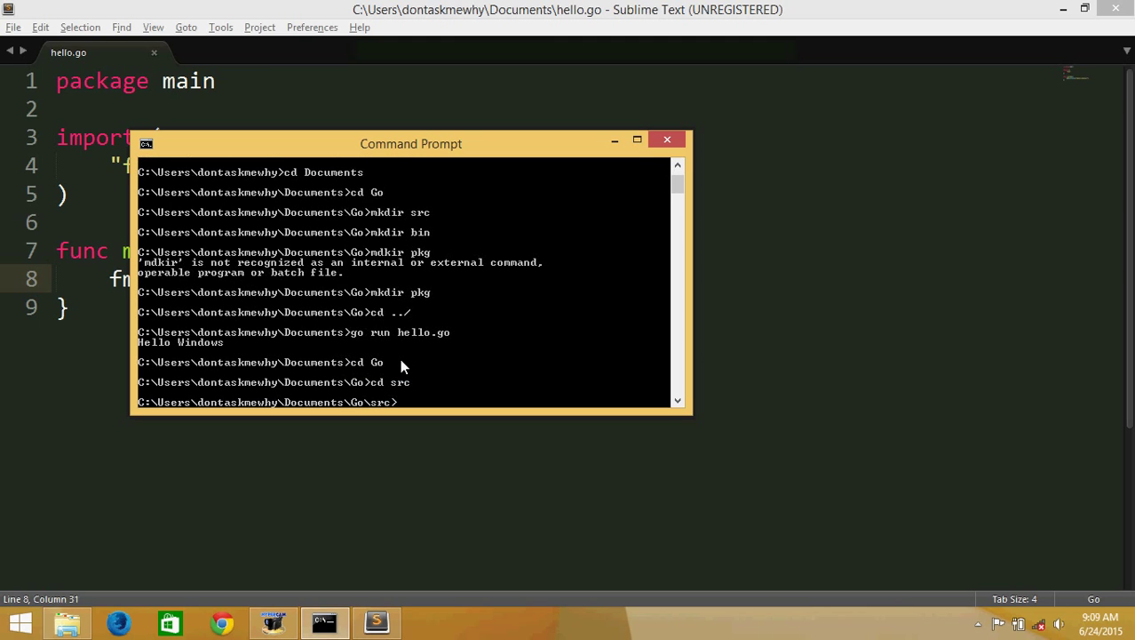
pyautogui.write('mk')
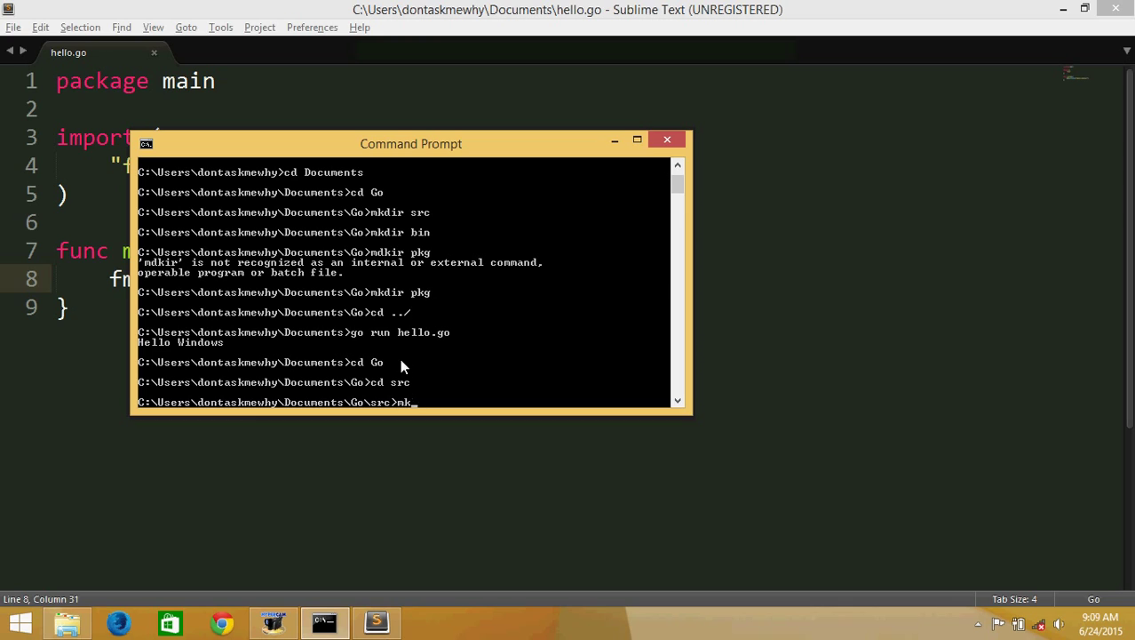
pyautogui.press('Backspace')
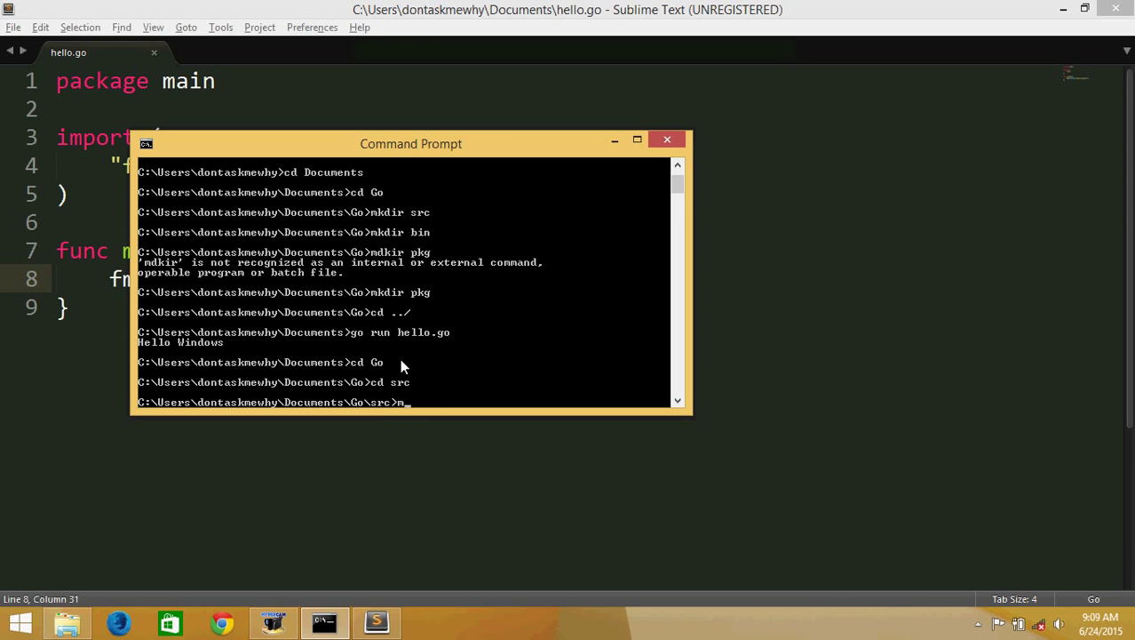
pyautogui.write('kdir')
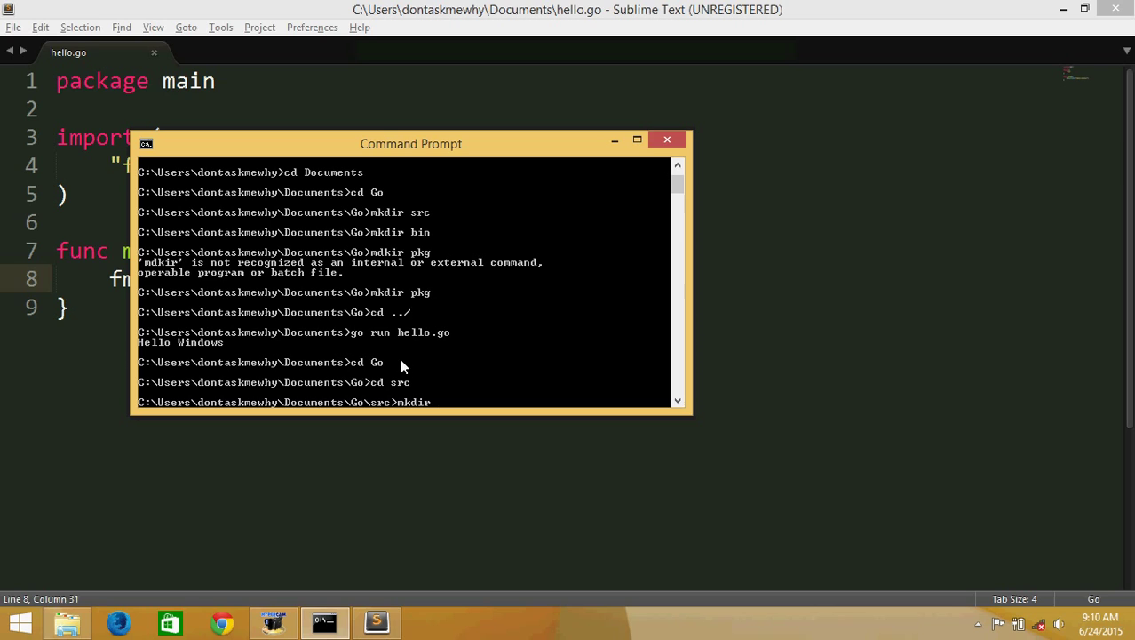
pyautogui.write('jelouodsa')
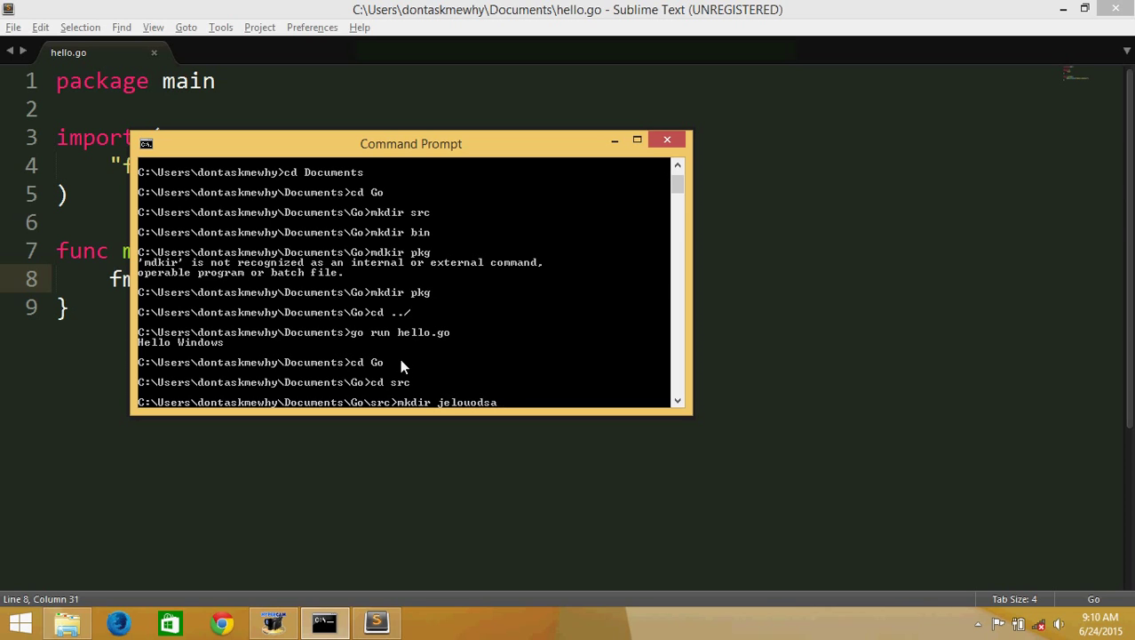
pyautogui.press('Backspace')
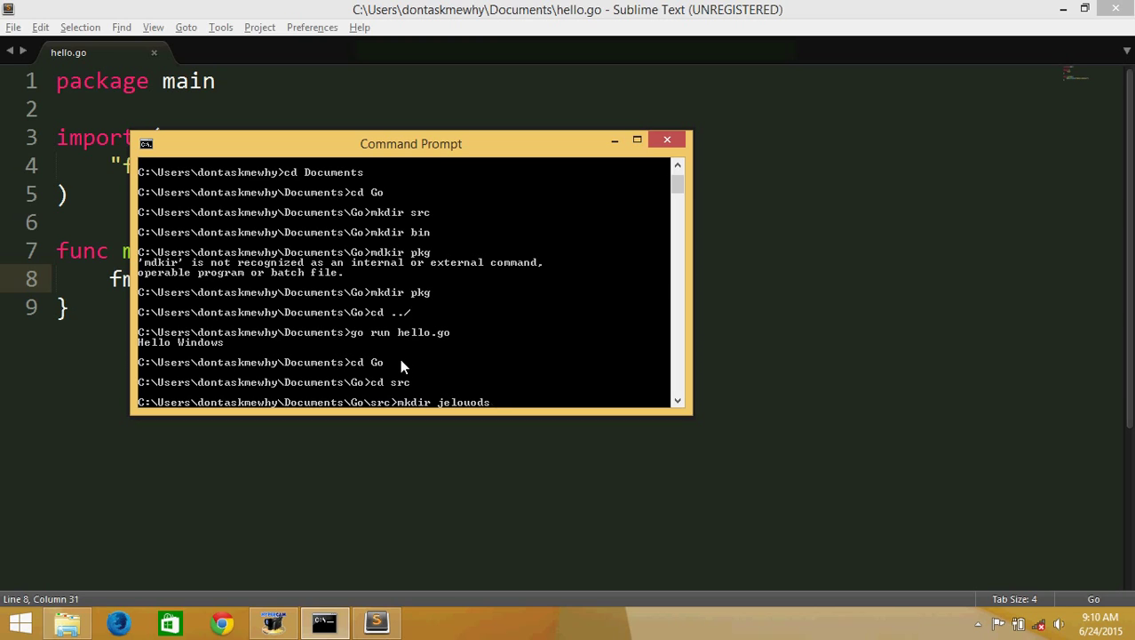
pyautogui.write('github.co')
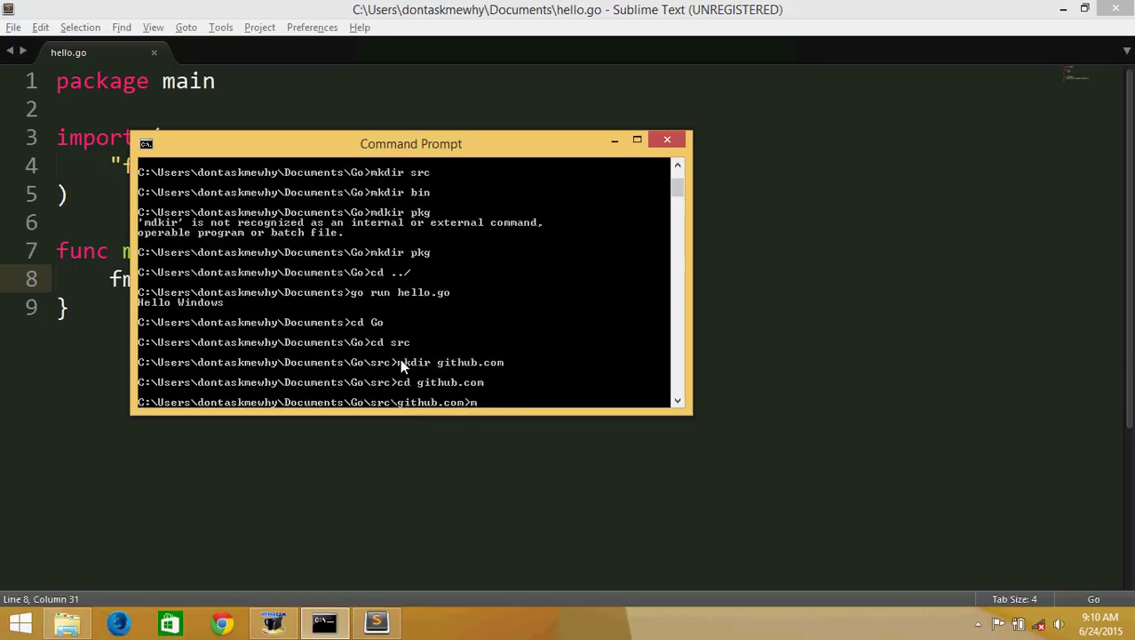
# Make the jeloudsa account folder and a hello folder inside it, ending in hello
pyautogui.write('mkdir jelouodsa')
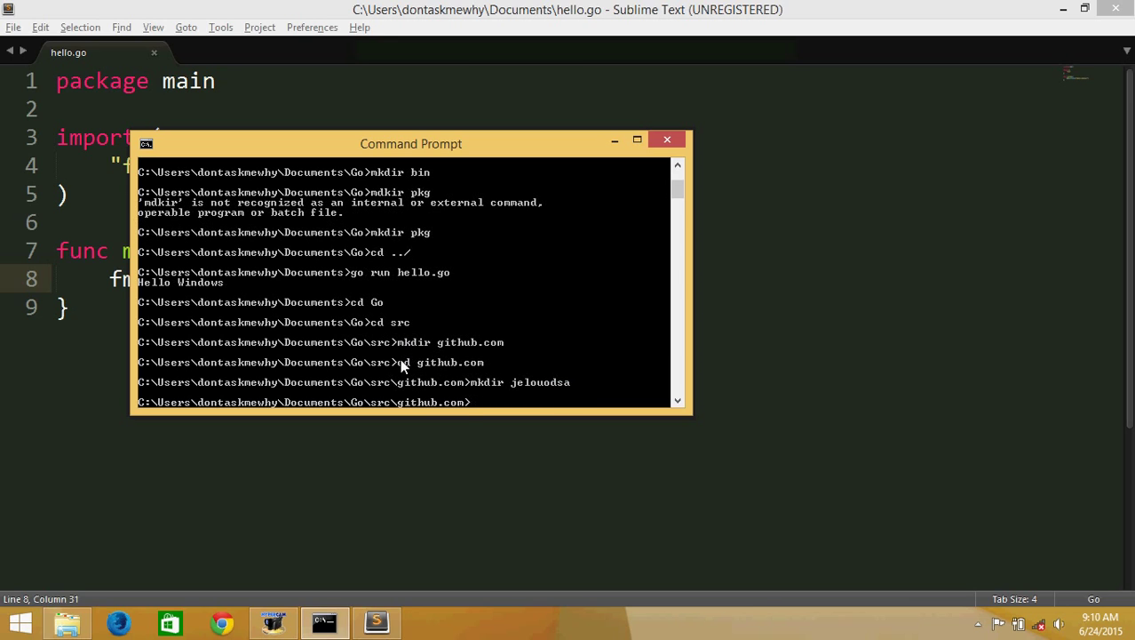
pyautogui.write('cd jelouodsa')
pyautogui.write('m')
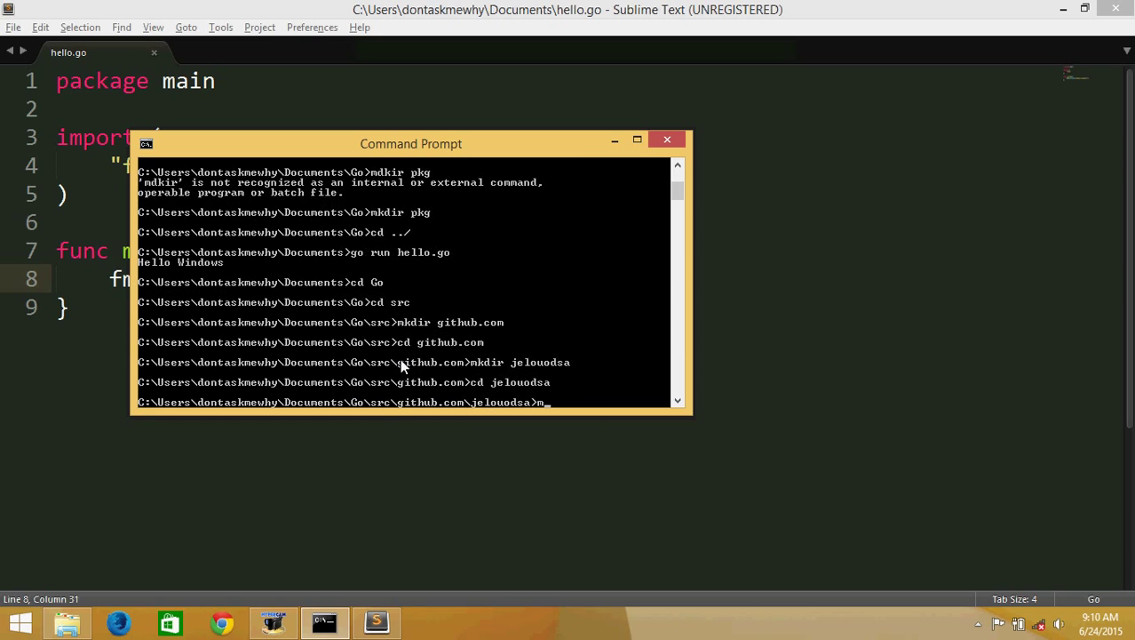
pyautogui.write('kdir hello')
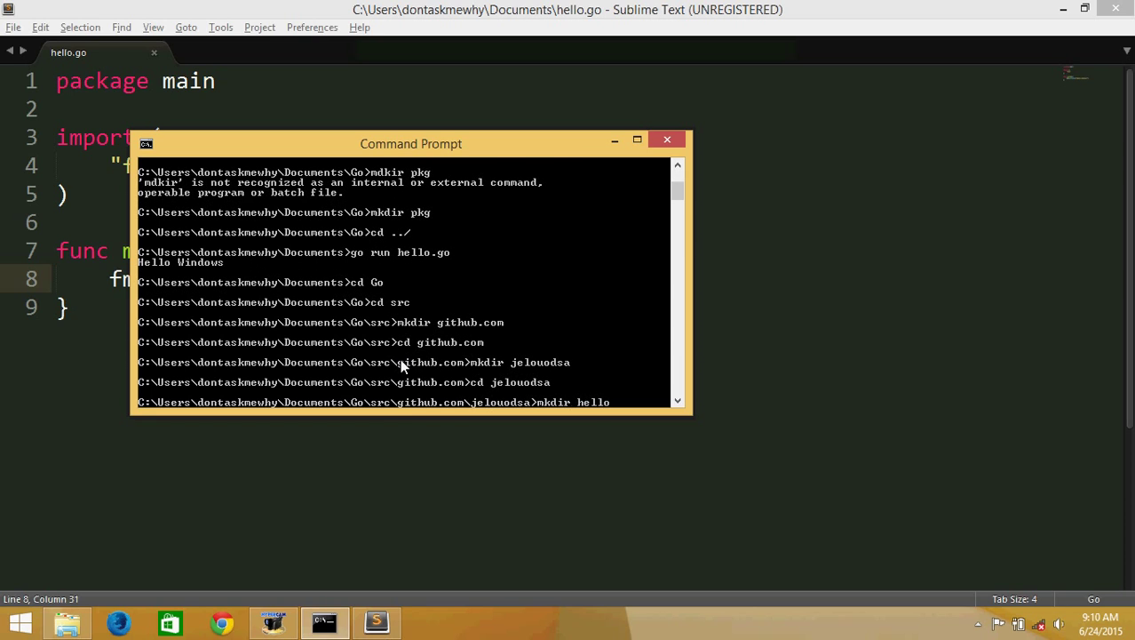
pyautogui.write('cd hel')
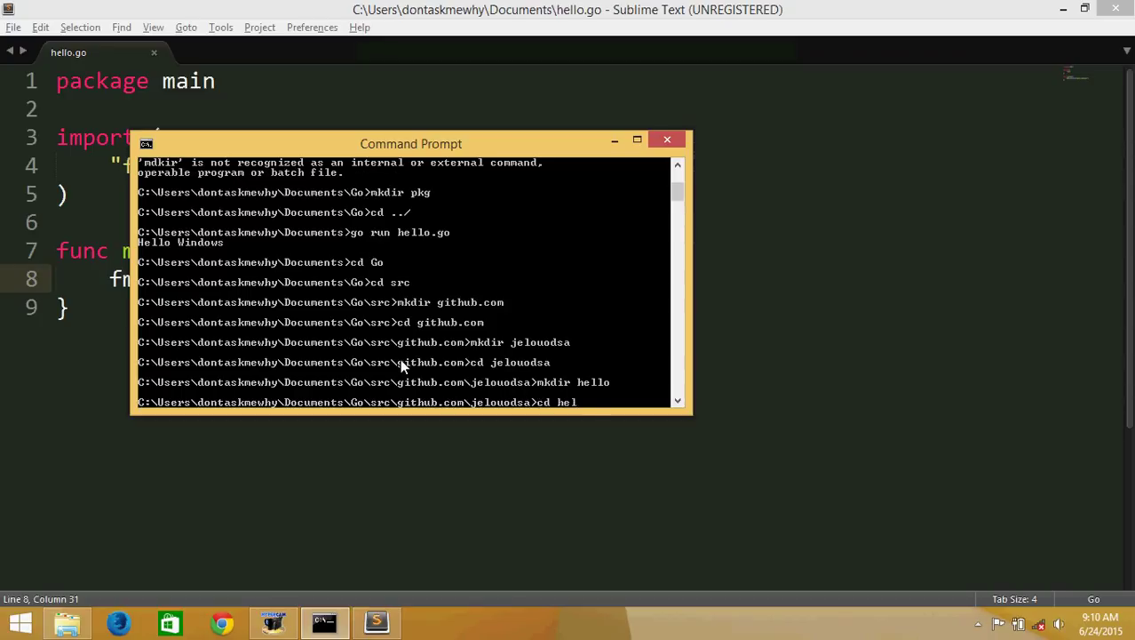
pyautogui.write('lo')
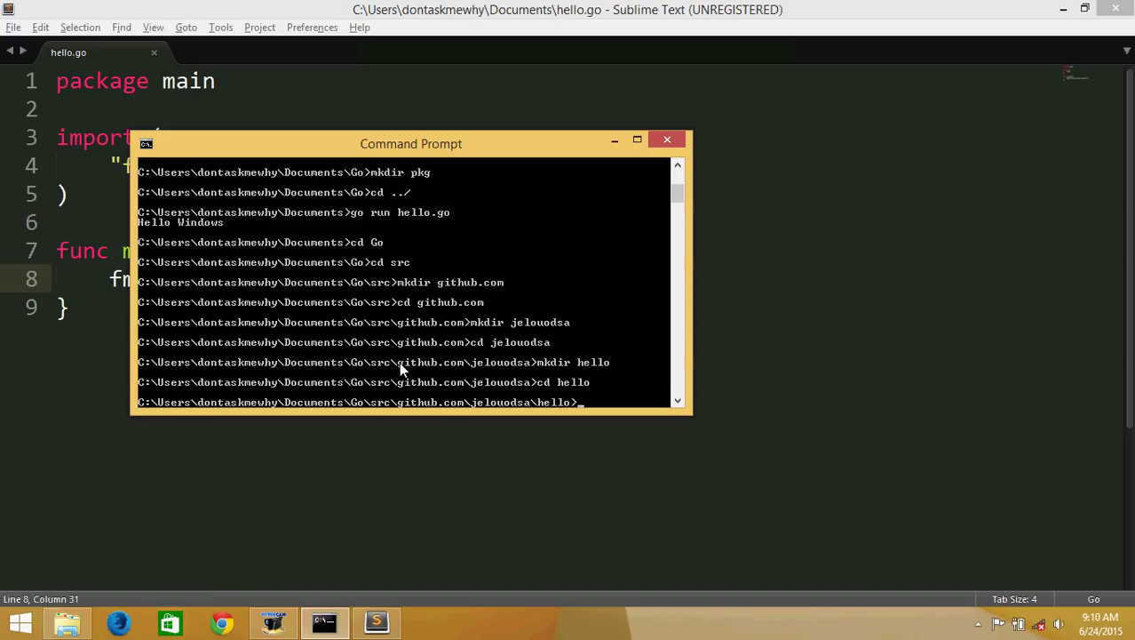
pyautogui.click(67, 622)
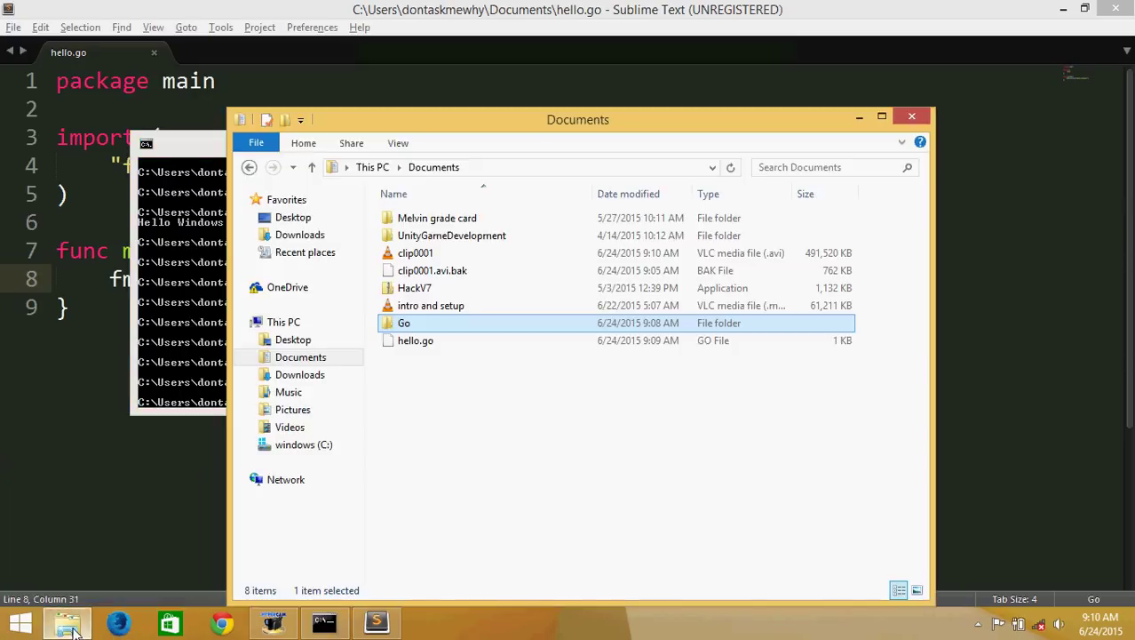
# Move hello.go from Documents into the Go\src\github.com\jeloudsa\hello folder
pyautogui.click(416, 341)
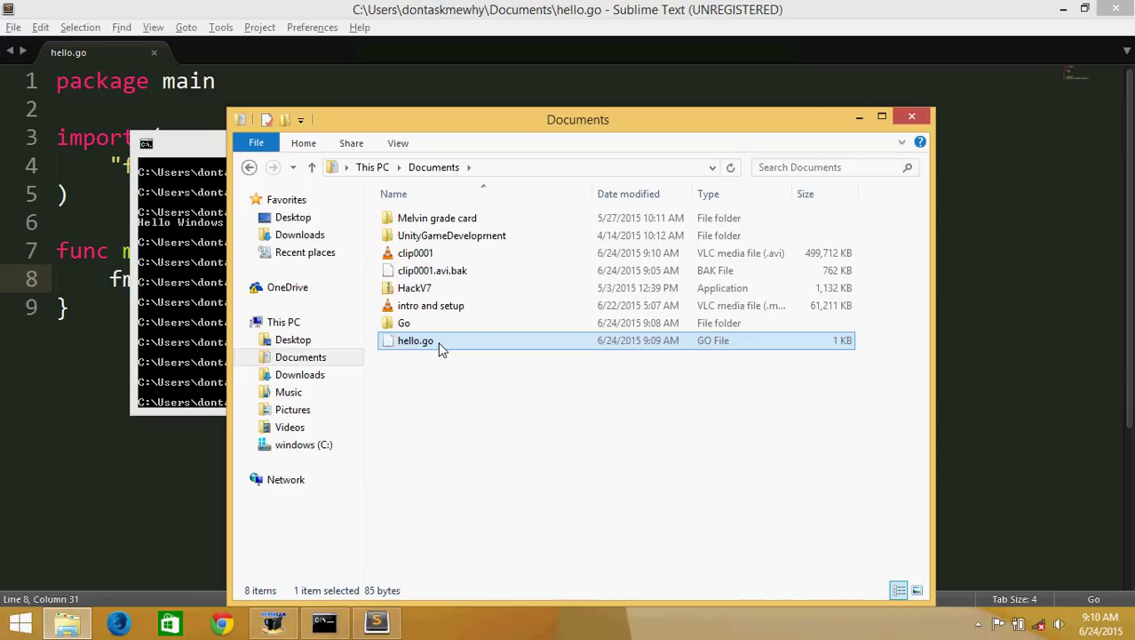
pyautogui.doubleClick(403, 323)
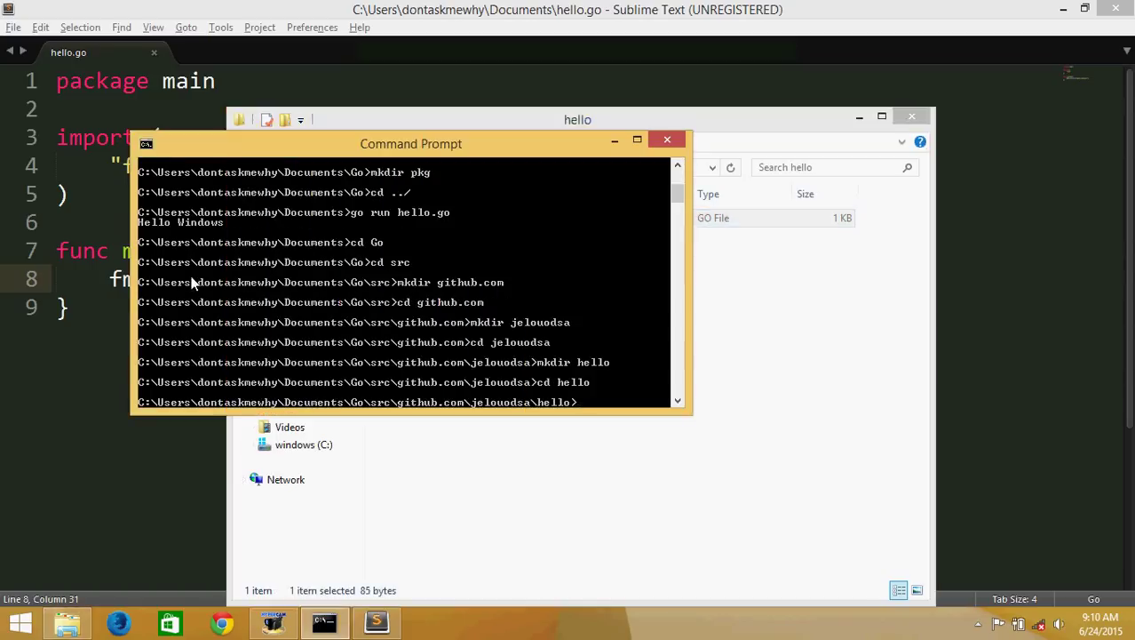
# Run hello.go from the project folder, then attempt go install and go install jeloudsa/hello, both failing
pyautogui.write('mkdir jelouodsa')
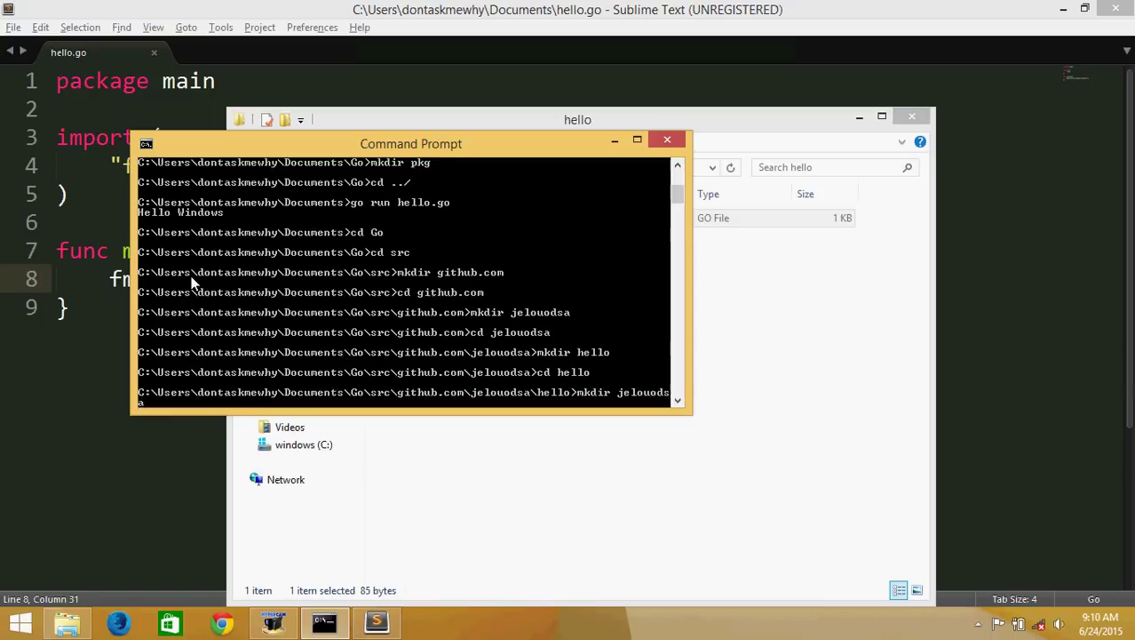
pyautogui.write('go run hello.go')
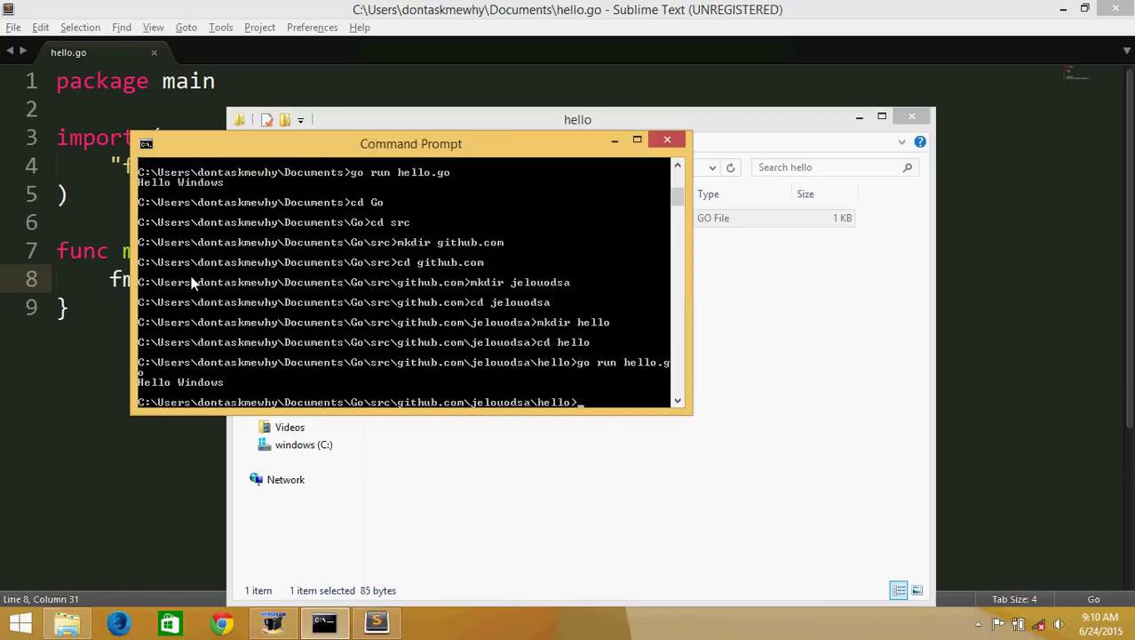
pyautogui.write('go')
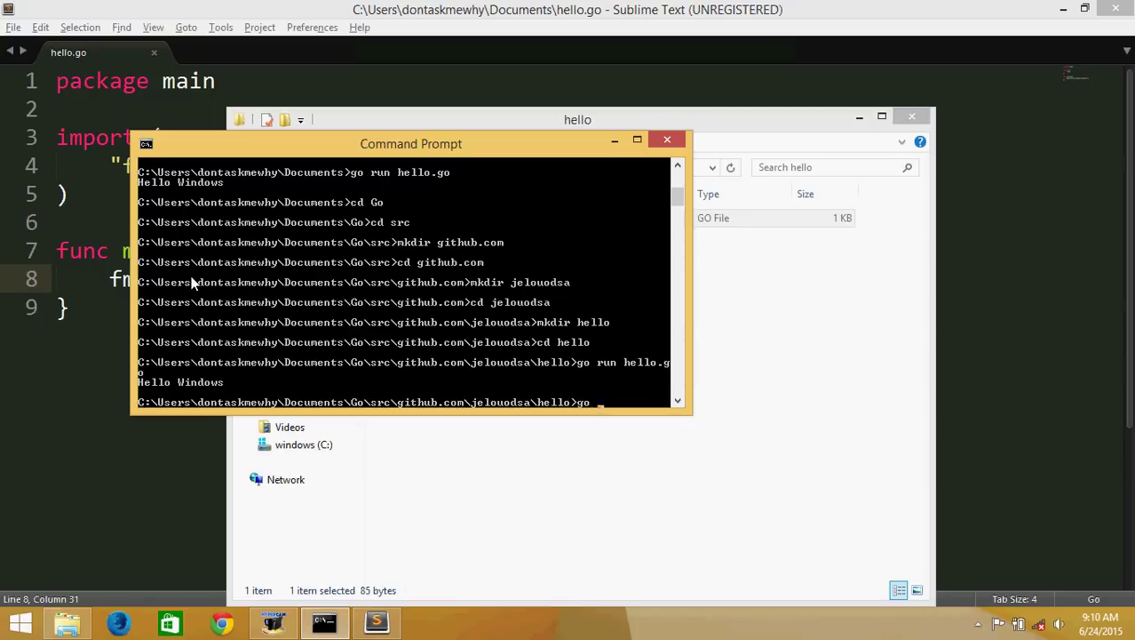
pyautogui.write('go install')
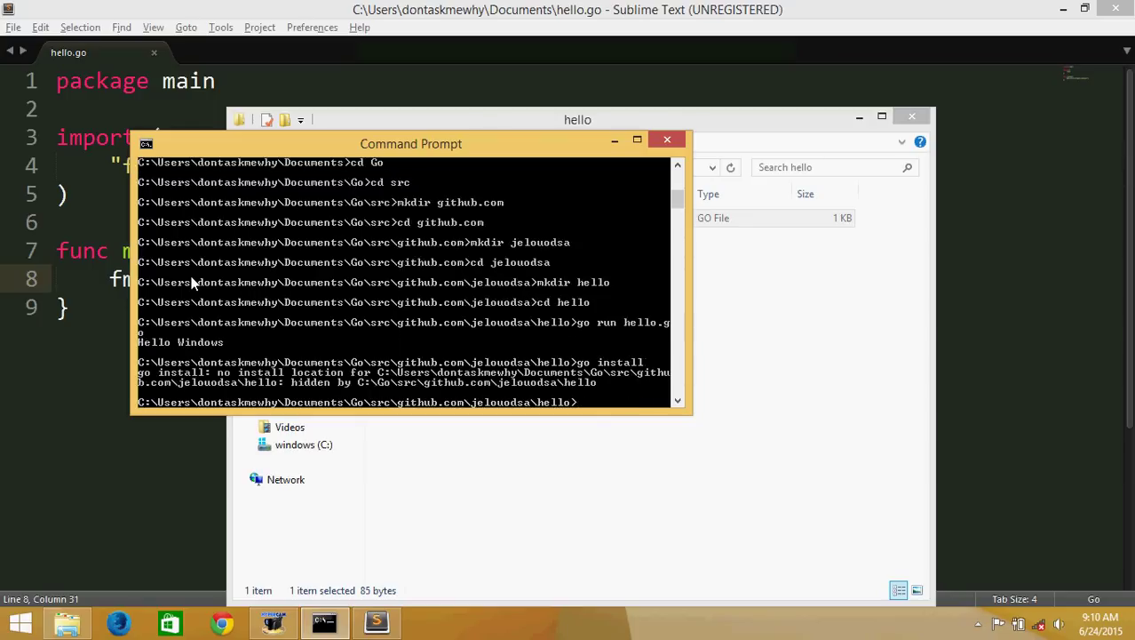
pyautogui.write('go install jelouodsa/hello')
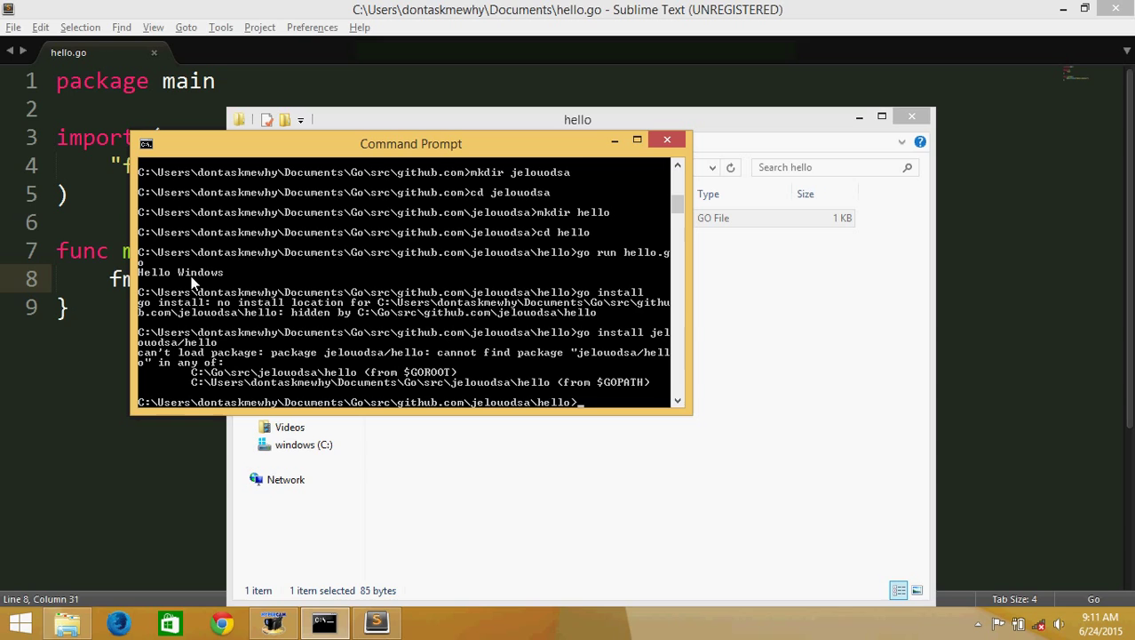
pyautogui.moveTo(640, 442)
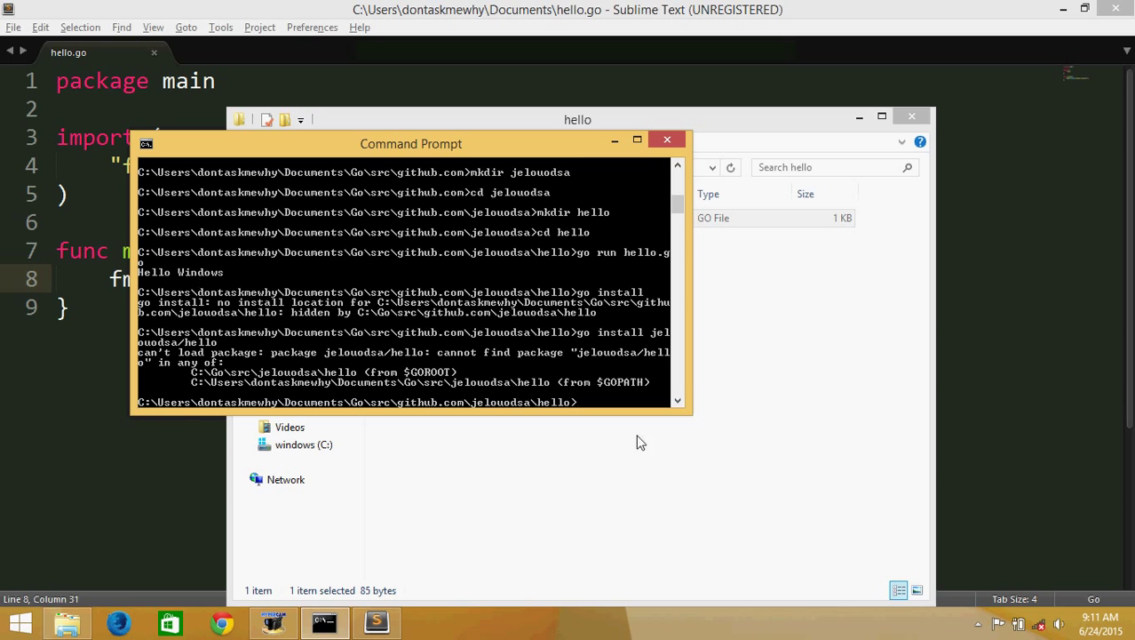
pyautogui.moveTo(629, 440)
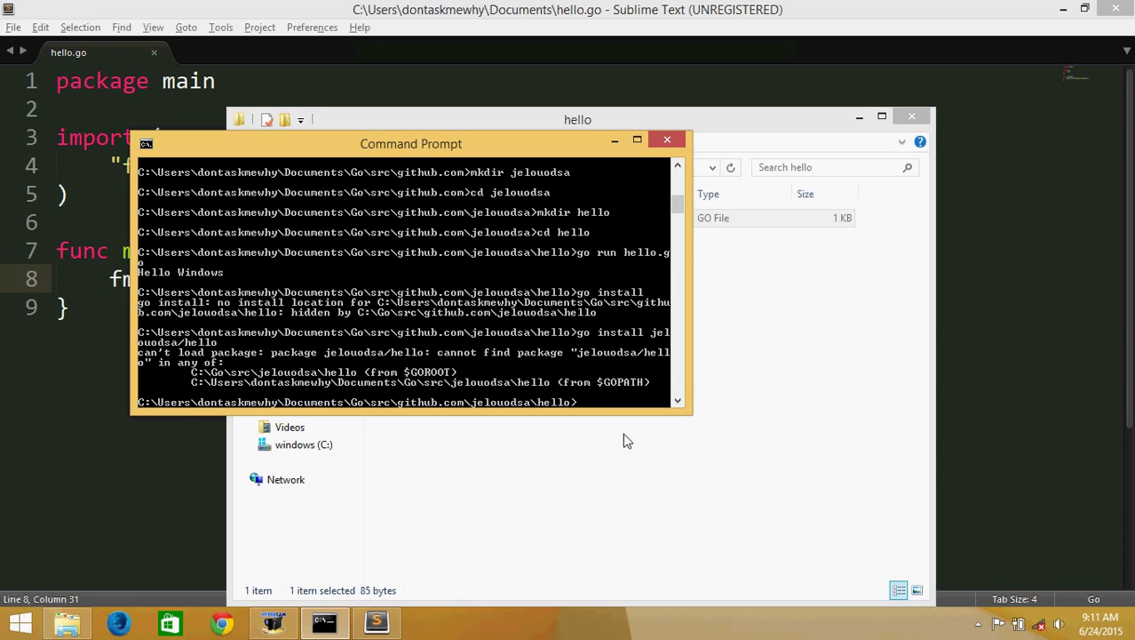
# Return to the github.com folder with cd ../../
pyautogui.write('cd ../../')
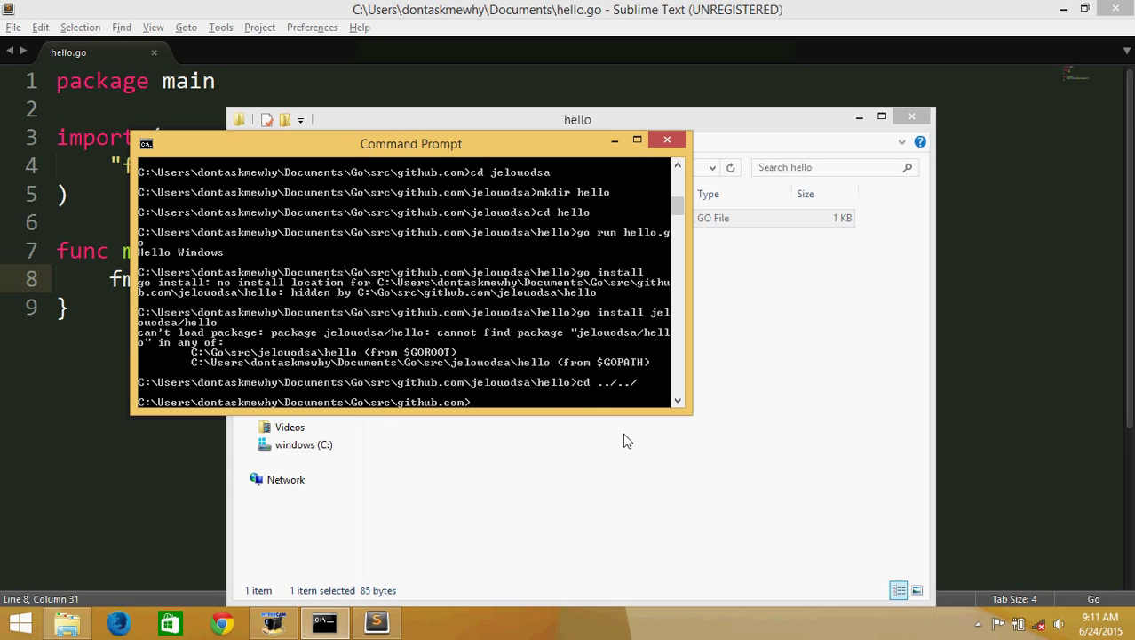
pyautogui.write('../')
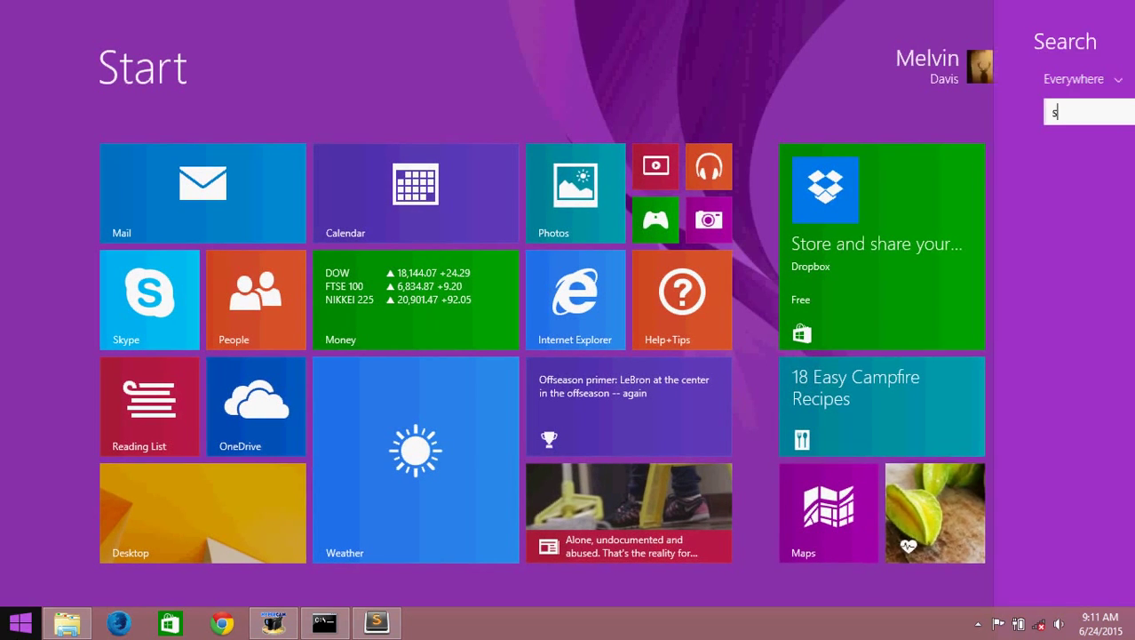
# Search the Start screen for environment variables and reach System Properties' Advanced settings
pyautogui.write('et')
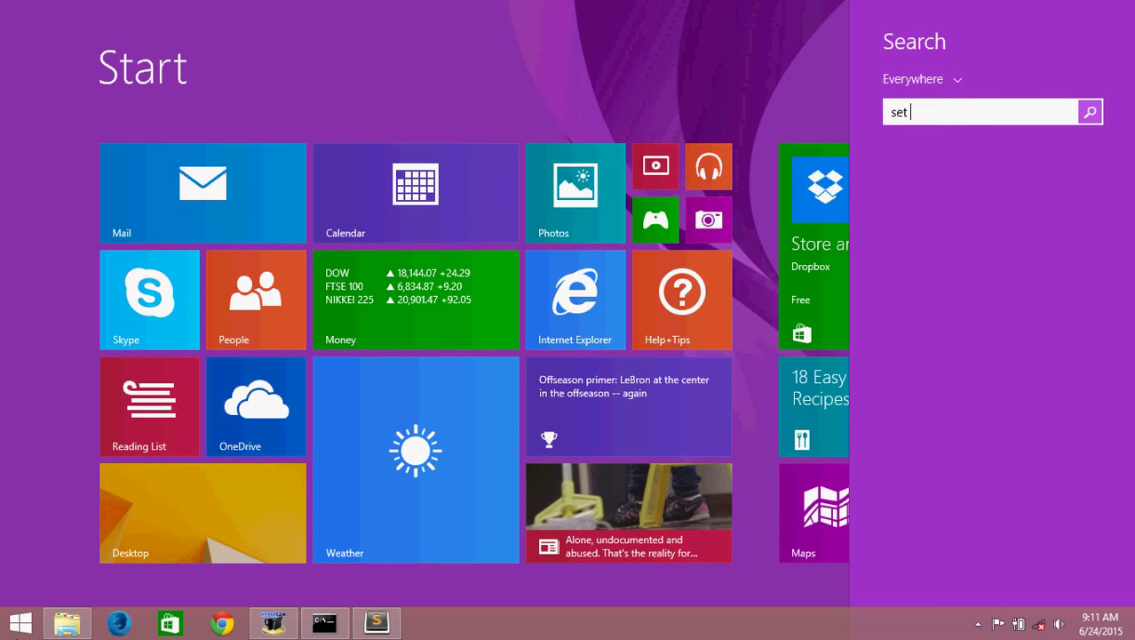
pyautogui.write('envi')
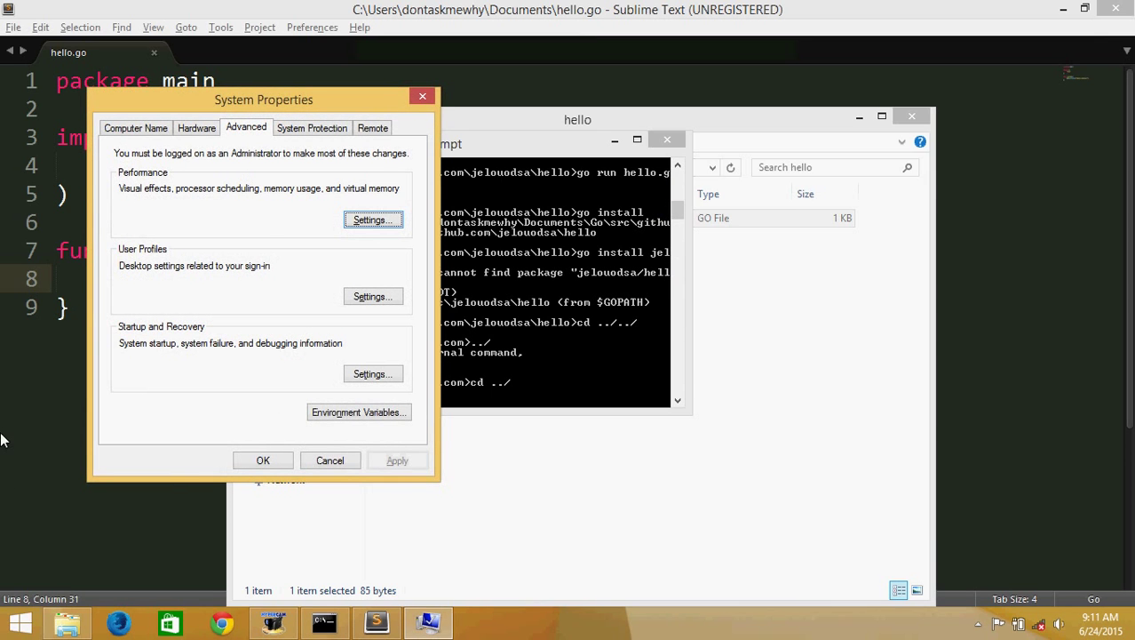
# Check the GOPATH and GOROOT system variables, then close Environment Variables and System Properties
pyautogui.click(359, 412)
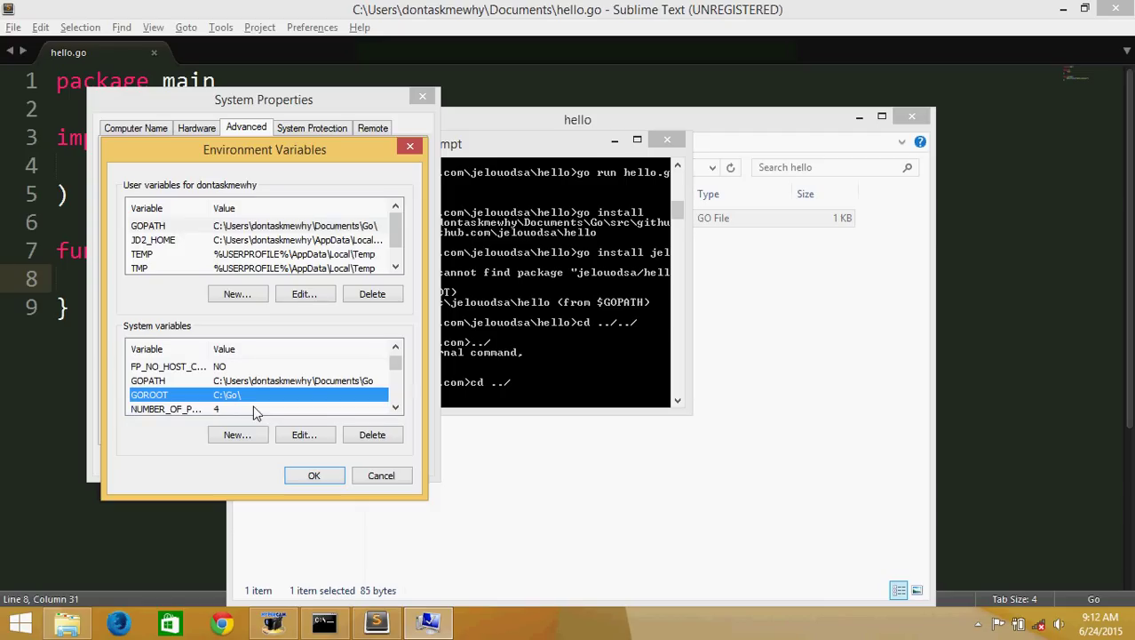
pyautogui.click(149, 380)
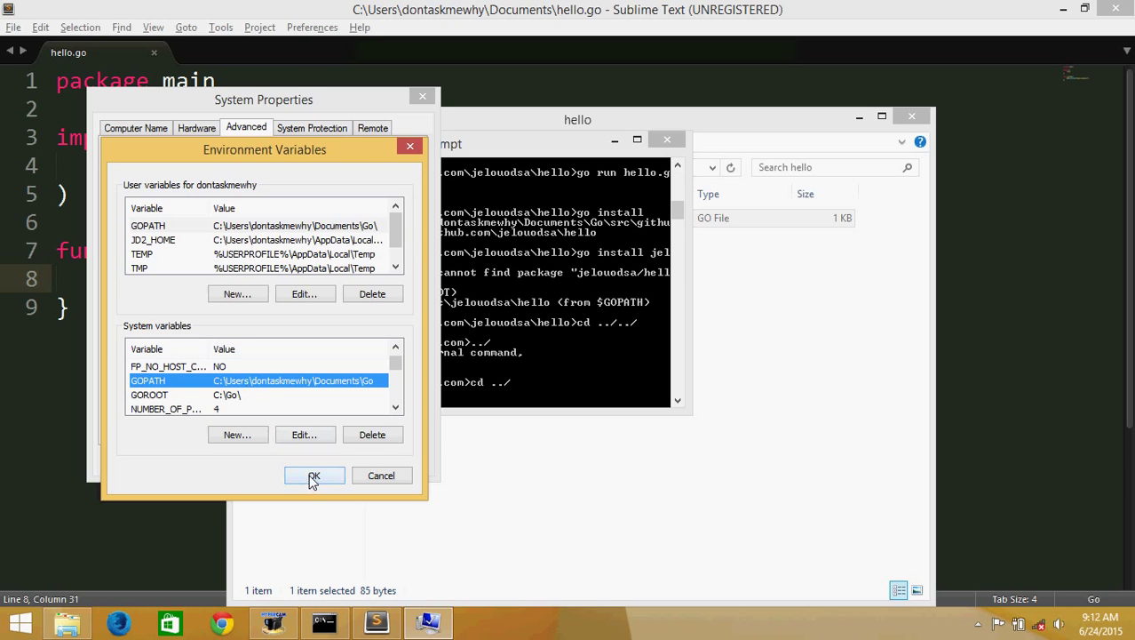
pyautogui.click(313, 476)
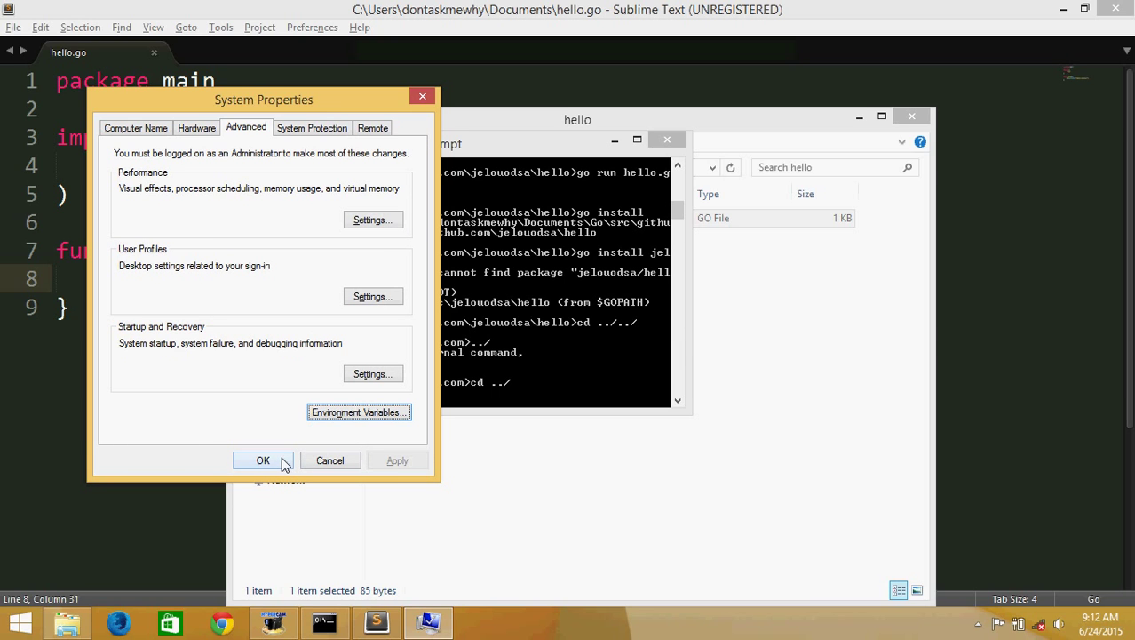
pyautogui.click(263, 460)
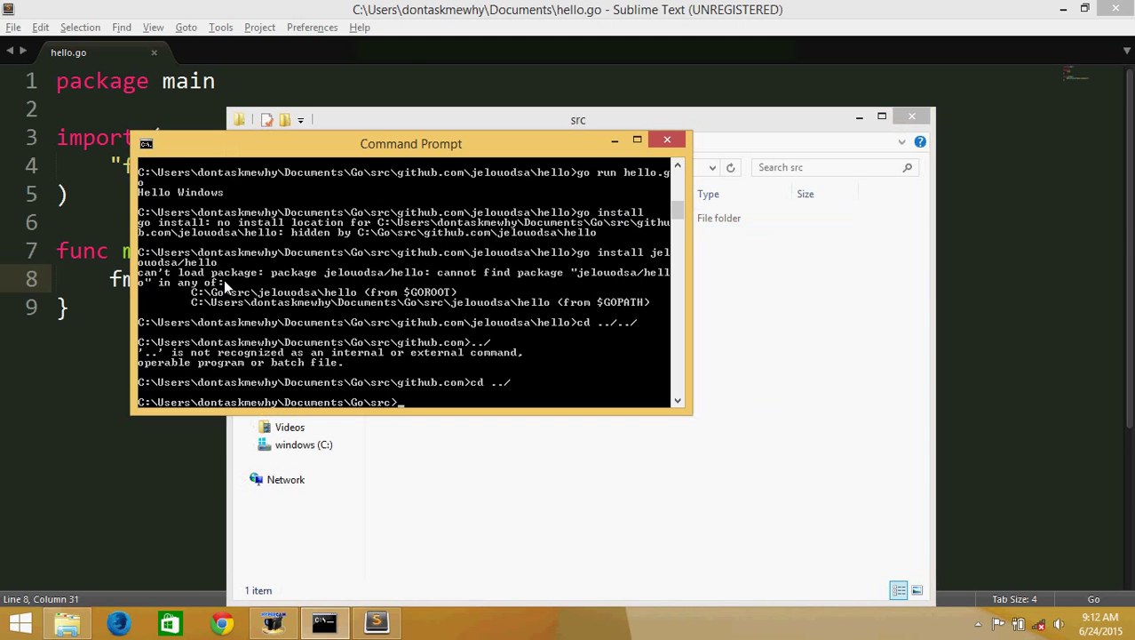
# Move into the jeloudsa/hello source folder and rerun go install without errors
pyautogui.write('cd jelouodsa/hello')
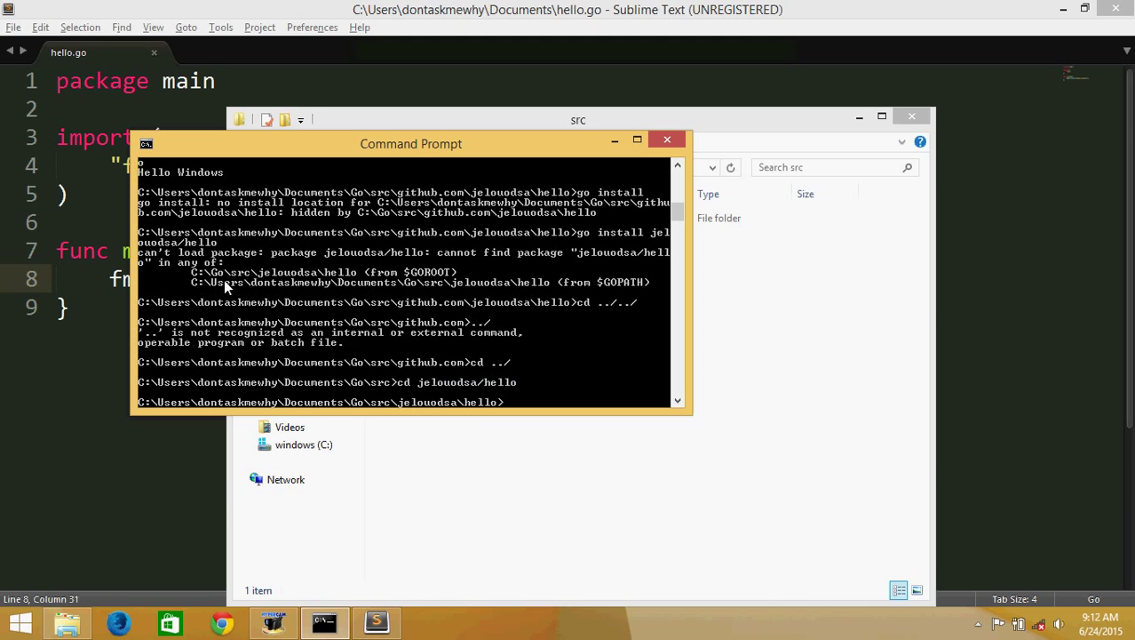
pyautogui.write('cd ../../')
pyautogui.write('go install jelouodsa/hello')
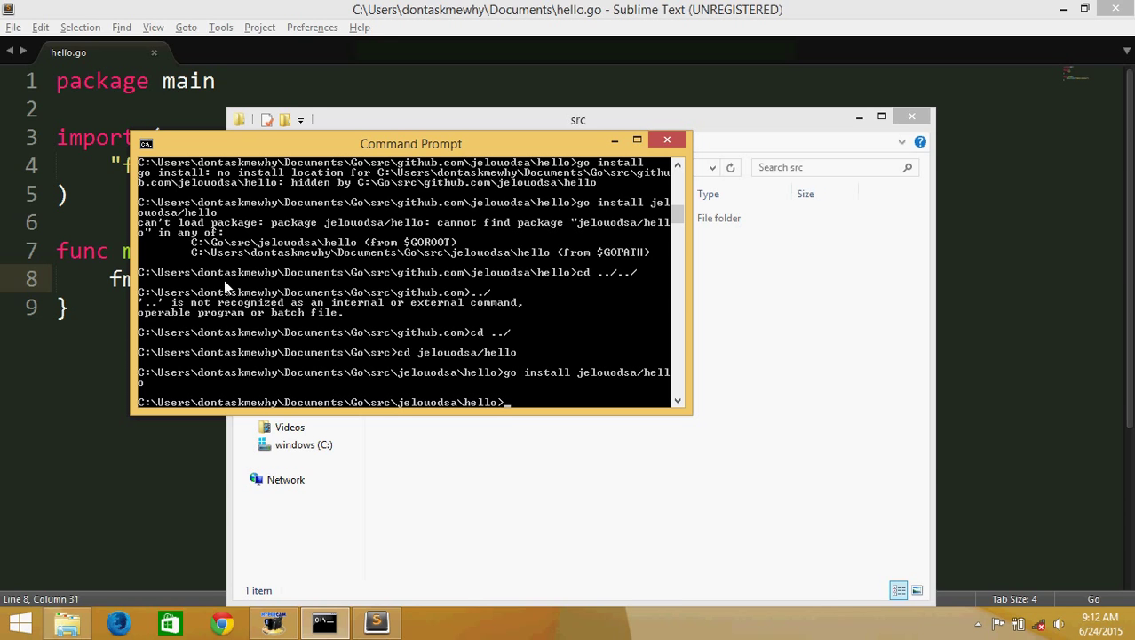
pyautogui.moveTo(833, 306)
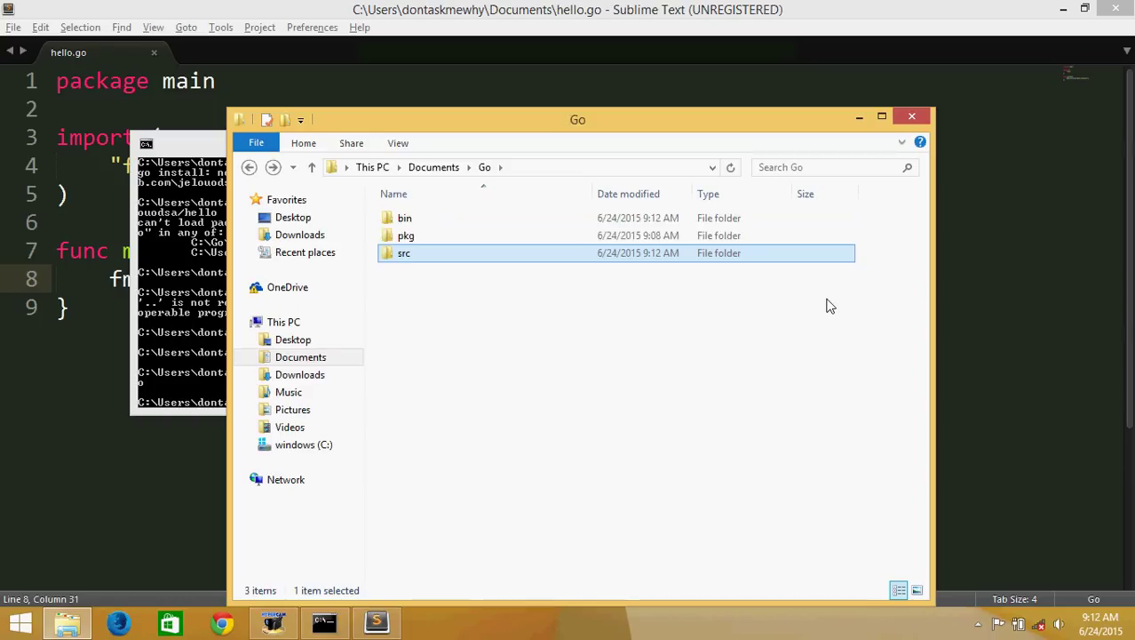
# In the Go workspace window, enter the bin folder and select the built hello application
pyautogui.click(403, 217)
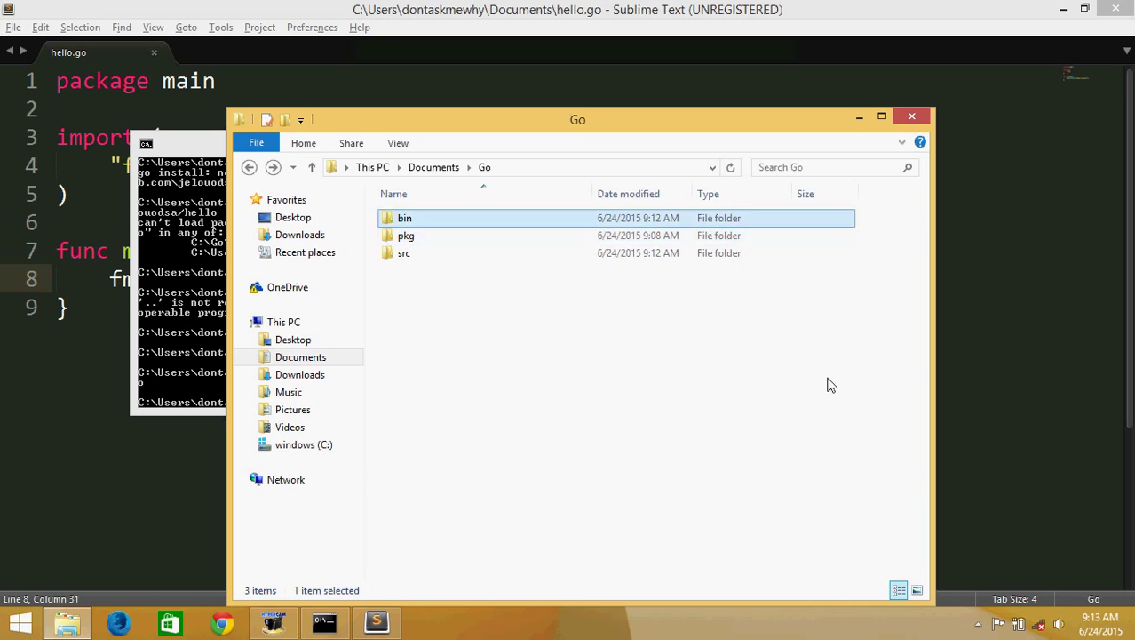
pyautogui.doubleClick(403, 216)
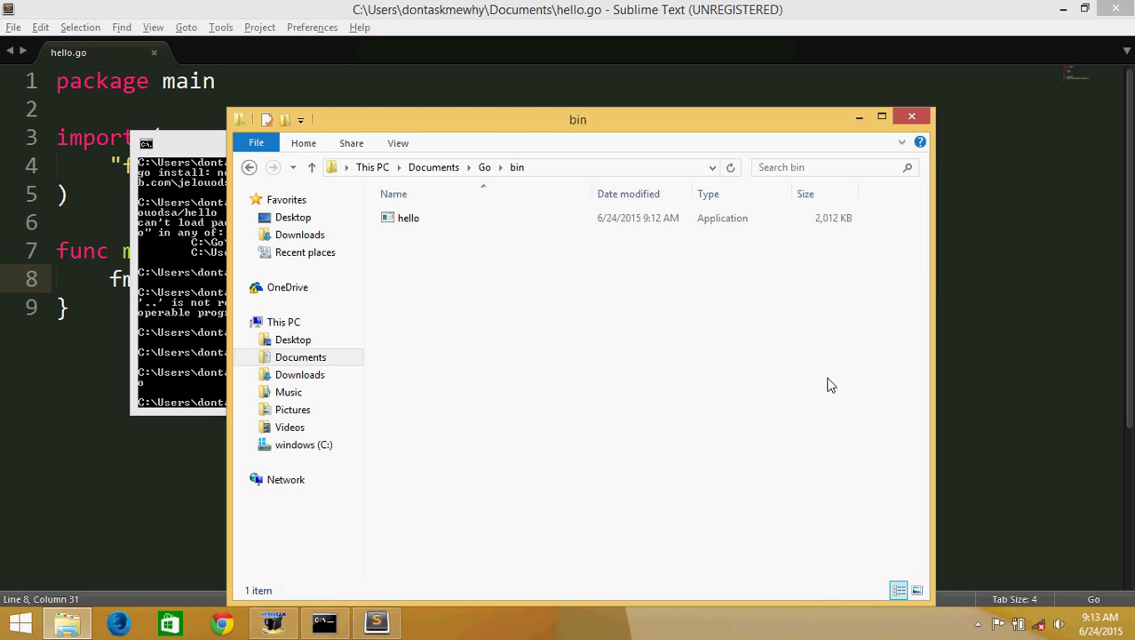
pyautogui.click(408, 217)
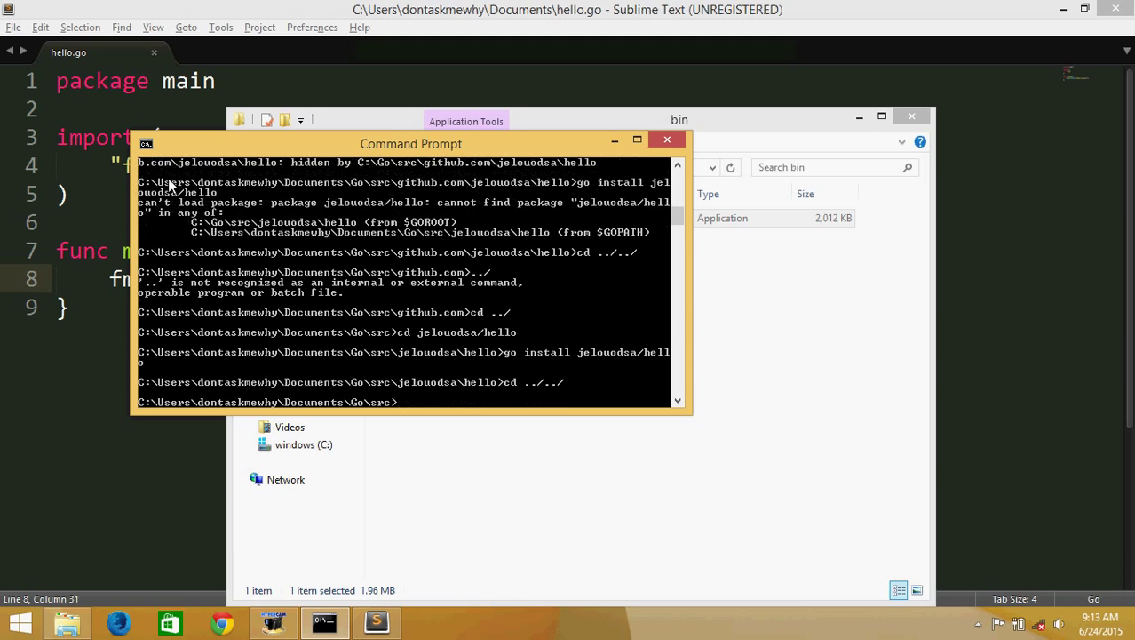
# From Go's bin folder run hello, printing Hello Windows, and move the console aside
pyautogui.write('cd')
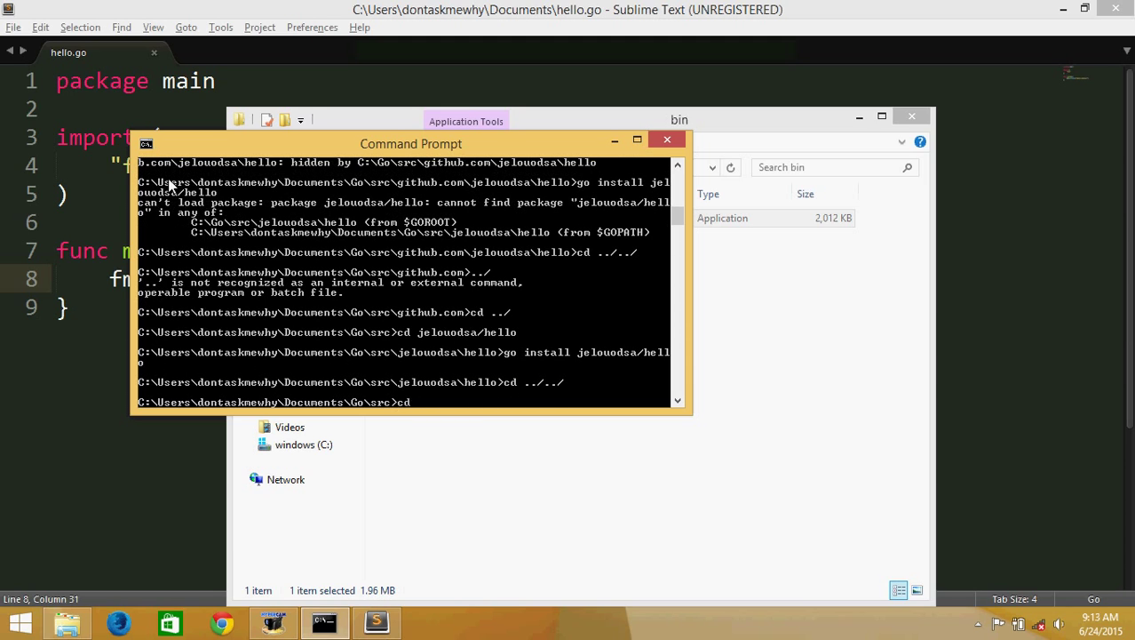
pyautogui.write('../bin')
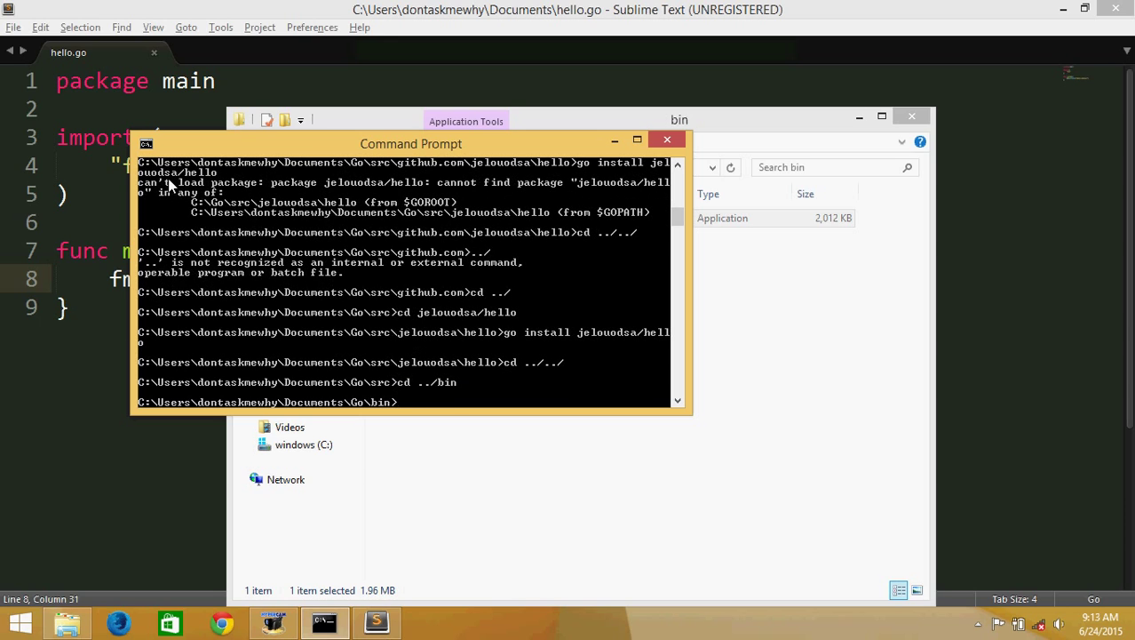
pyautogui.write('hello')
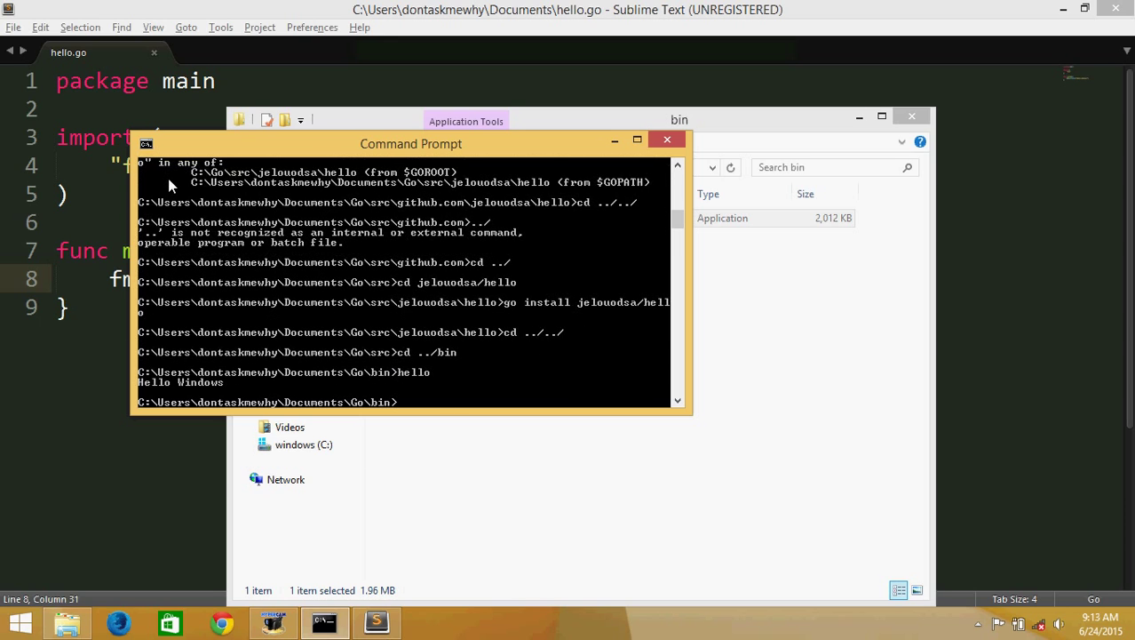
pyautogui.moveTo(412, 185)
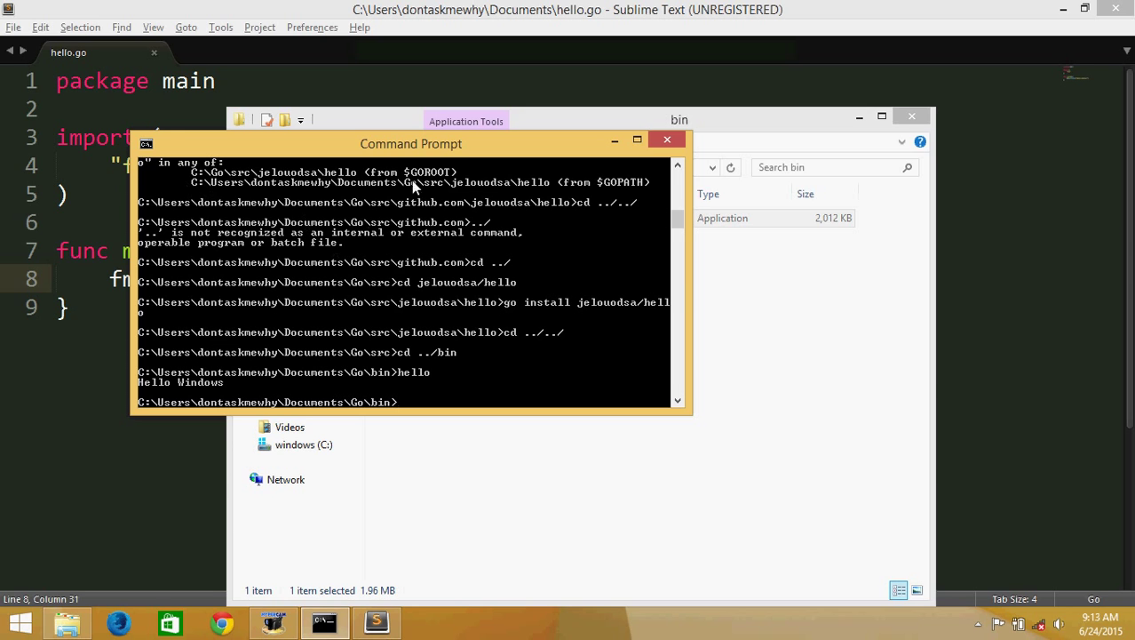
pyautogui.moveTo(411, 143); pyautogui.dragTo(238, 266)
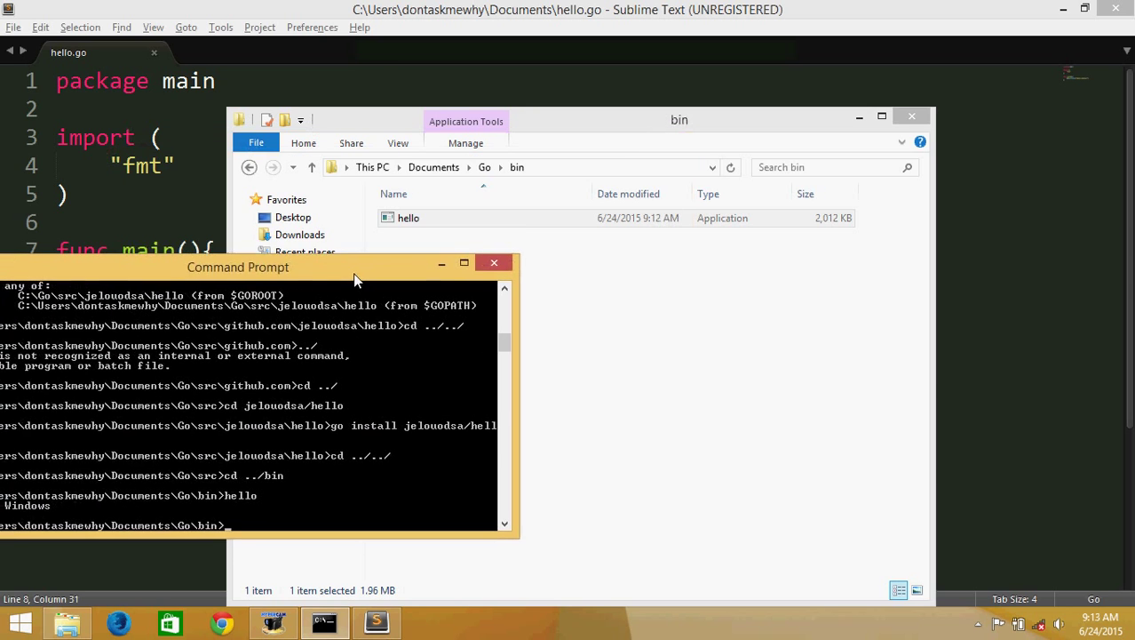